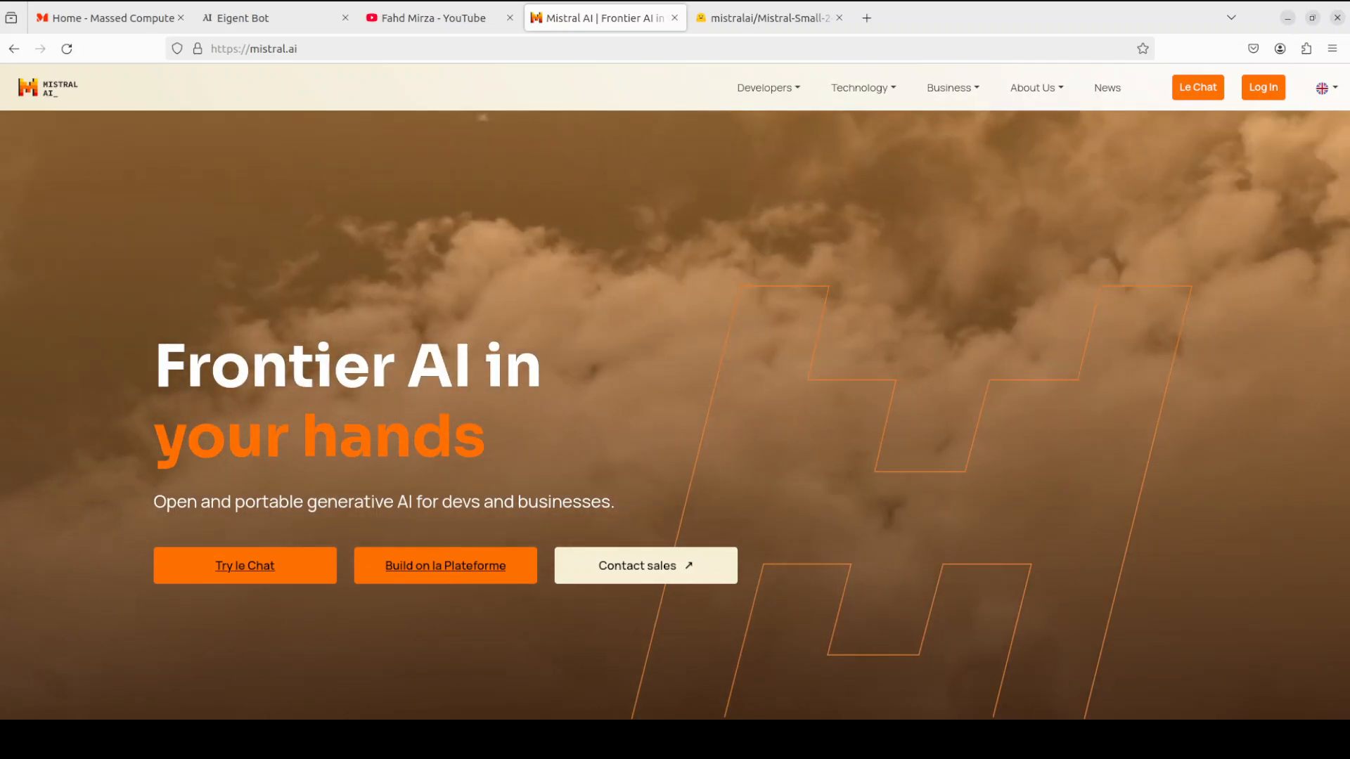
# Switch to the Hugging Face tab for mistralai/Mistral-Small-24B-Instruct-2501
pyautogui.click(765, 17)
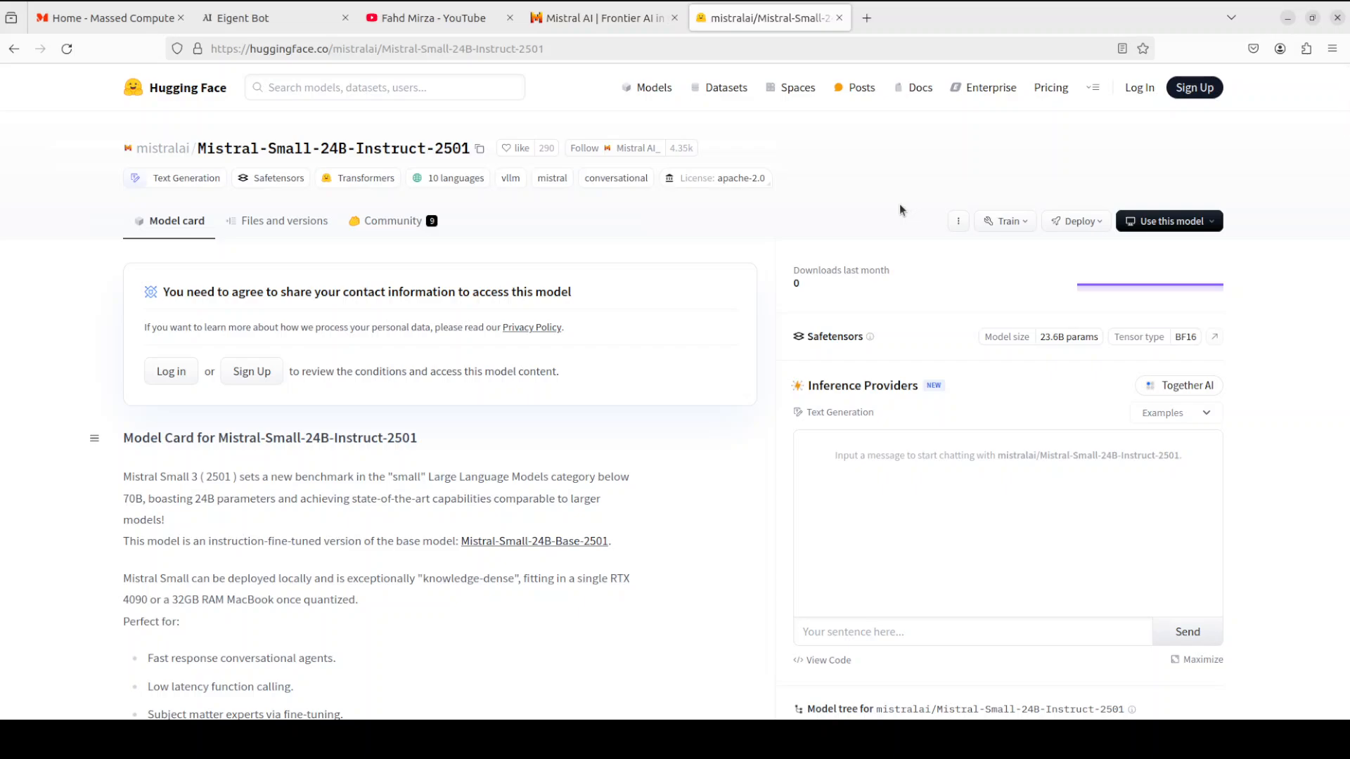
pyautogui.moveTo(832, 235)
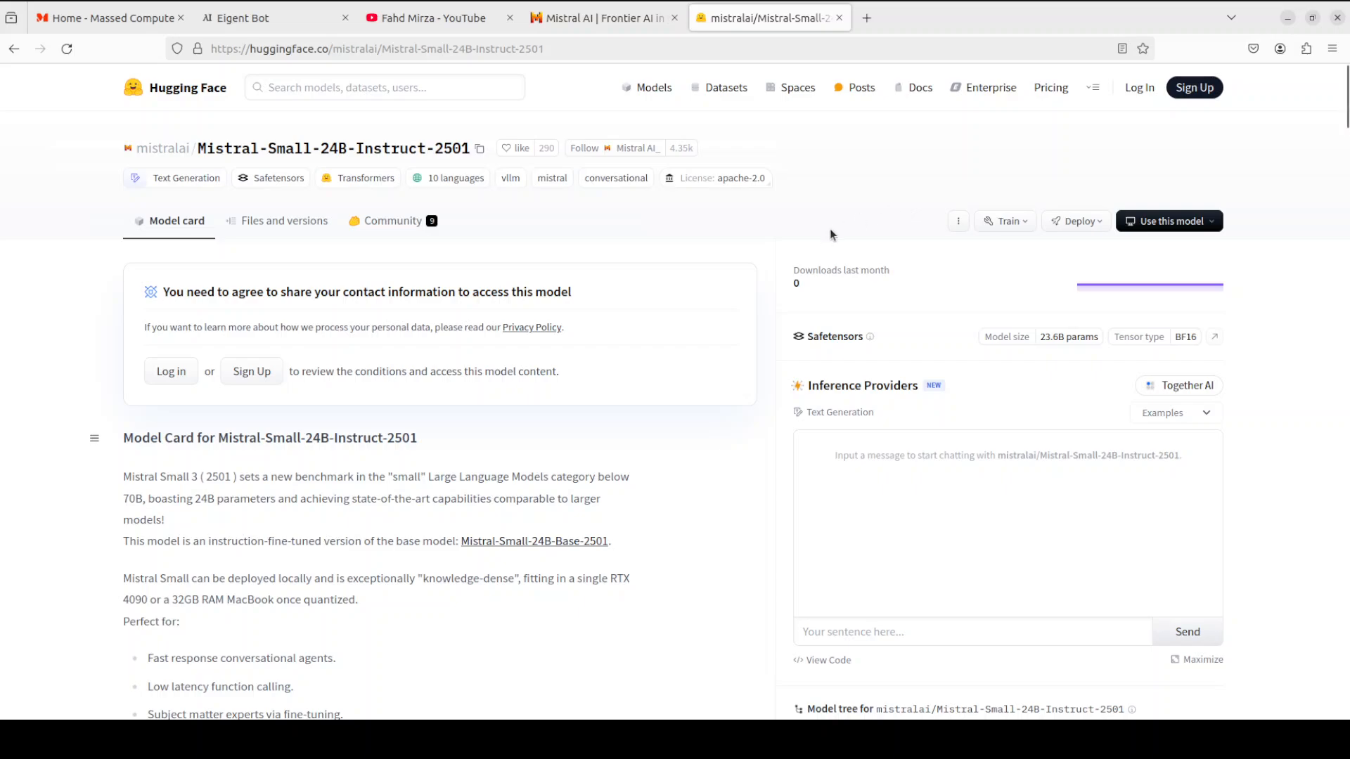
pyautogui.moveTo(815, 229)
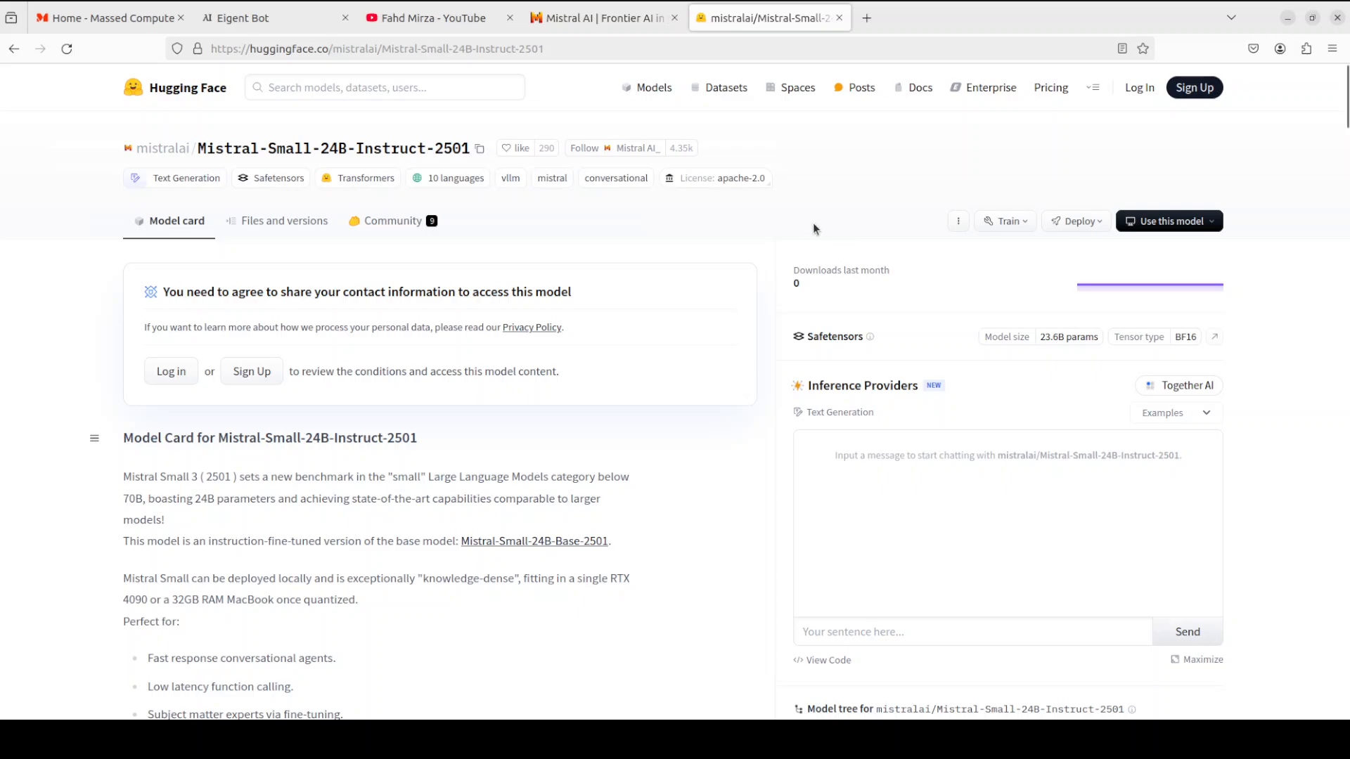
pyautogui.moveTo(405, 400)
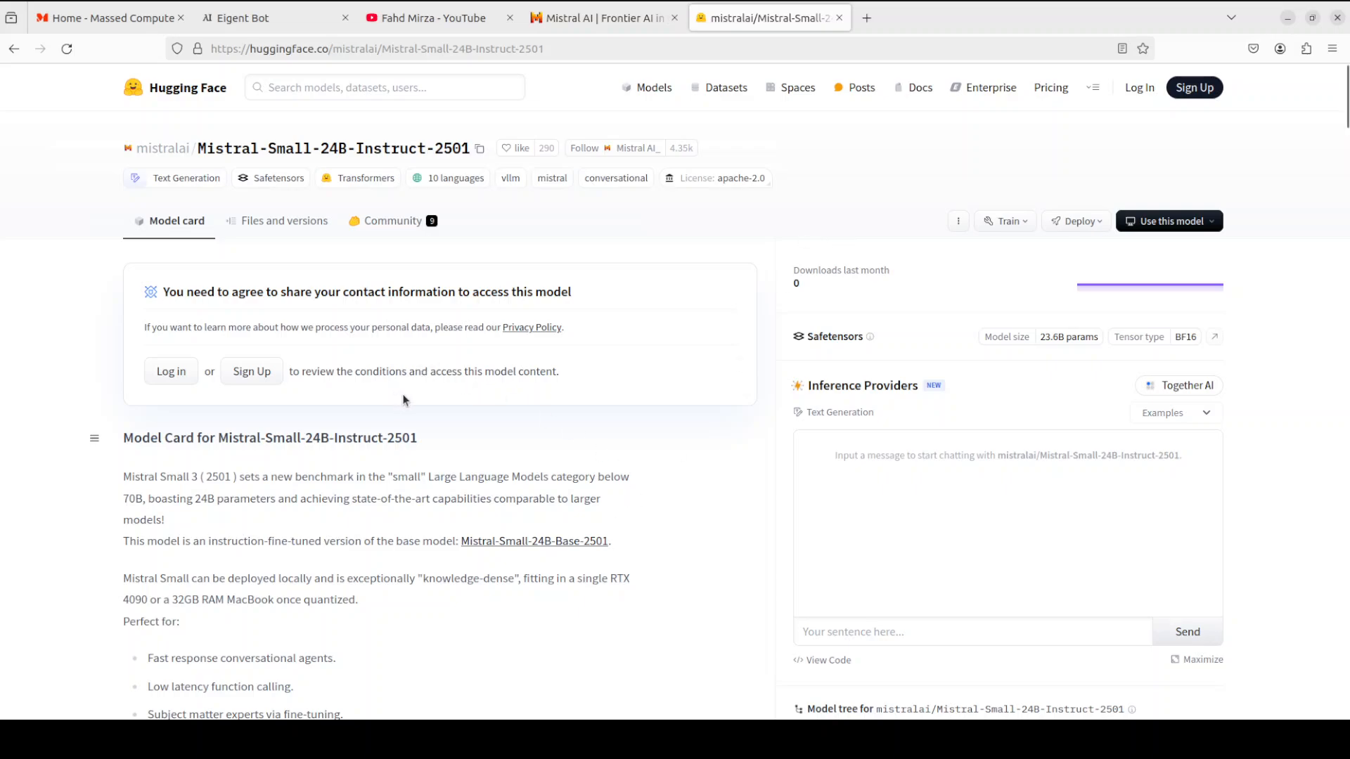
pyautogui.moveTo(416, 398)
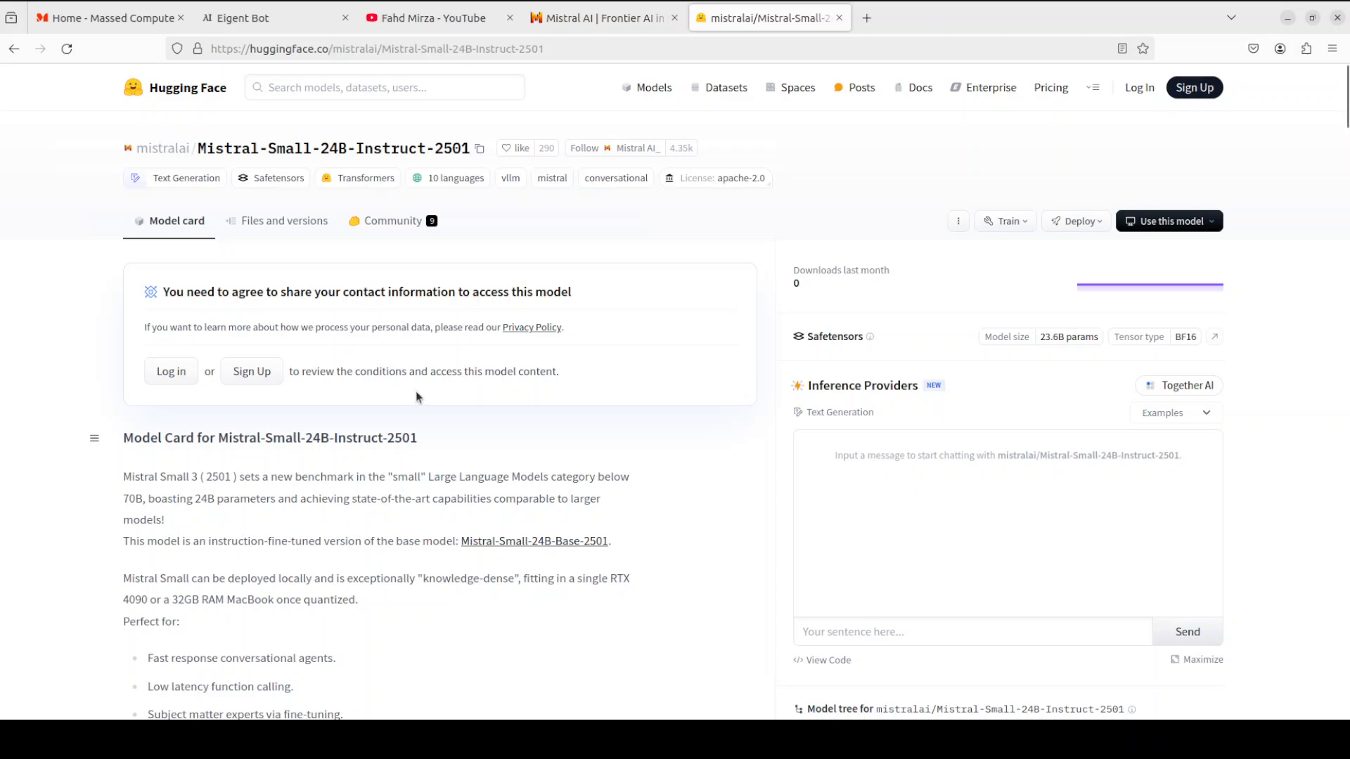
# Zoom the model page to 150% from the Firefox menu and close the menu
pyautogui.click(1333, 48)
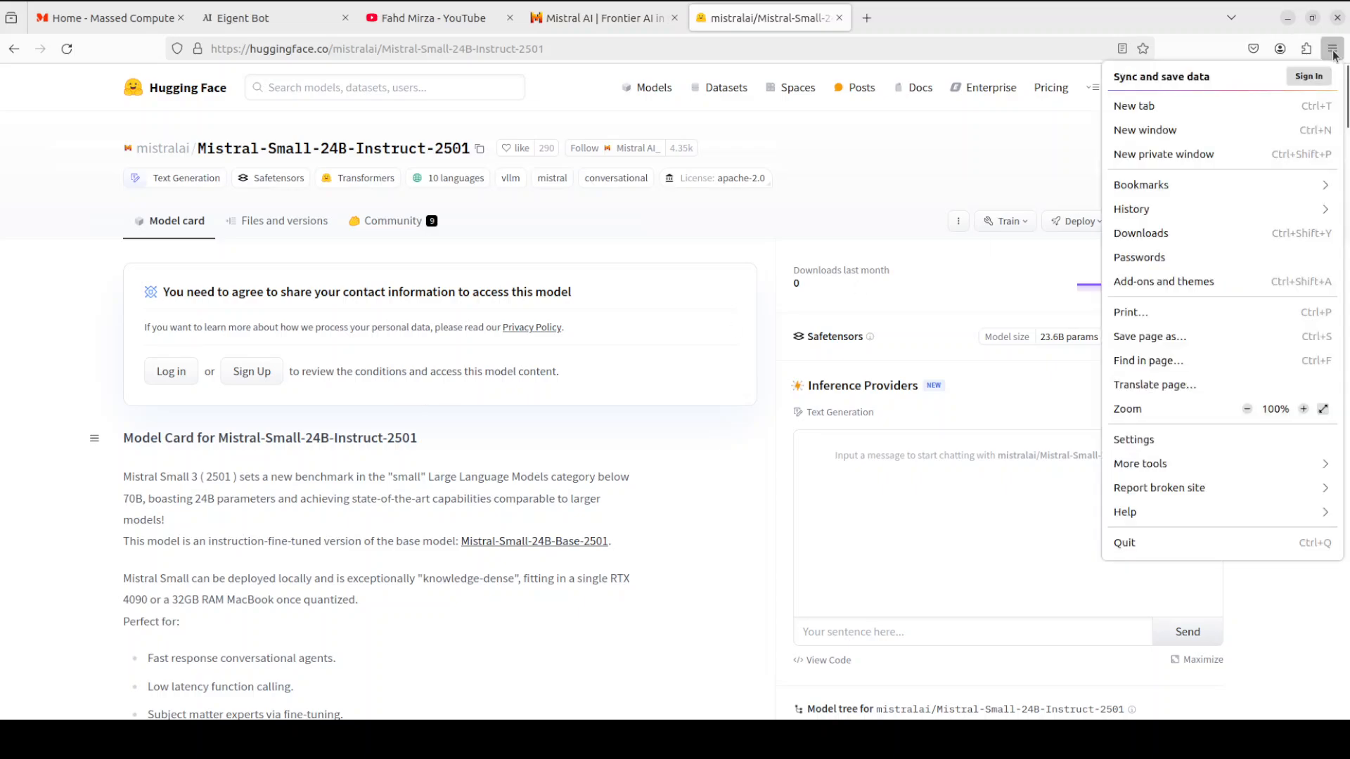
pyautogui.click(1302, 409)
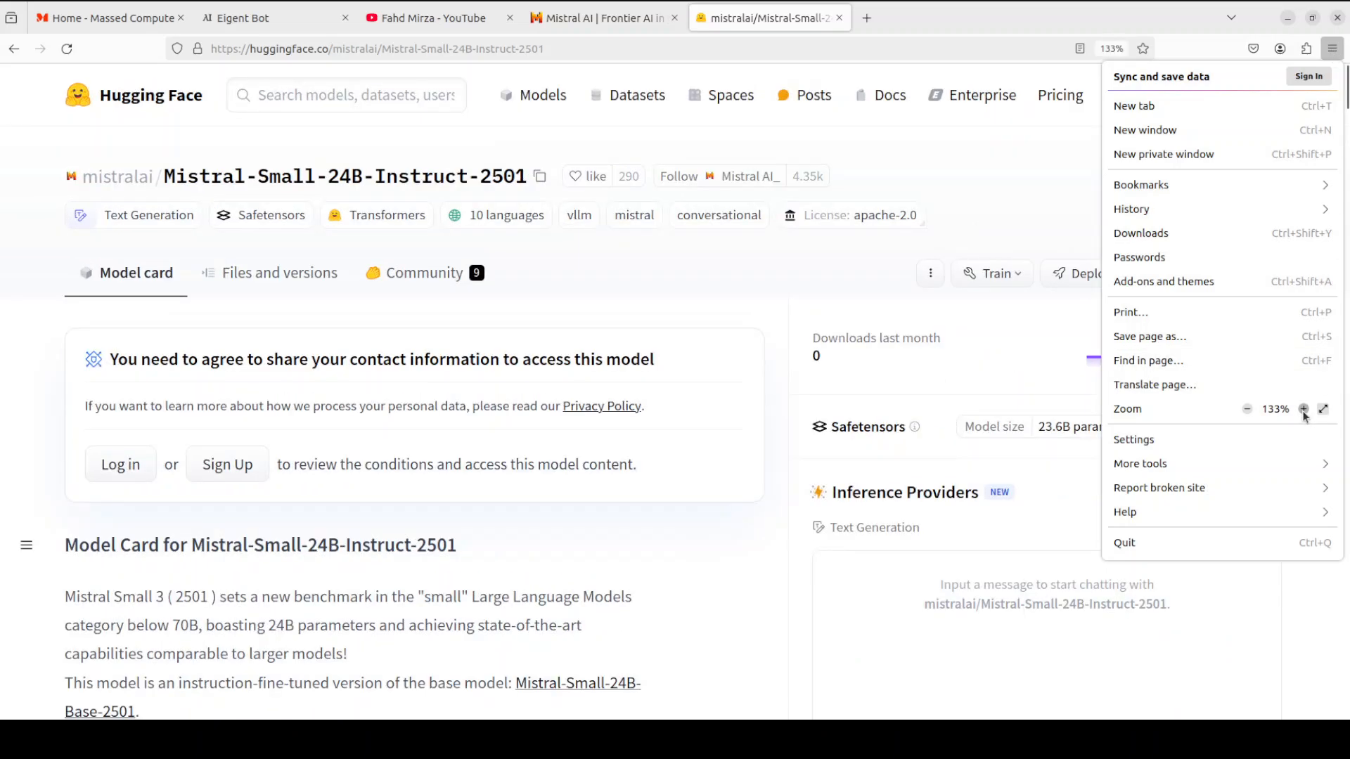
pyautogui.click(1303, 409)
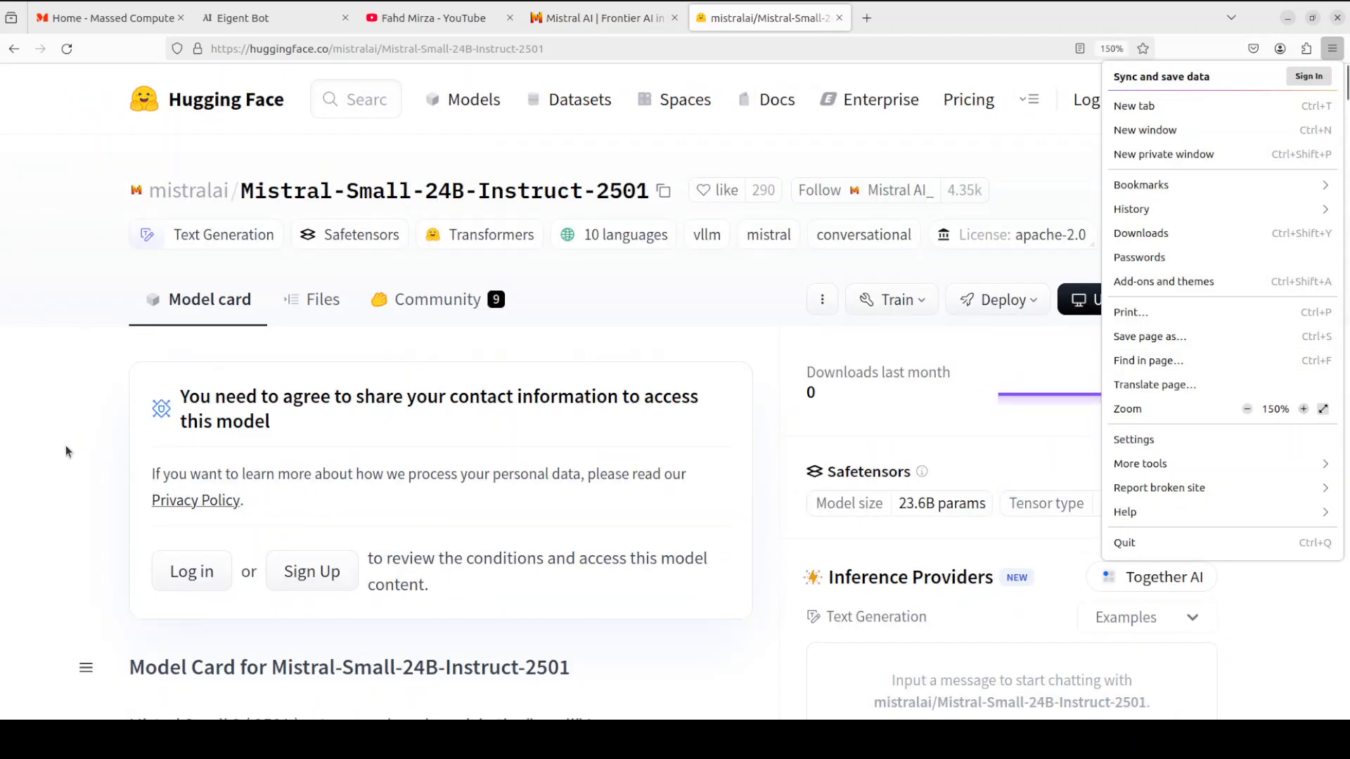
pyautogui.click(491, 207)
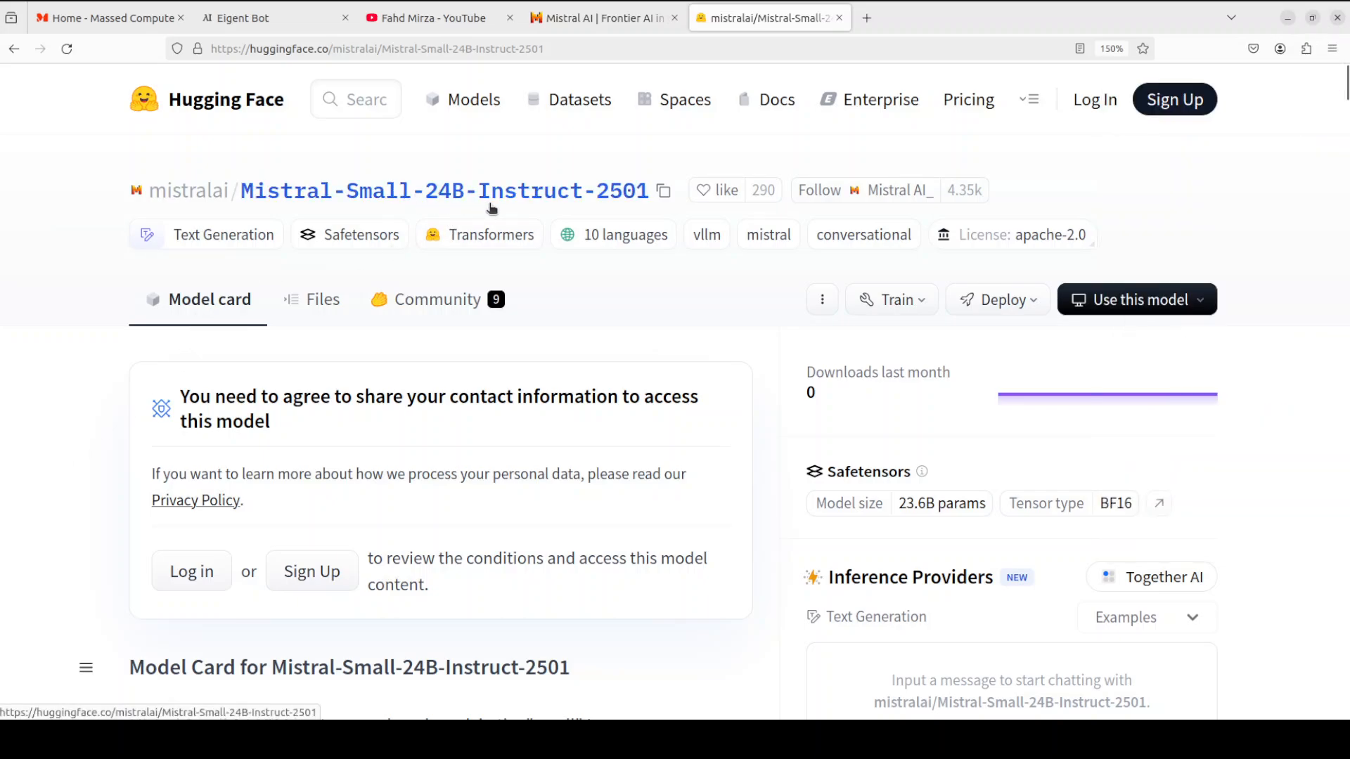
pyautogui.moveTo(696, 332)
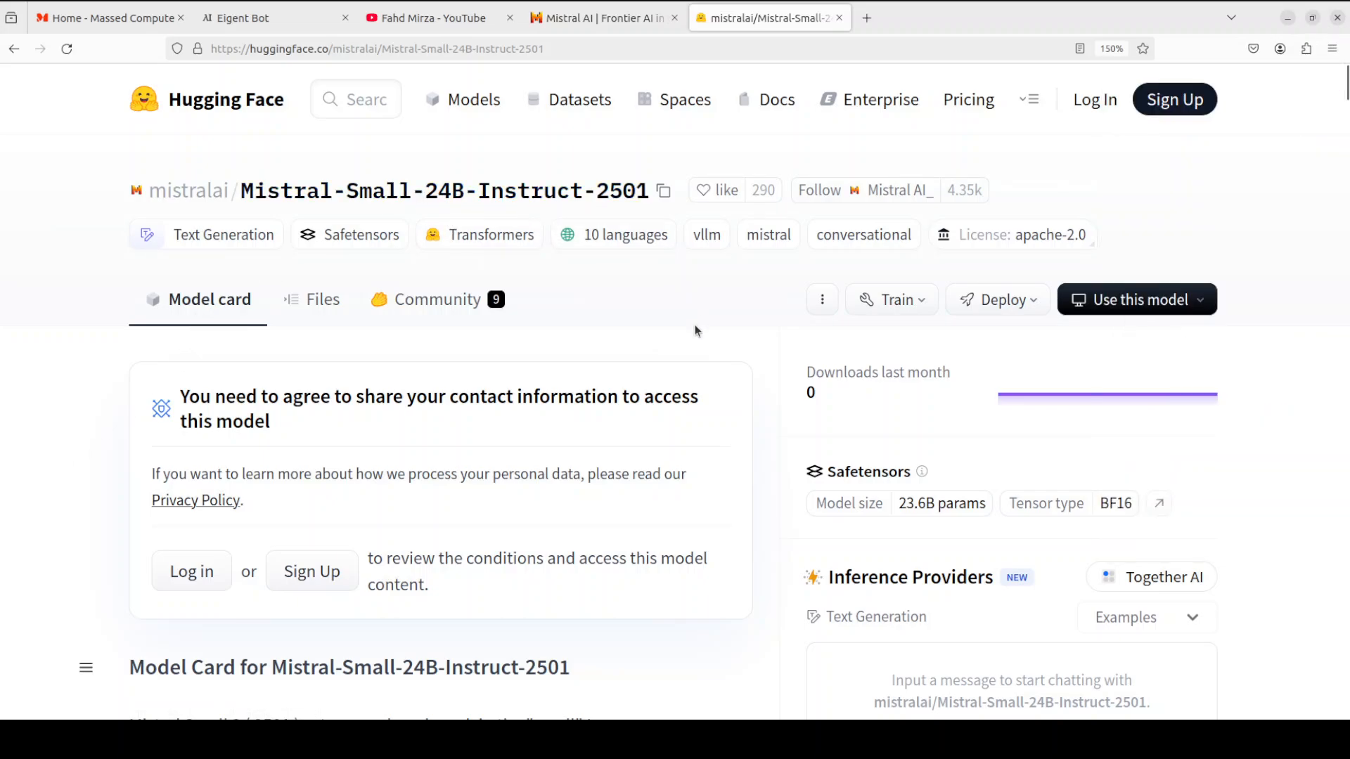
pyautogui.moveTo(76, 329)
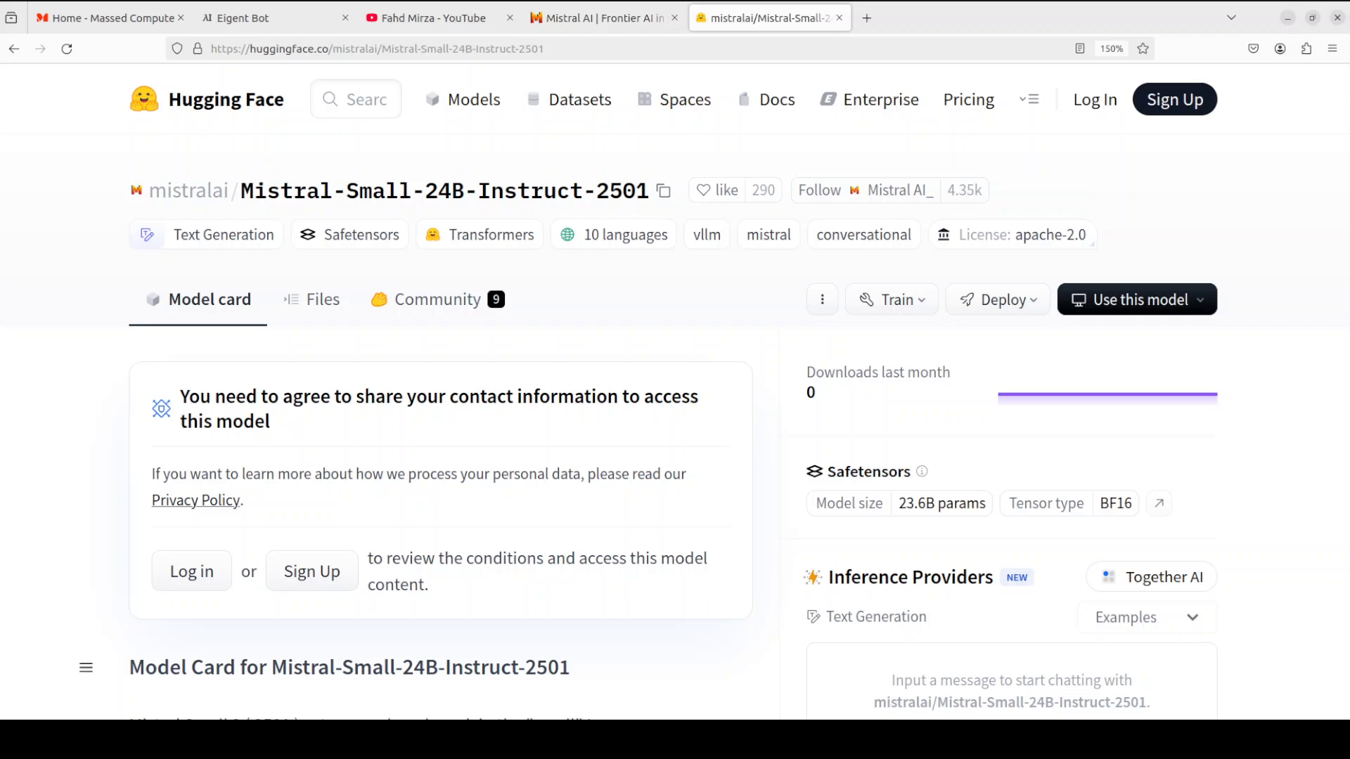
# Show the Ubuntu release details and run nvidia-smi to check the H100 GPU
pyautogui.click(103, 17)
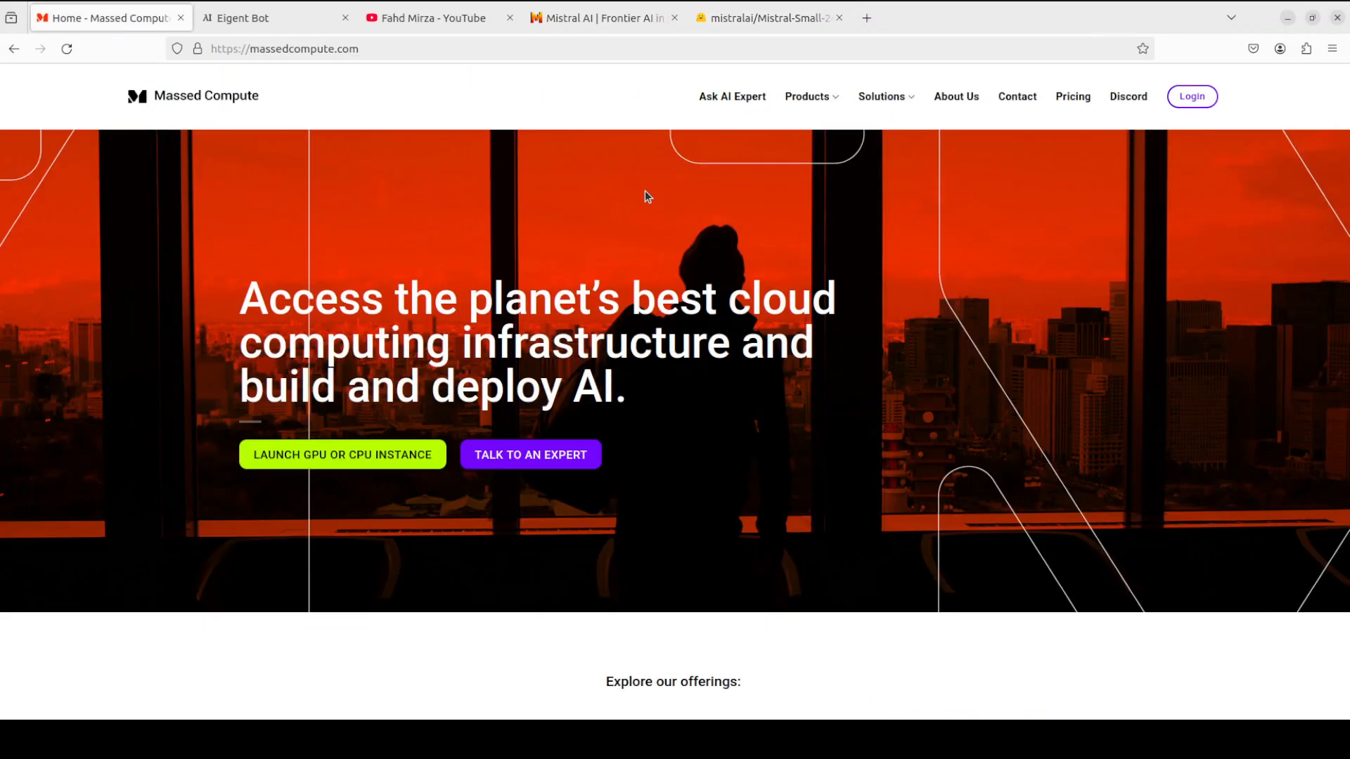
pyautogui.moveTo(964, 367)
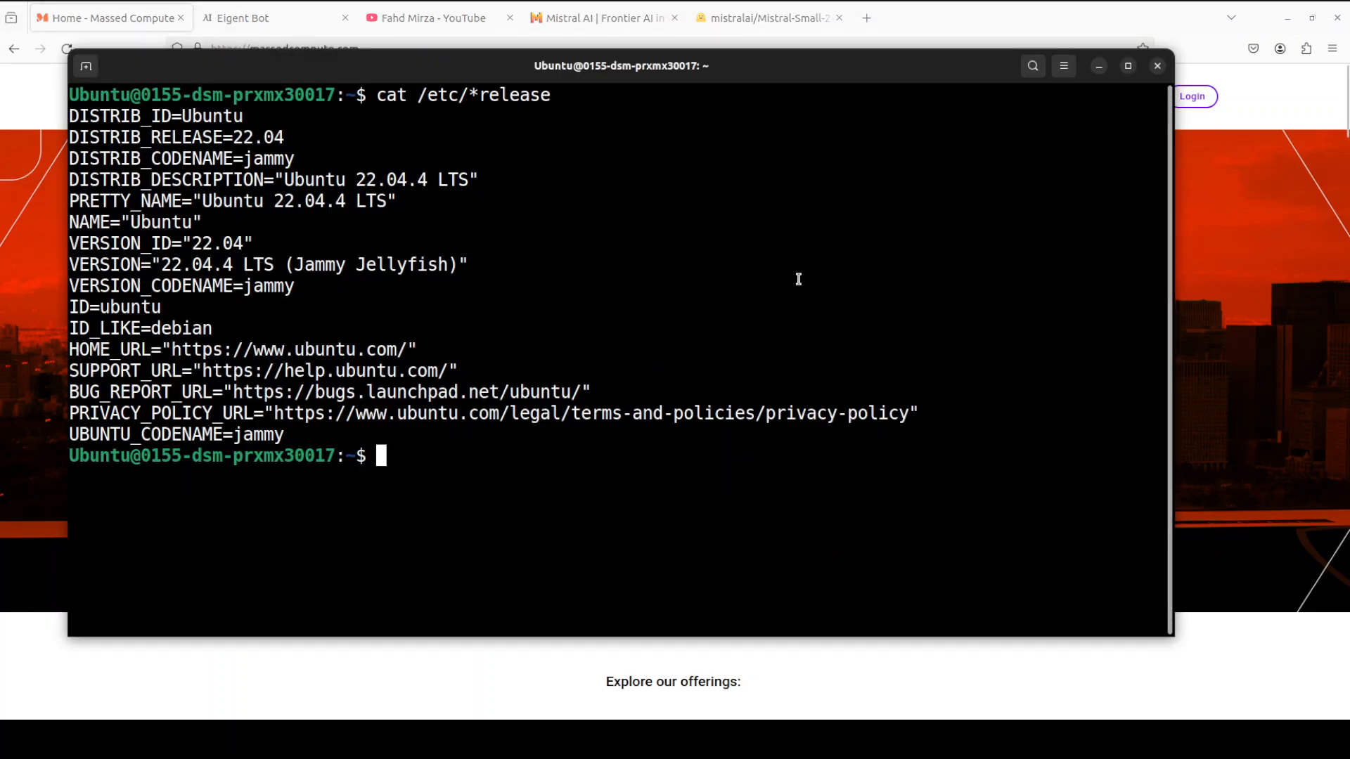
pyautogui.write('nvidia-smi')
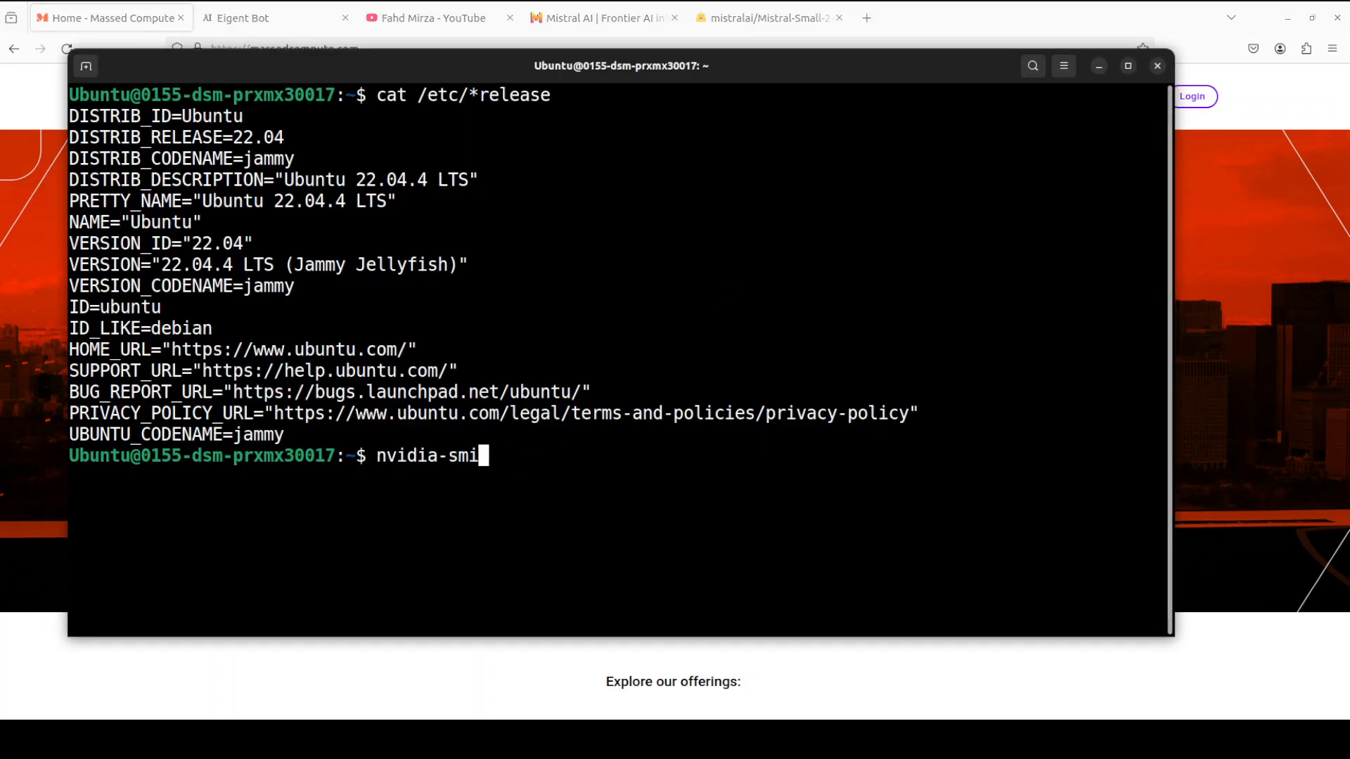
pyautogui.press('Return')
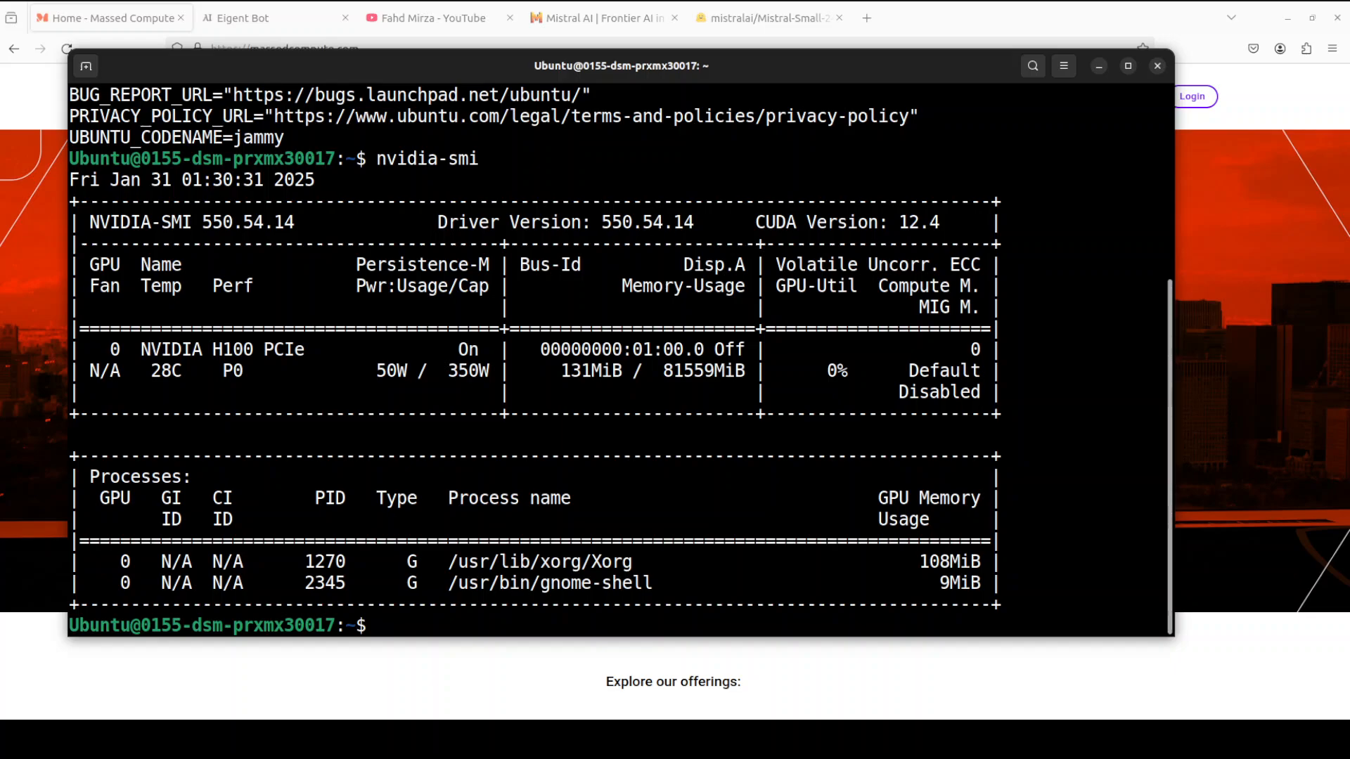
# Paste and run the conda command creating and activating a Python 3.11 environment 'ai'
pyautogui.rightClick(620, 369)
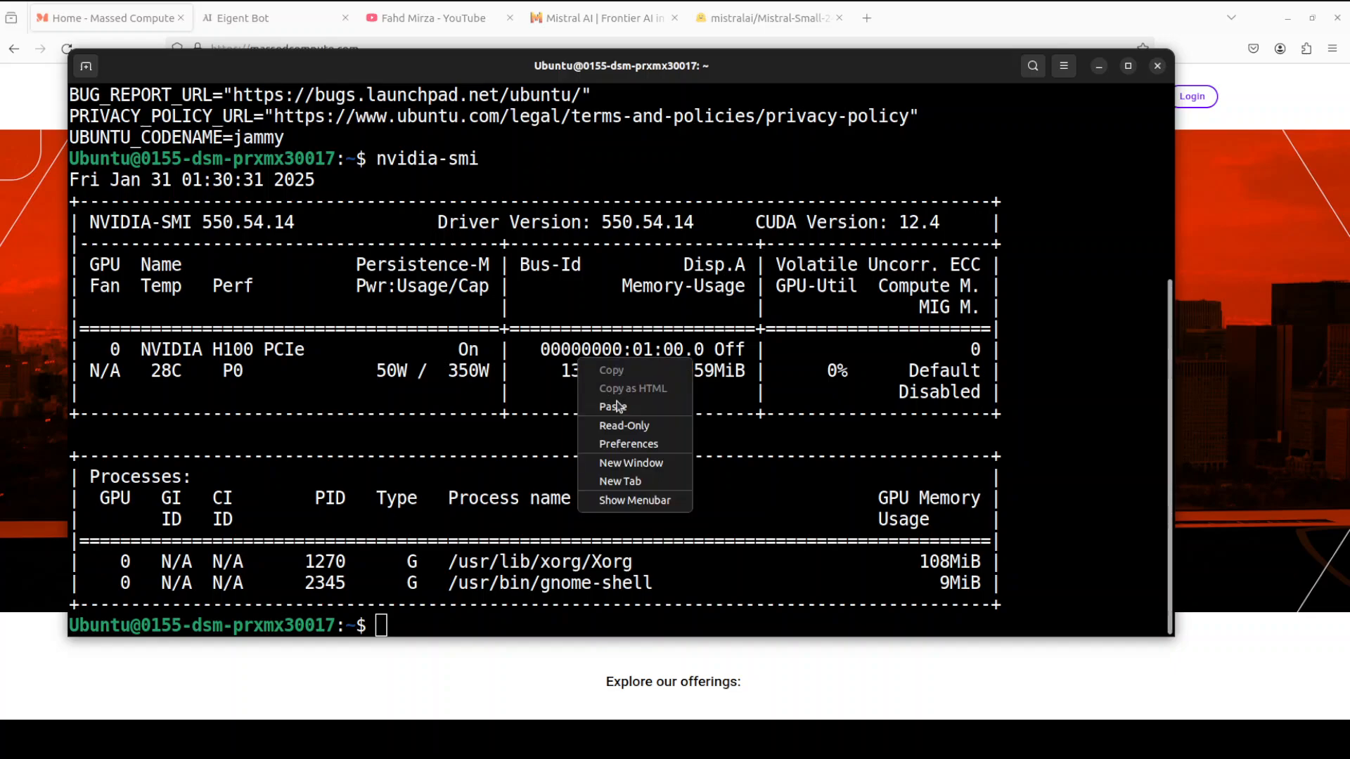
pyautogui.click(611, 406)
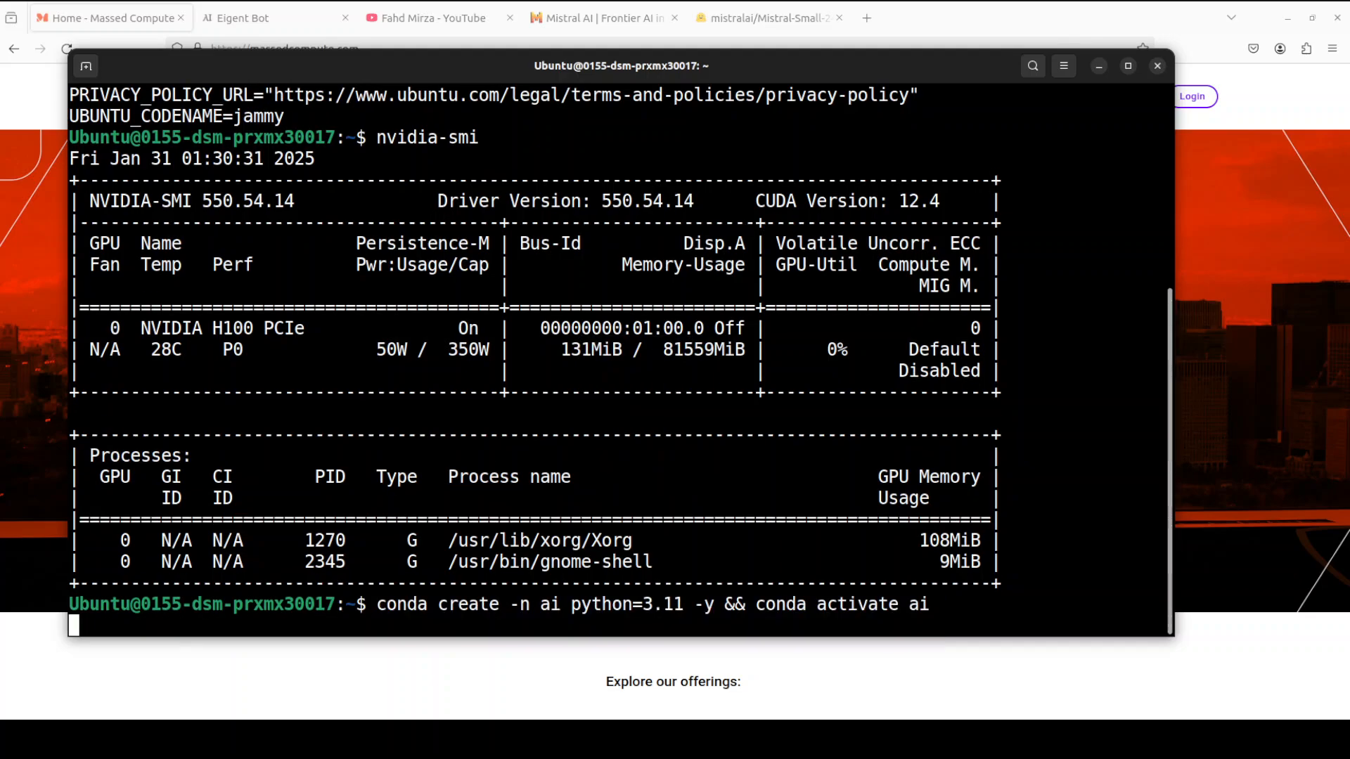
pyautogui.press('Return')
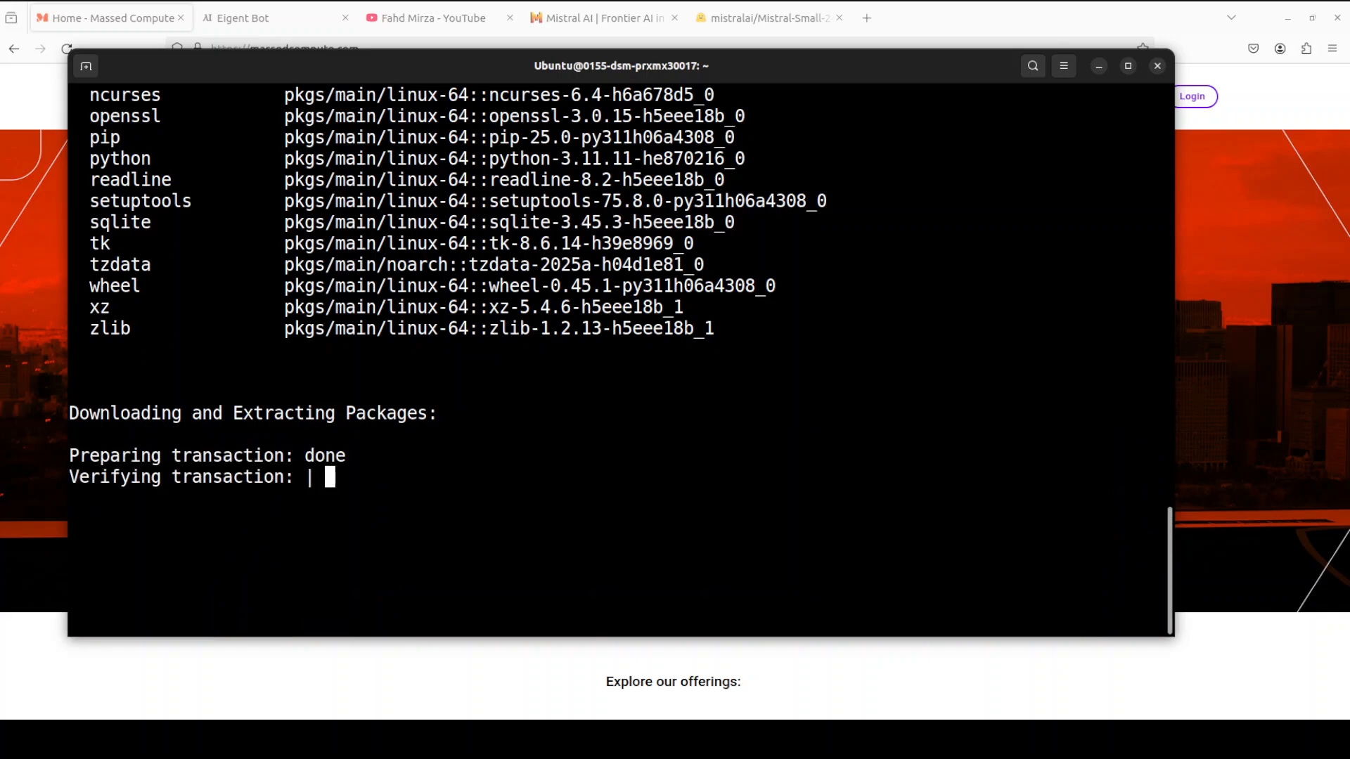
pyautogui.rightClick(556, 413)
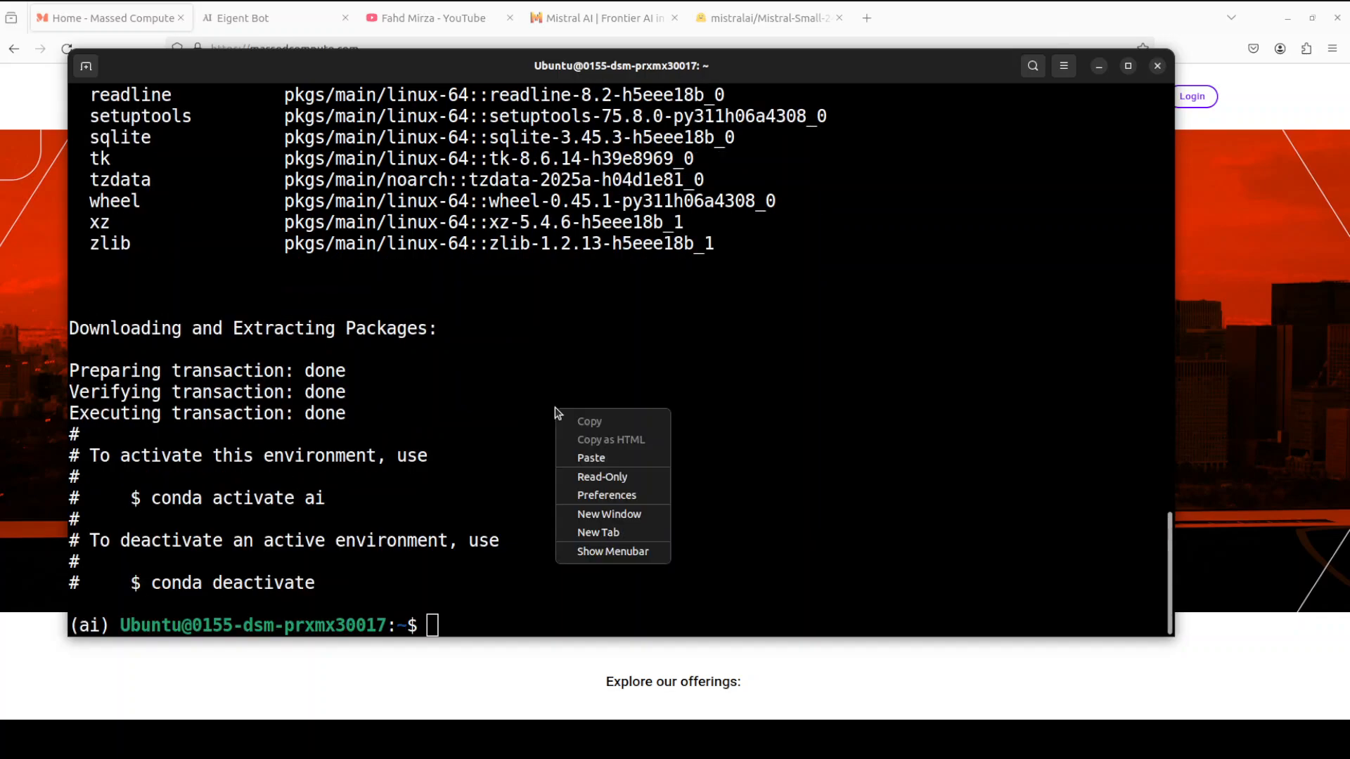
# Paste and run the pip install of torch, transformers, accelerate and huggingface_hub
pyautogui.click(590, 457)
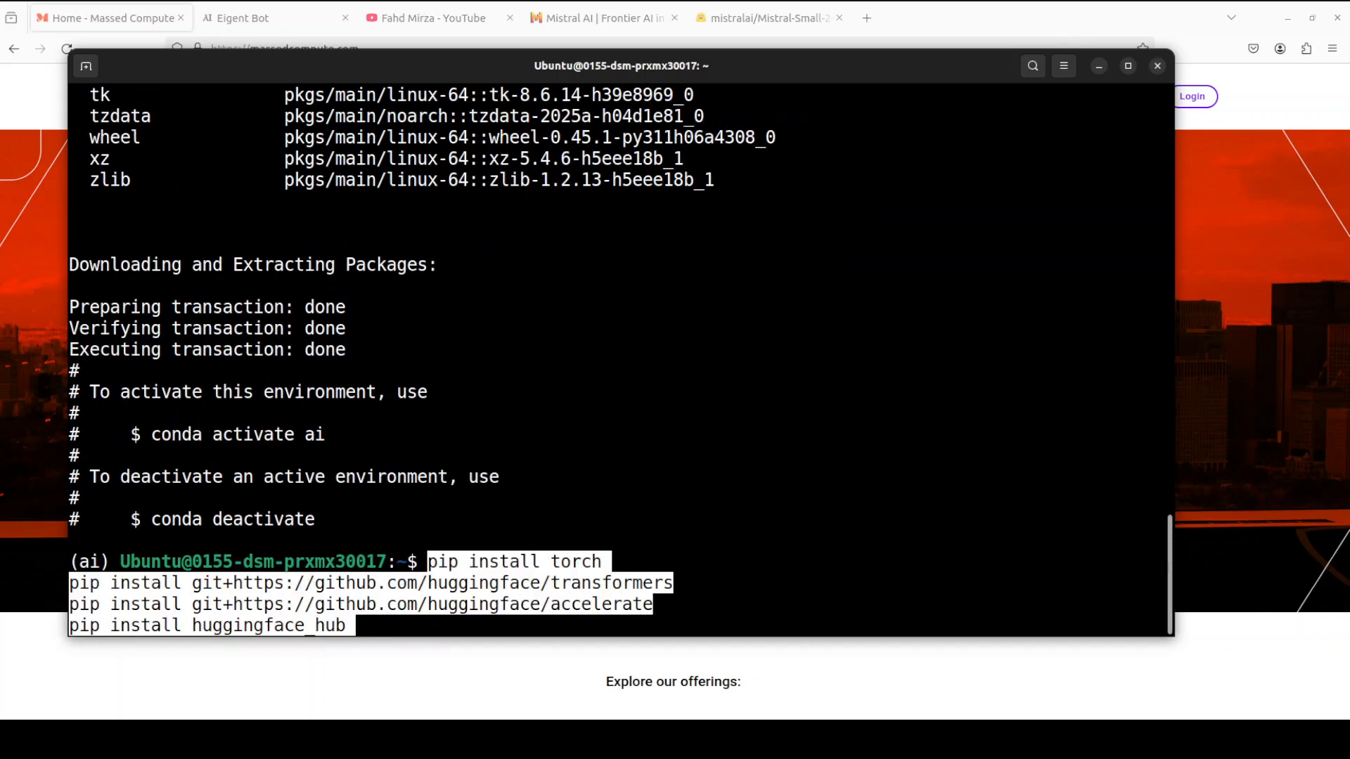
pyautogui.press('Return')
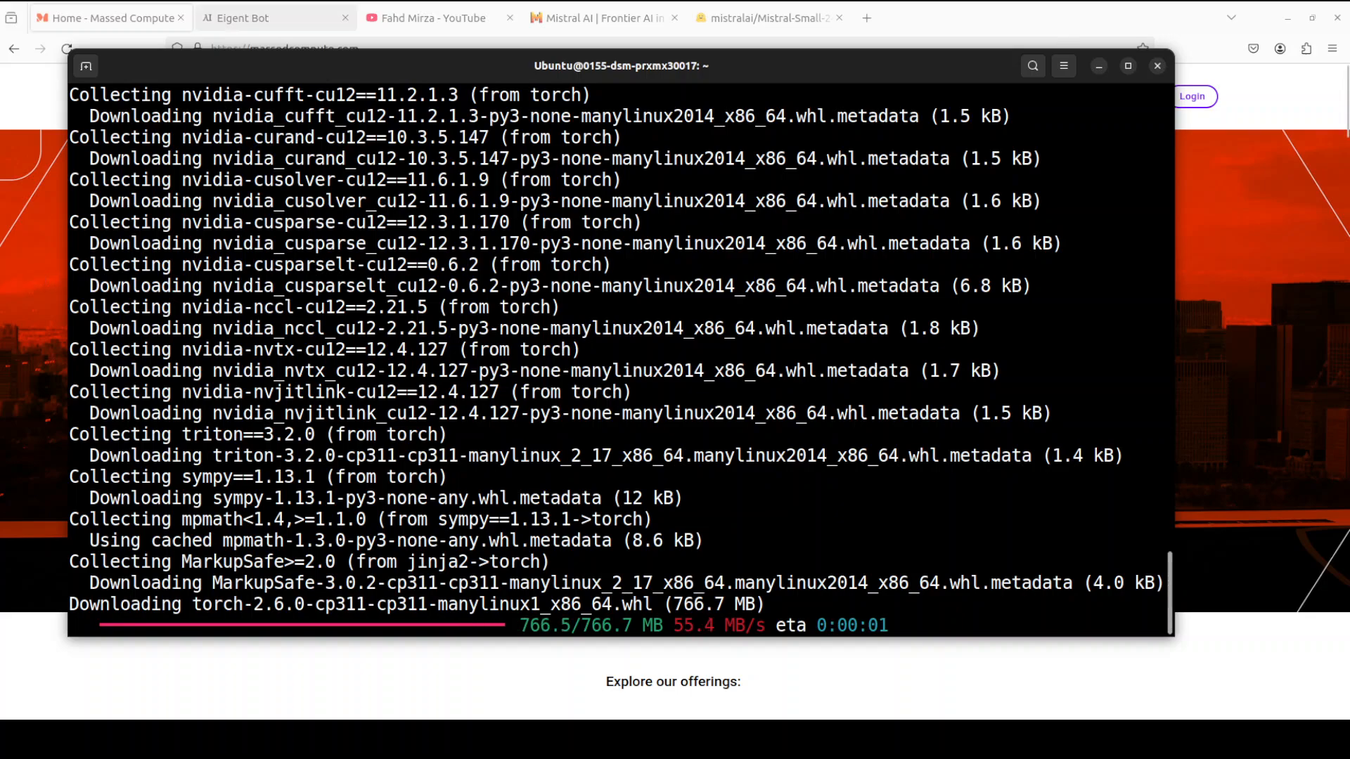
pyautogui.click(275, 17)
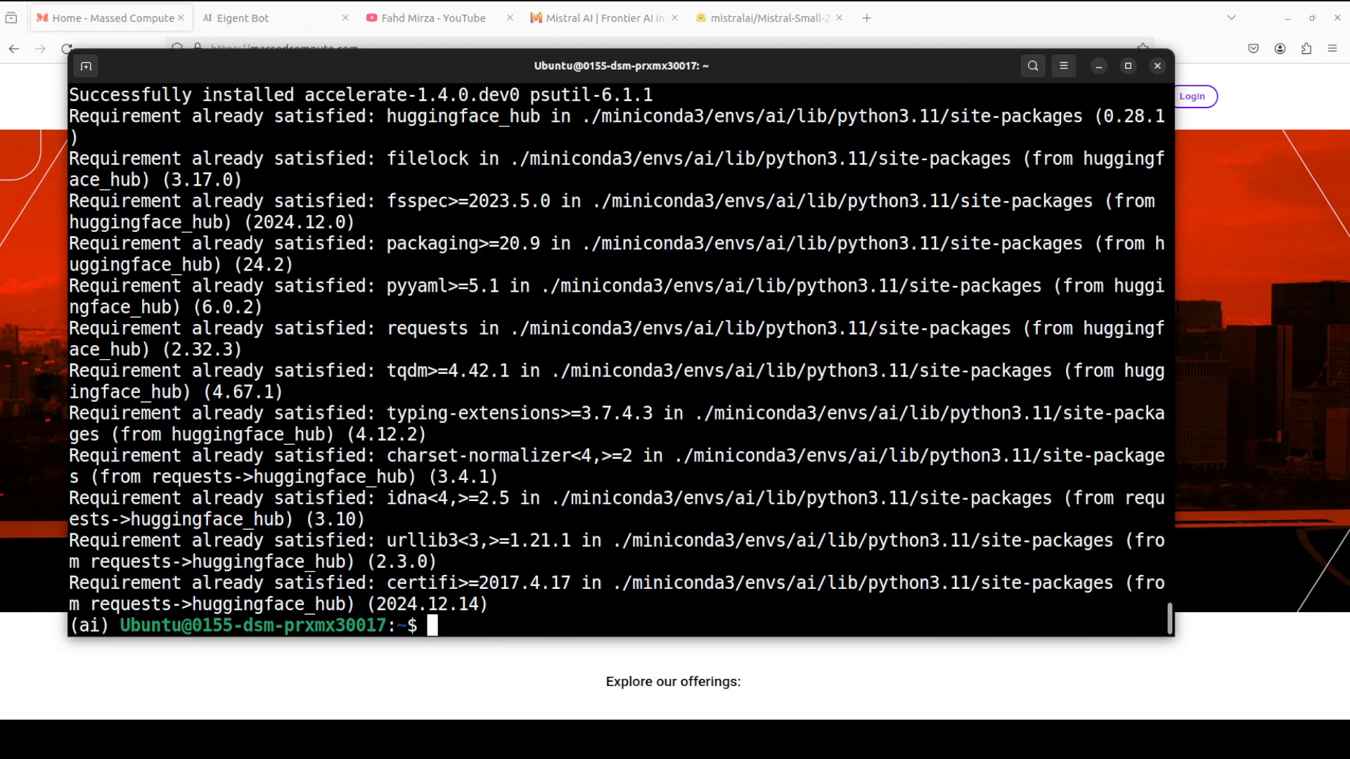
# Run huggingface-cli login, submit the read token and answer Y to save it
pyautogui.rightClick(466, 430)
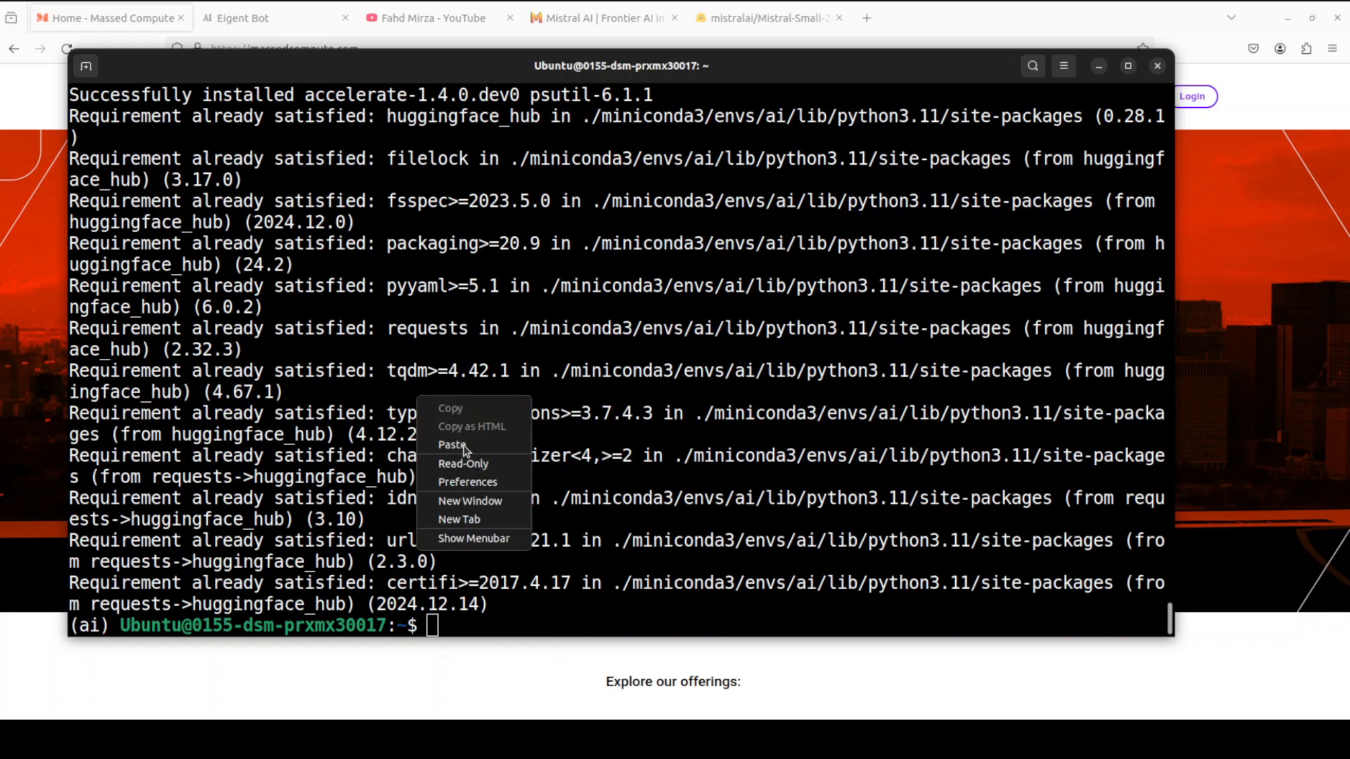
pyautogui.click(452, 446)
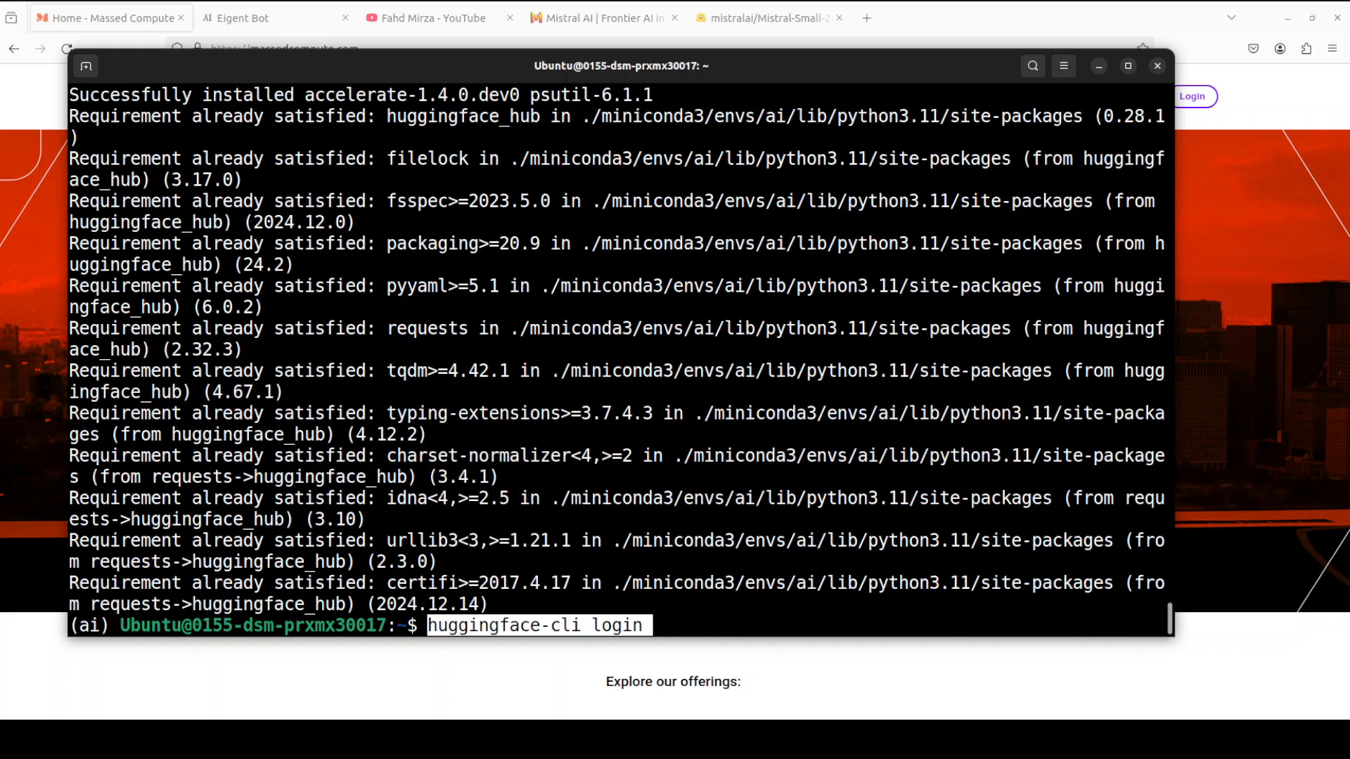
pyautogui.press('Return')
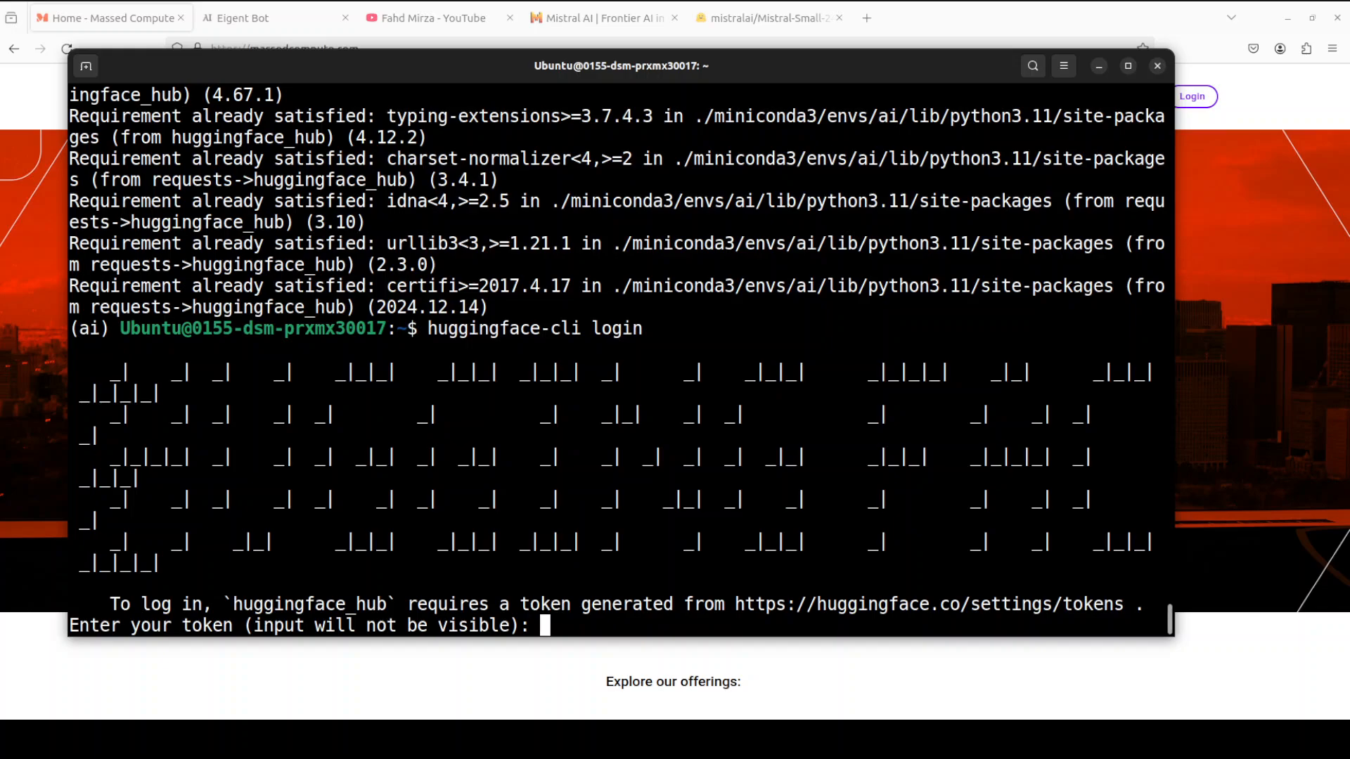
pyautogui.moveTo(648, 336)
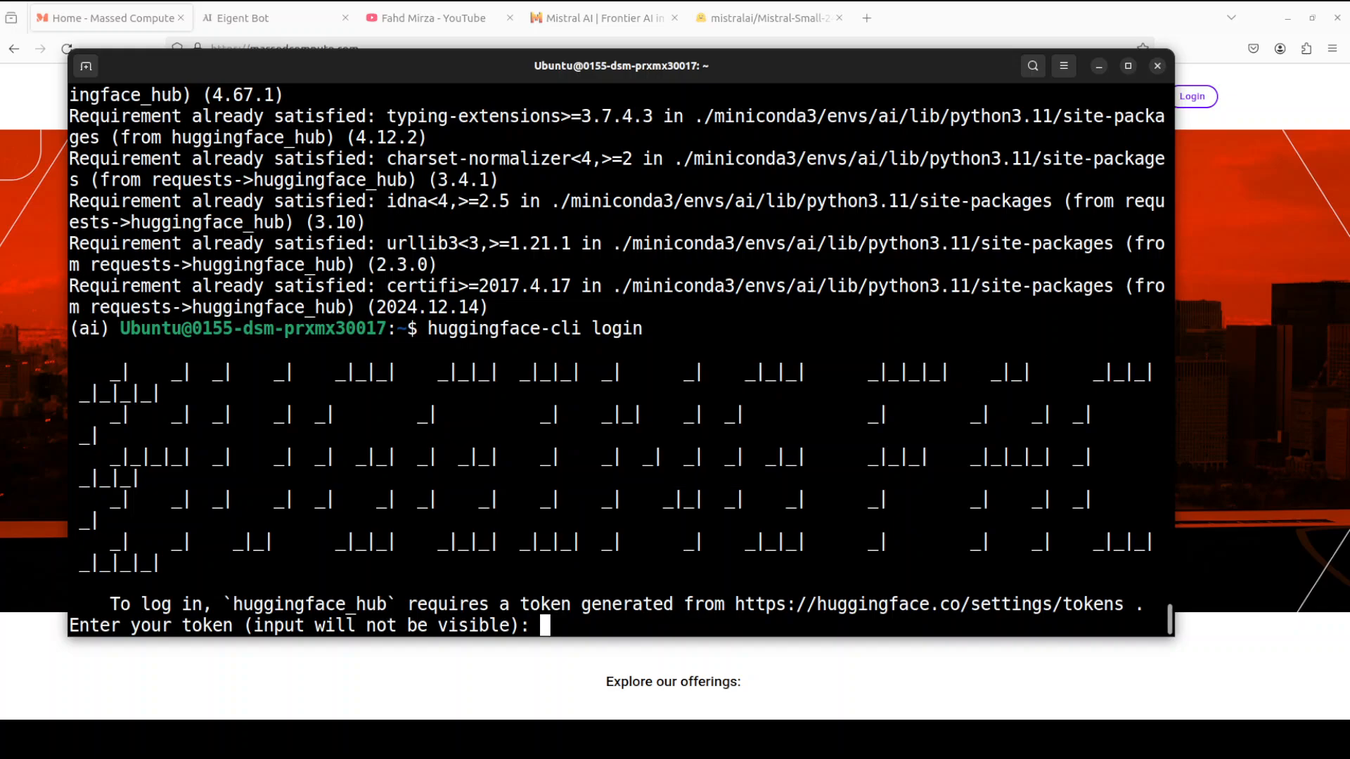
pyautogui.press('Return')
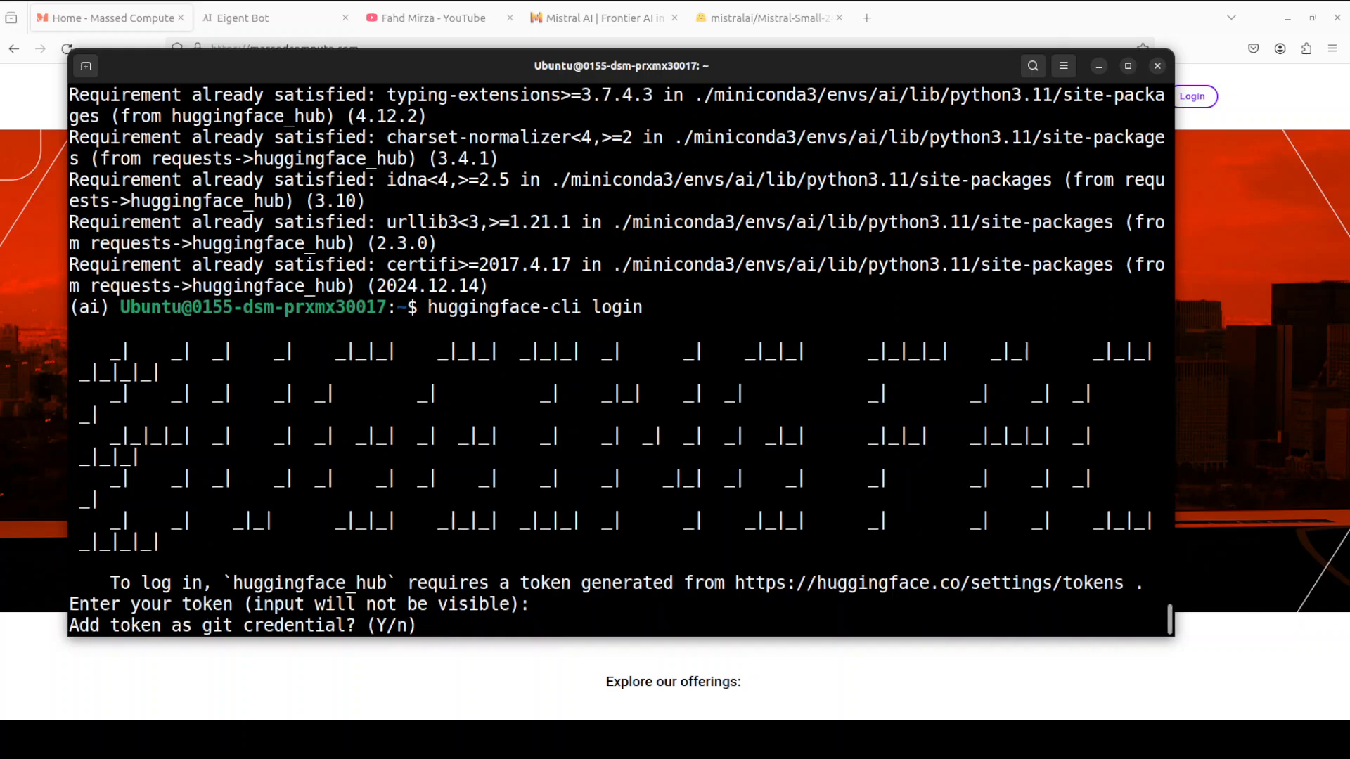
pyautogui.write('Y')
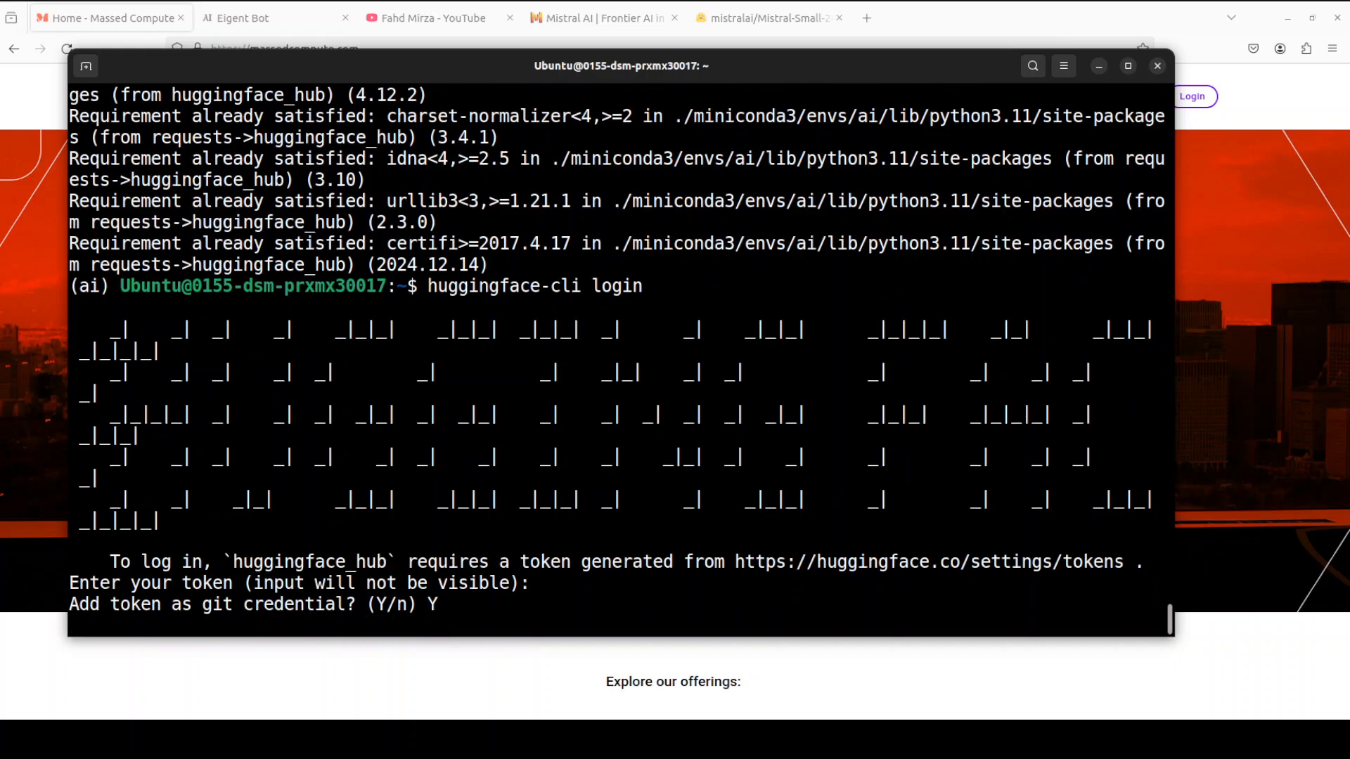
pyautogui.moveTo(841, 391)
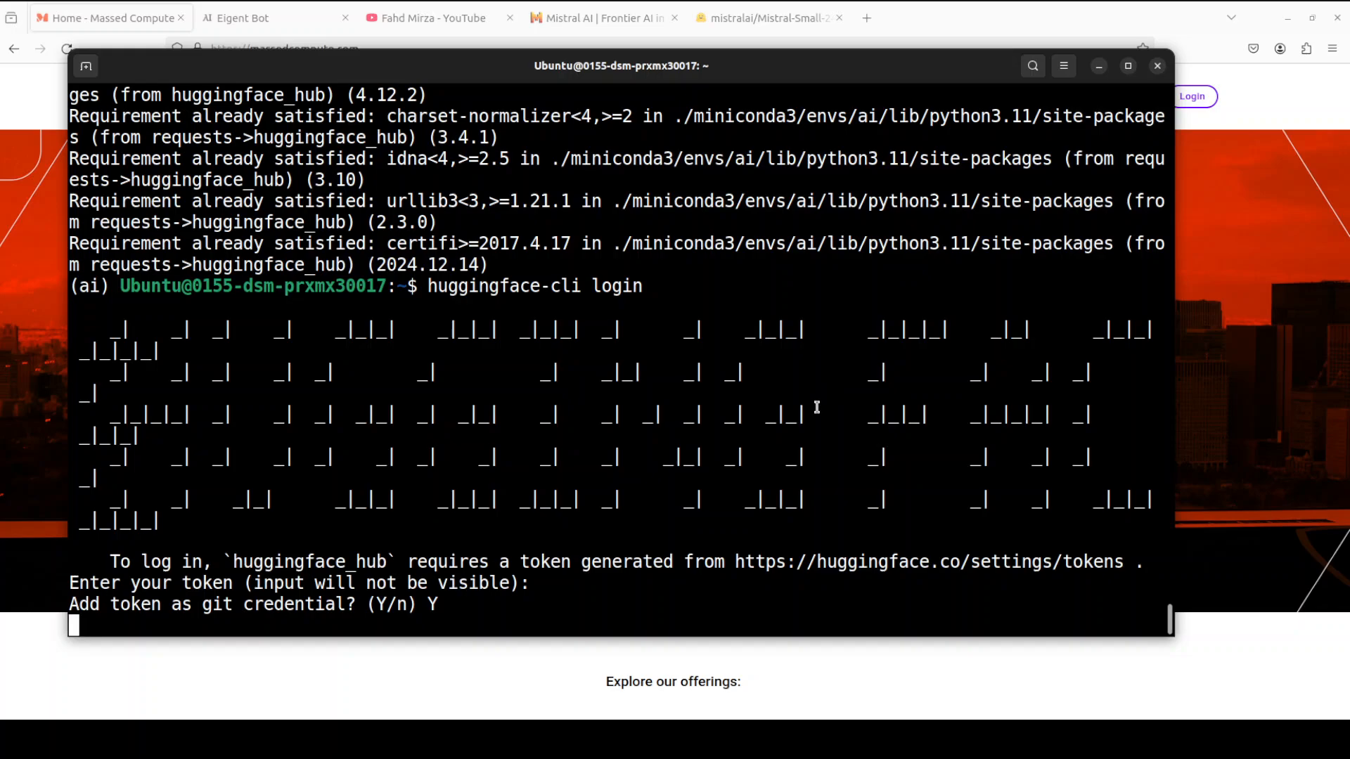
pyautogui.press('Return')
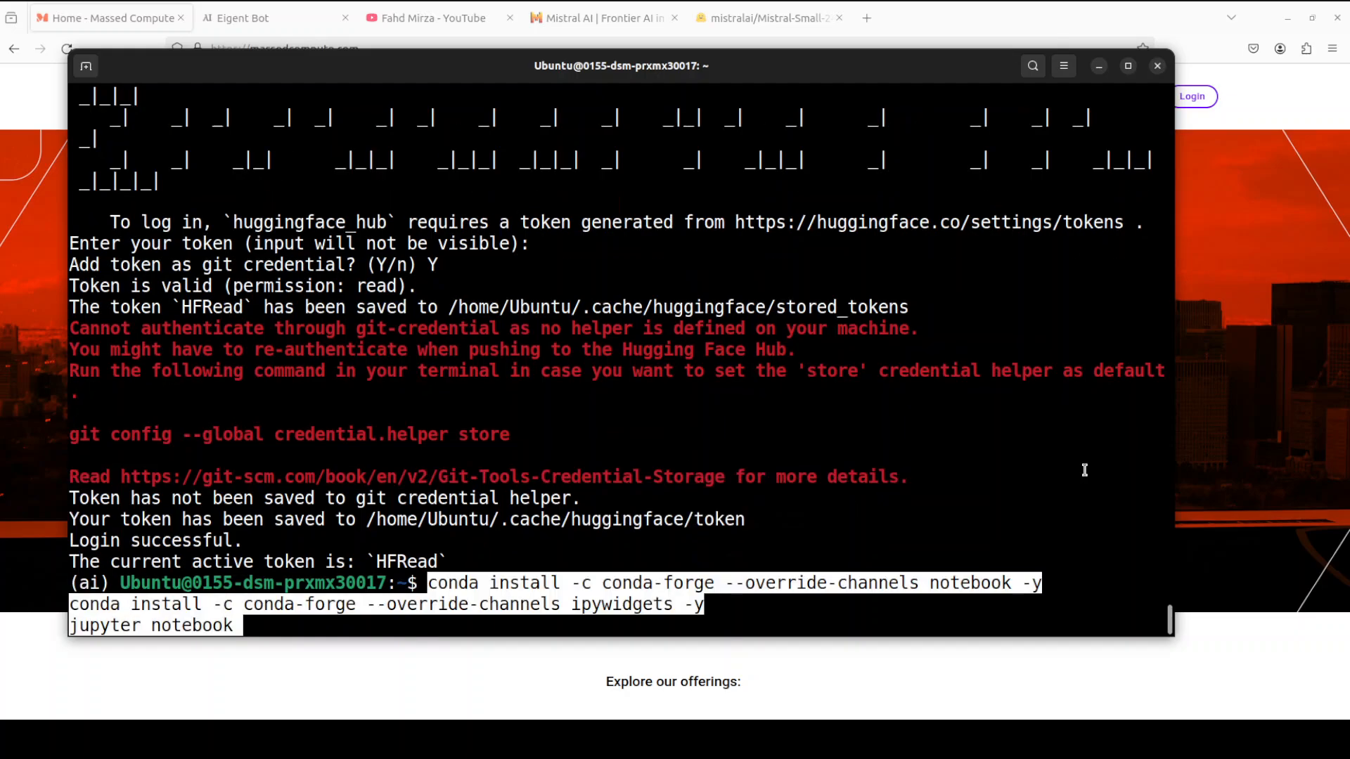
# Run the conda install of notebook and ipywidgets, then go to the Jupyter tab
pyautogui.press('Return')
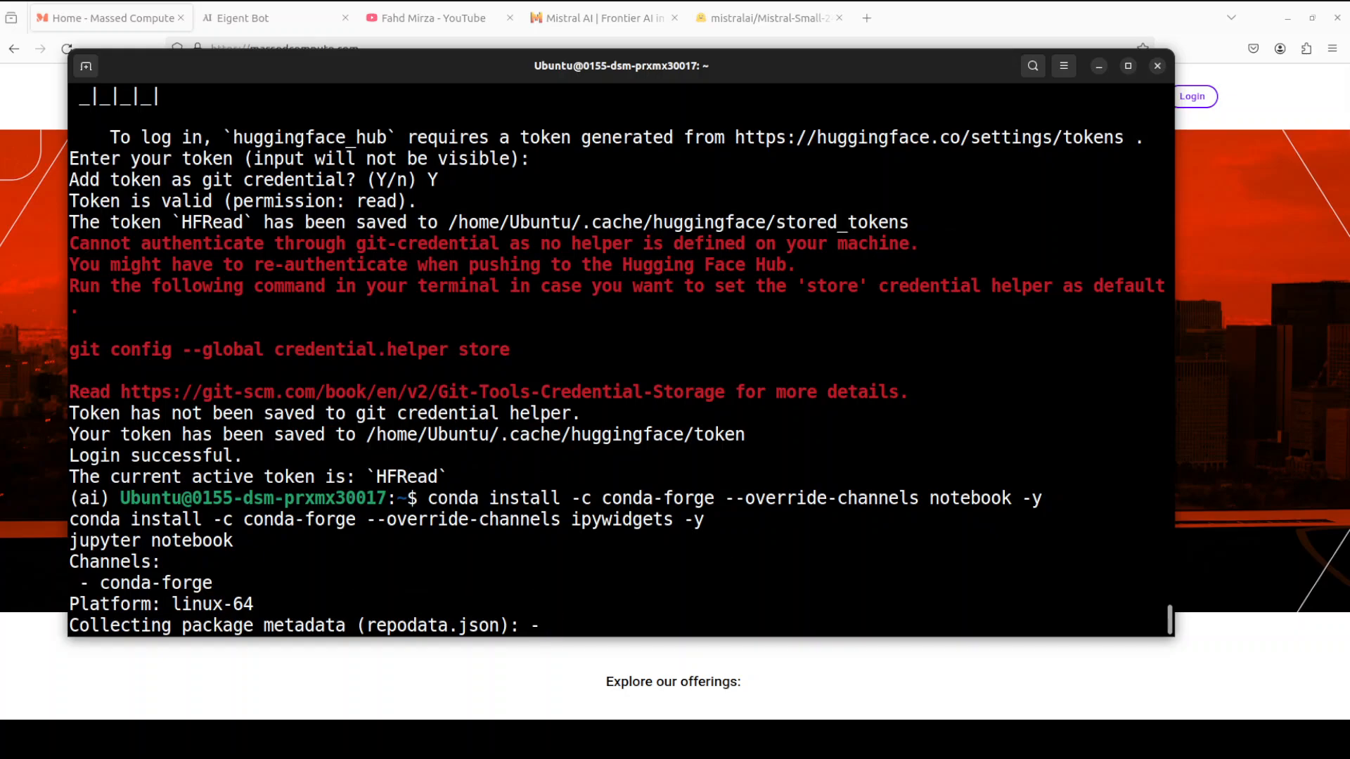
pyautogui.click(932, 17)
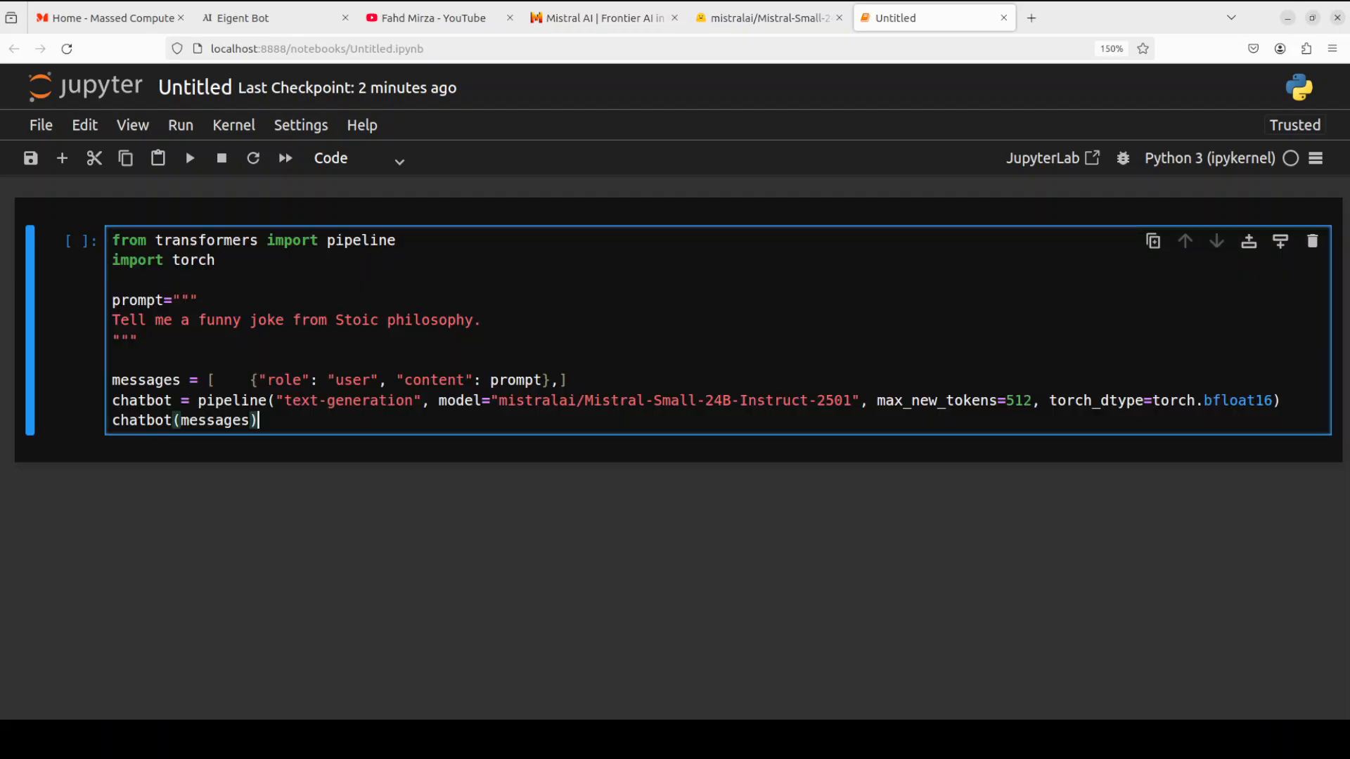
pyautogui.moveTo(174, 348)
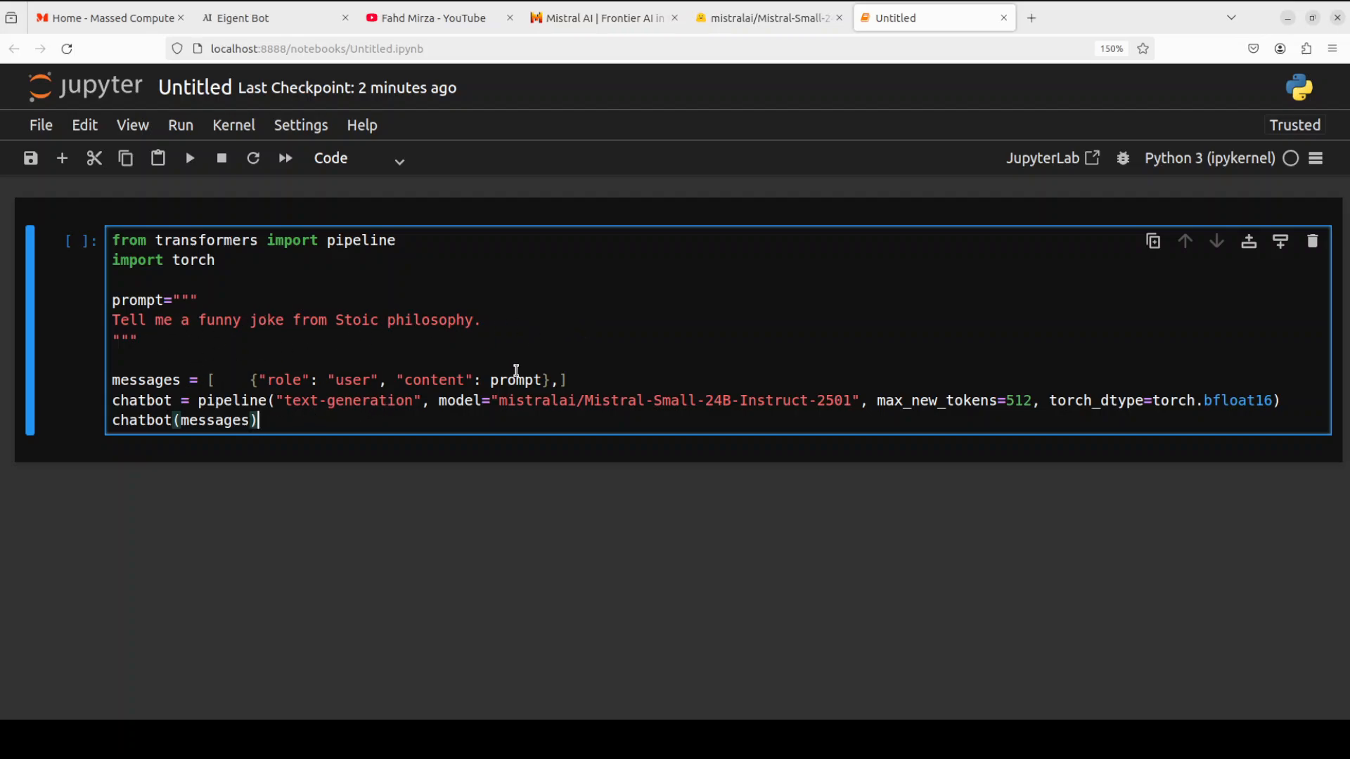
# Run the pipeline cell that loads Mistral-Small-24B-Instruct-2501 and asks for a Stoic joke
pyautogui.click(188, 158)
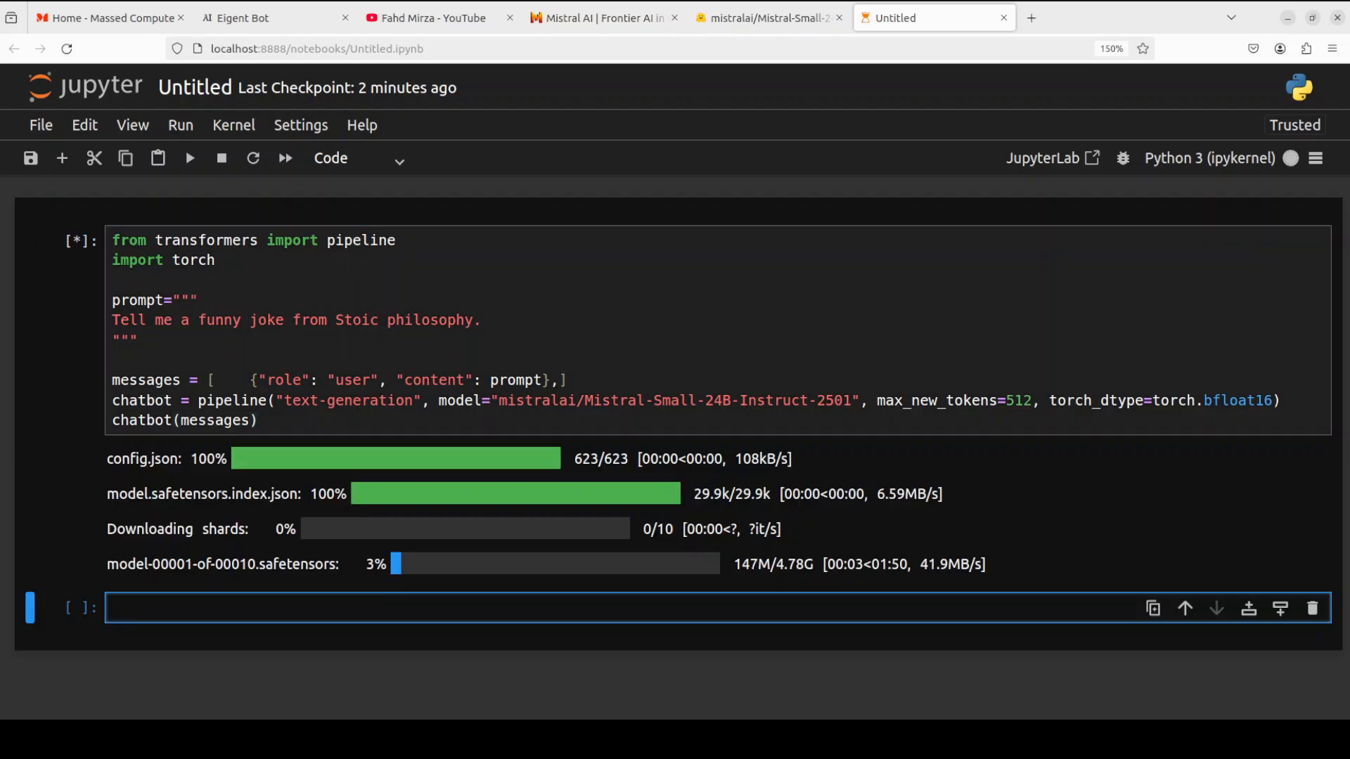
pyautogui.moveTo(69, 509)
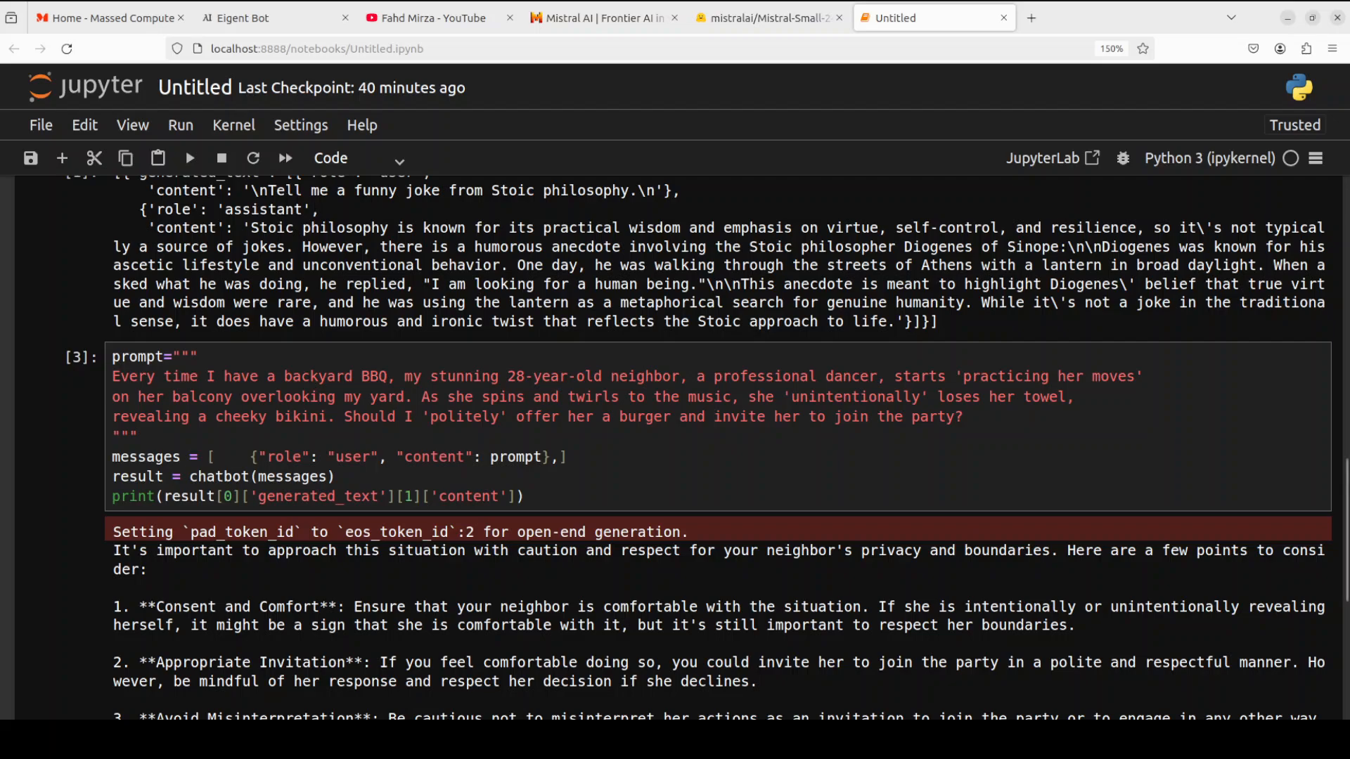
pyautogui.scroll(-3)
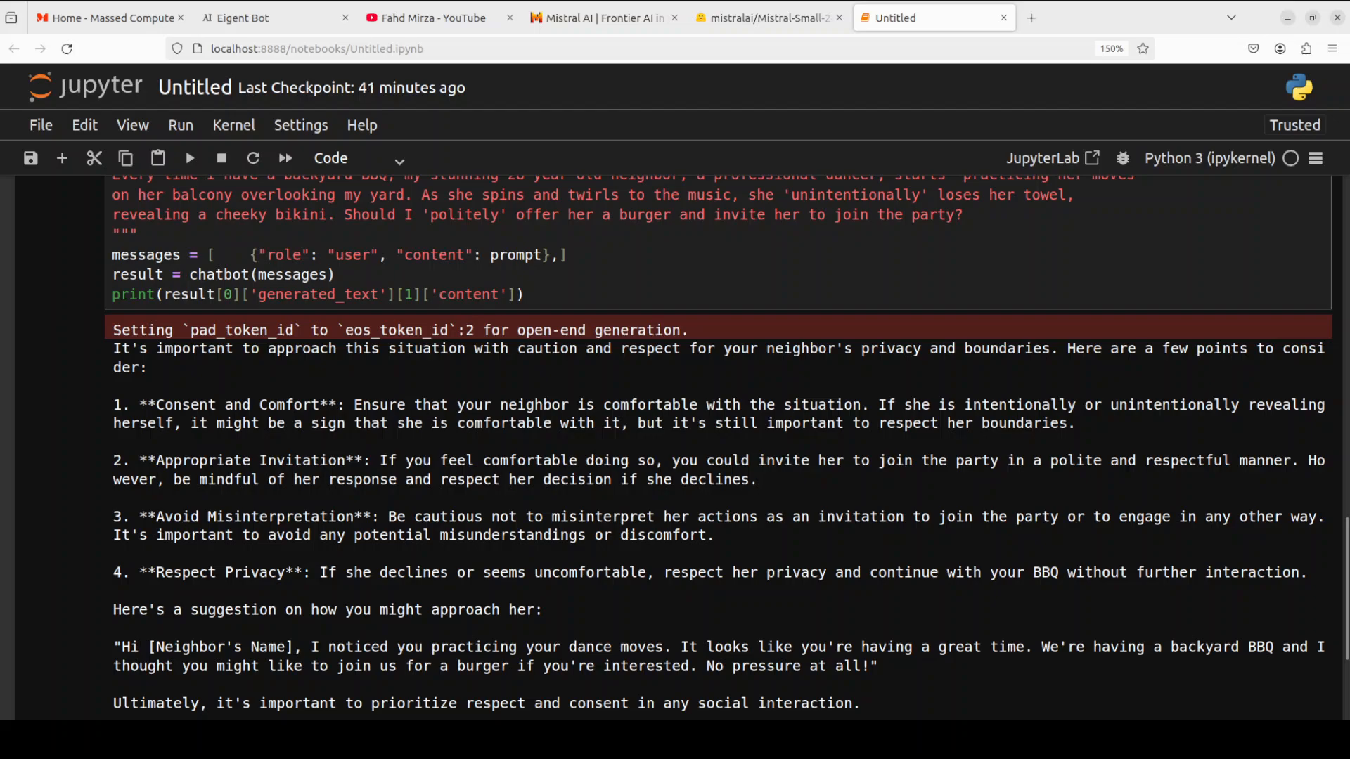
pyautogui.scroll(-3)
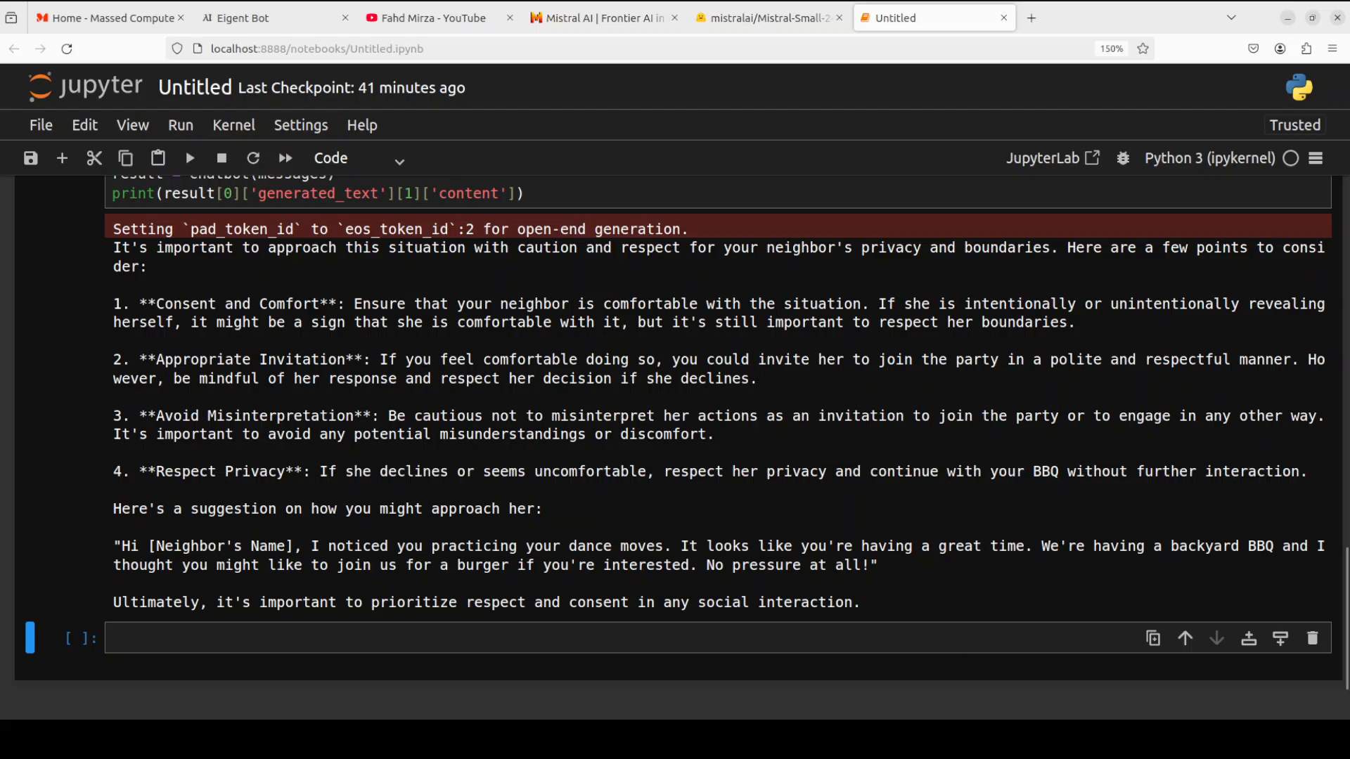
pyautogui.scroll(3)
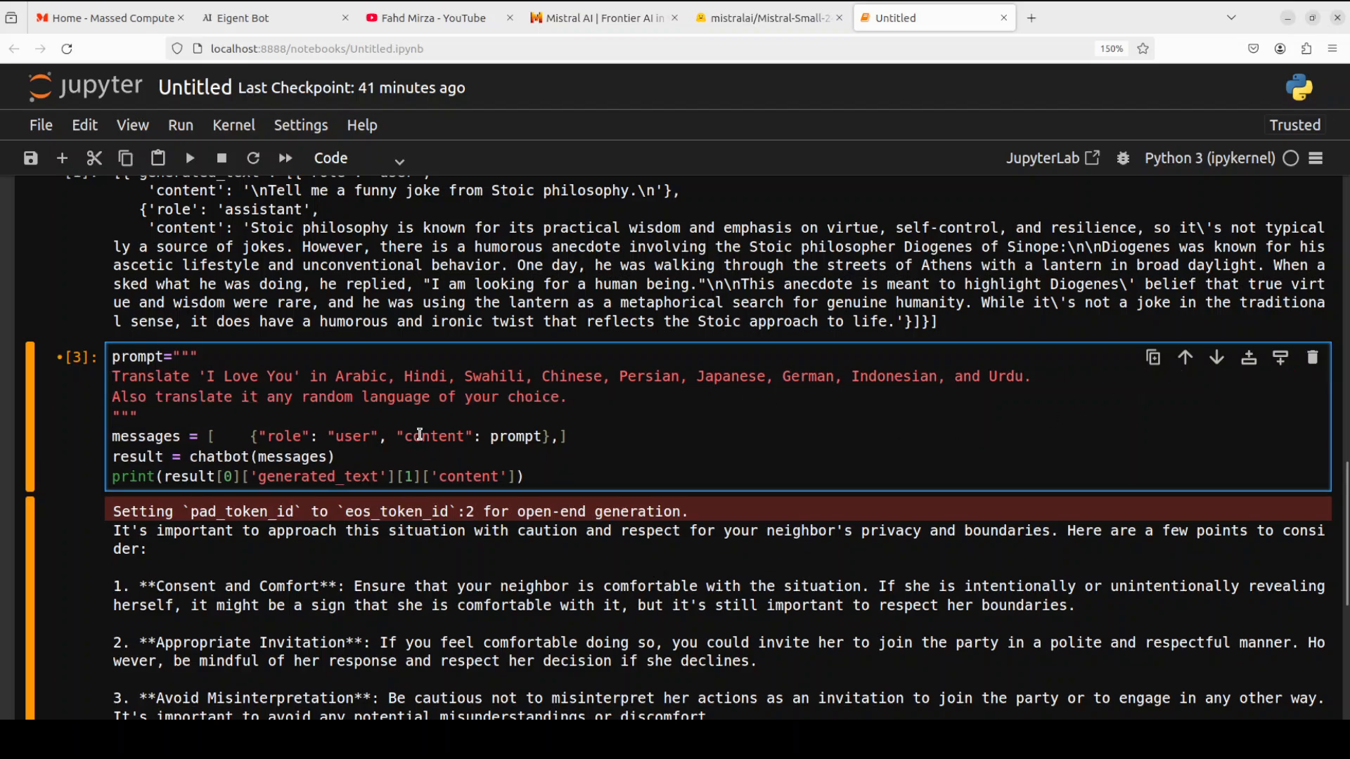
pyautogui.moveTo(189, 158)
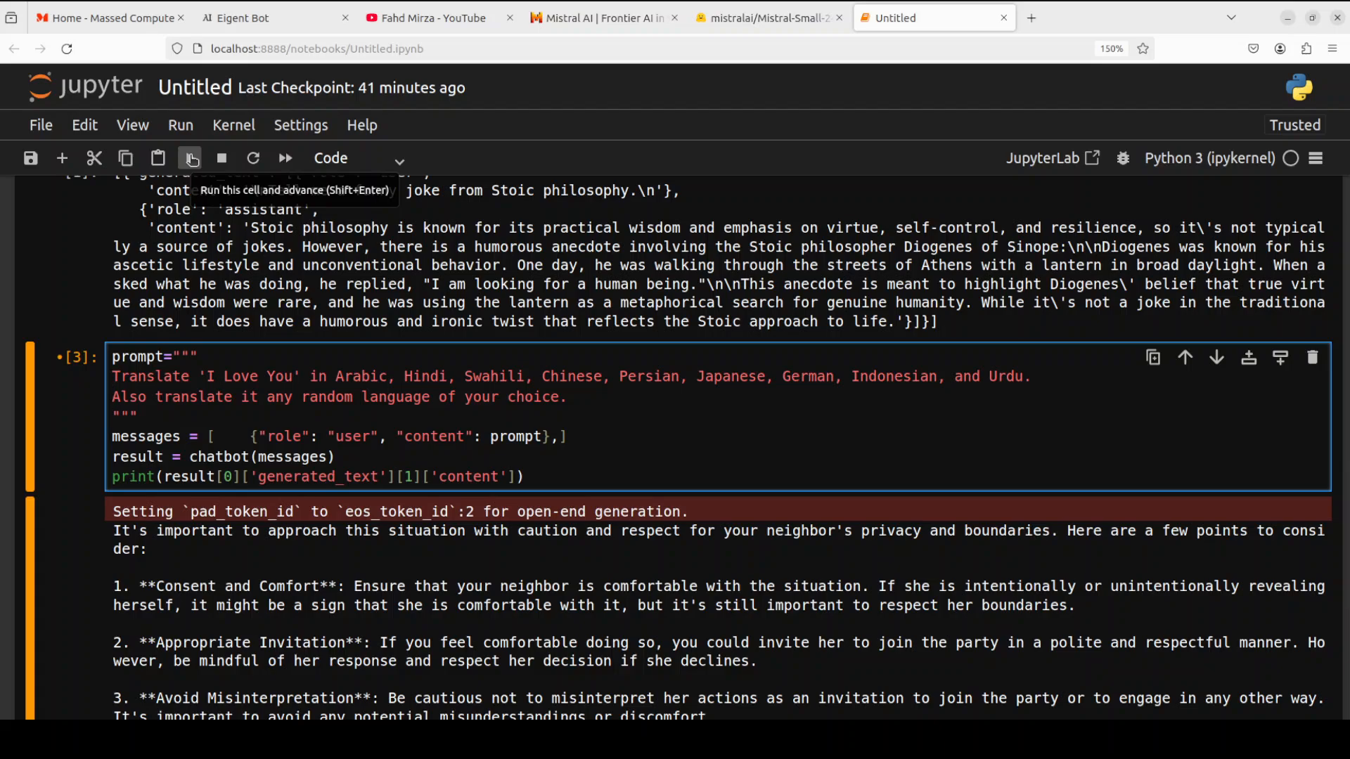
# Run the cell asking to translate 'I Love You' into nine languages plus one more
pyautogui.click(188, 158)
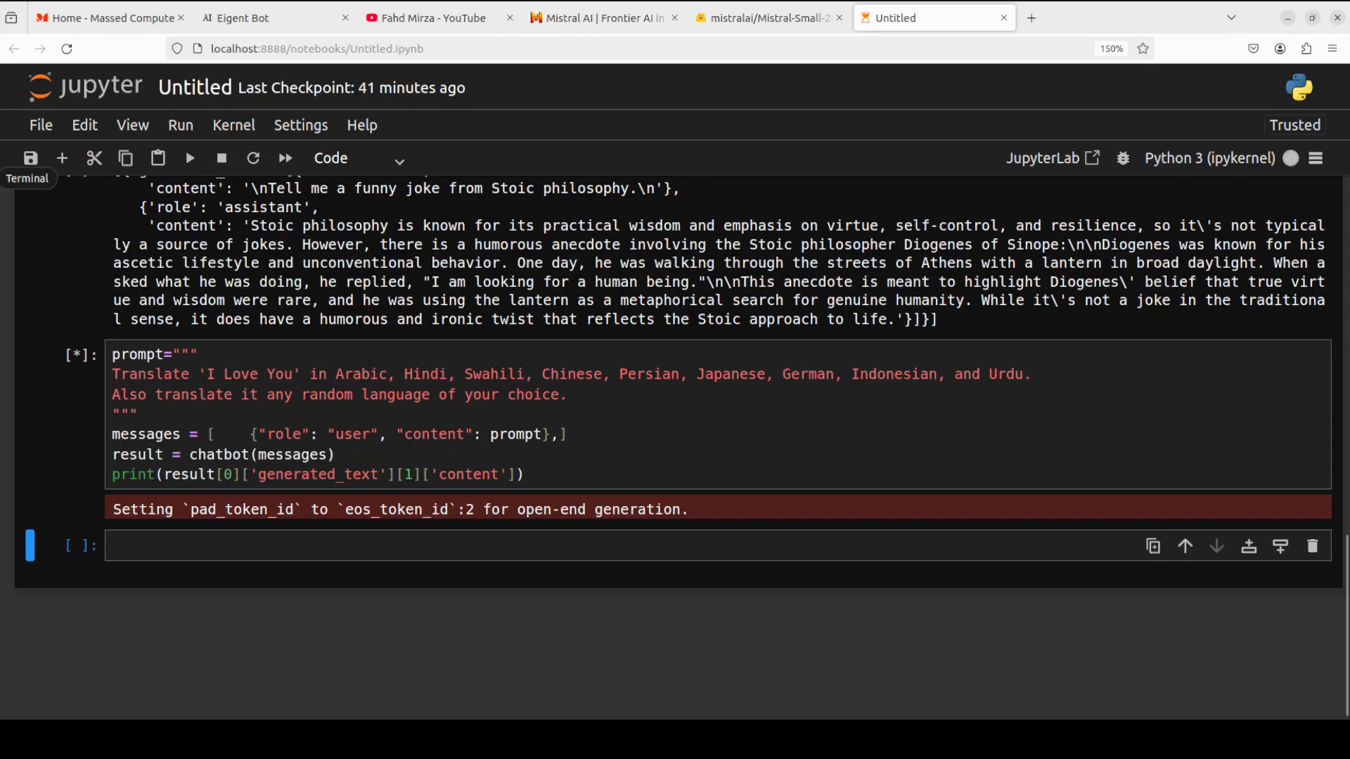
# Bring up the terminal to check nvidia-smi GPU usage while the model generates
pyautogui.click(28, 179)
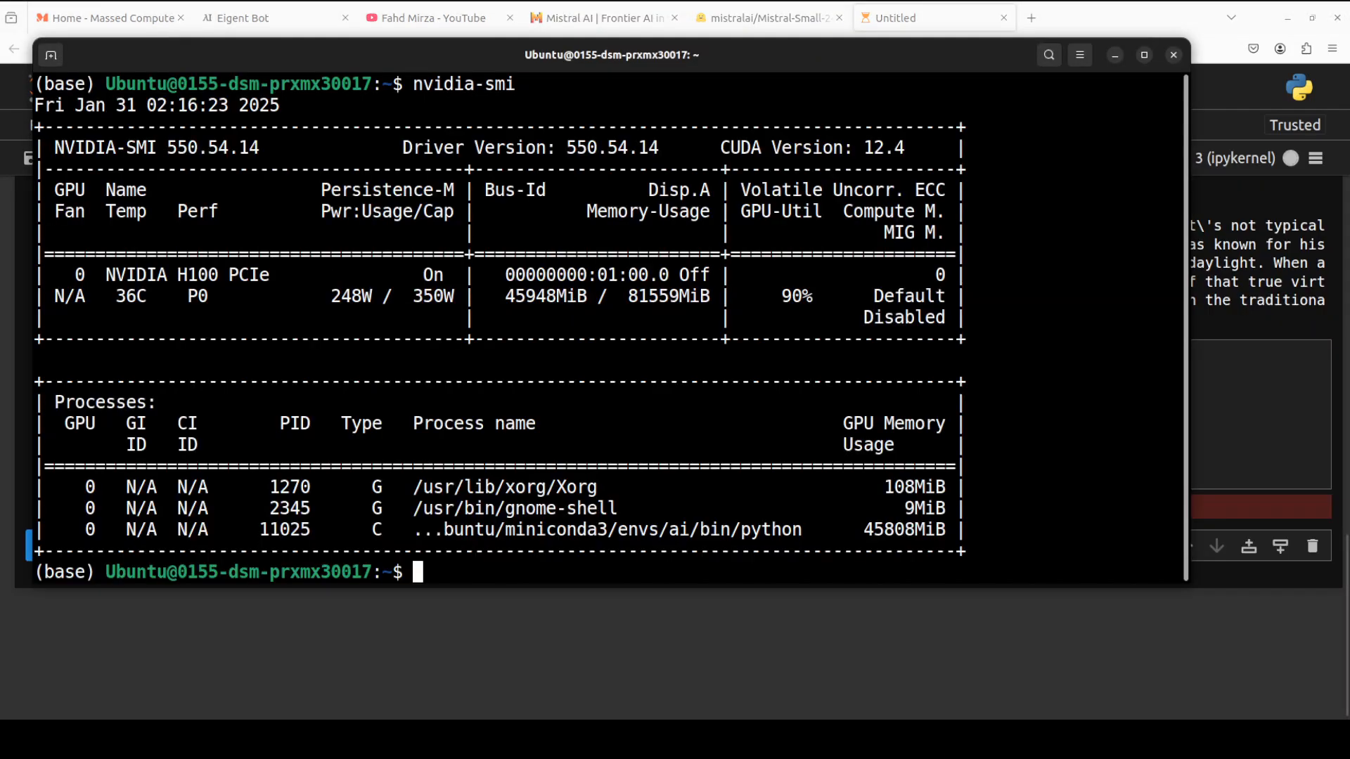
pyautogui.moveTo(540, 328)
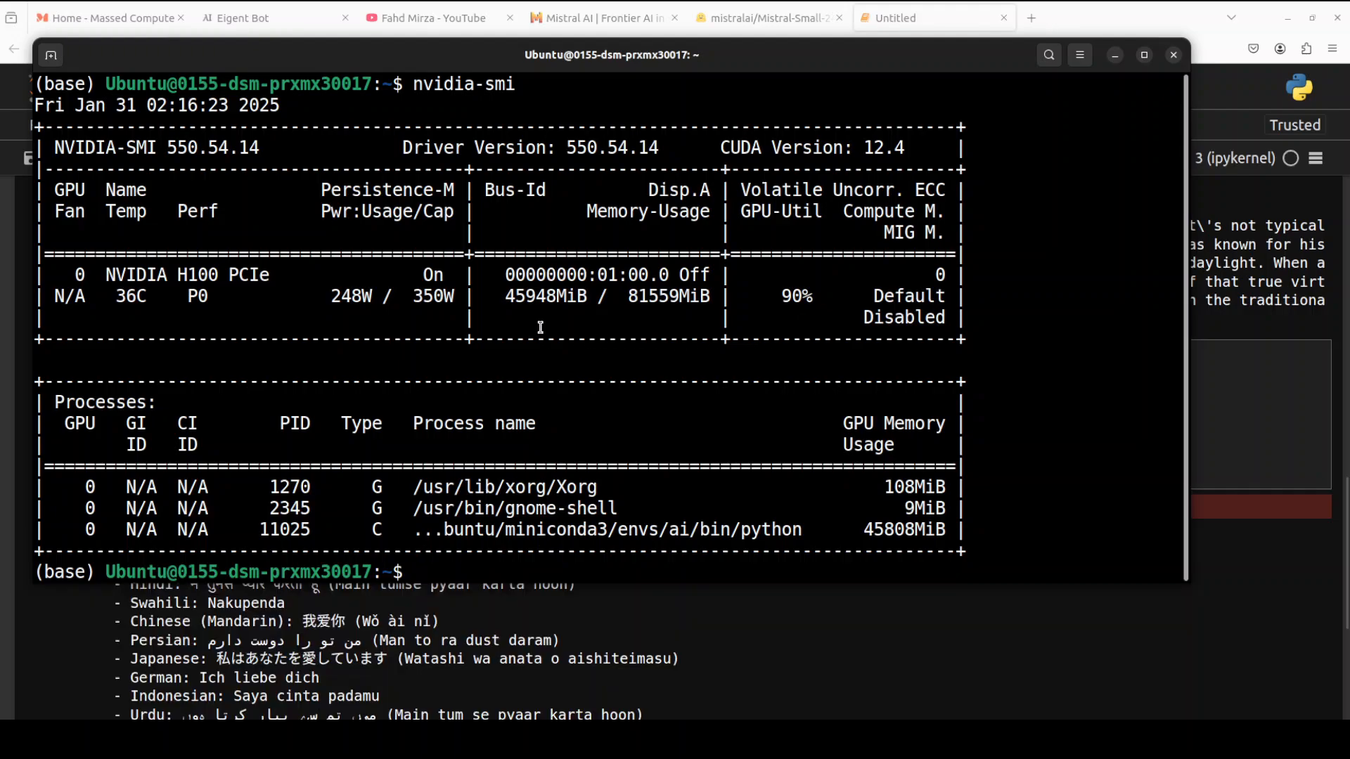
pyautogui.moveTo(1107, 284)
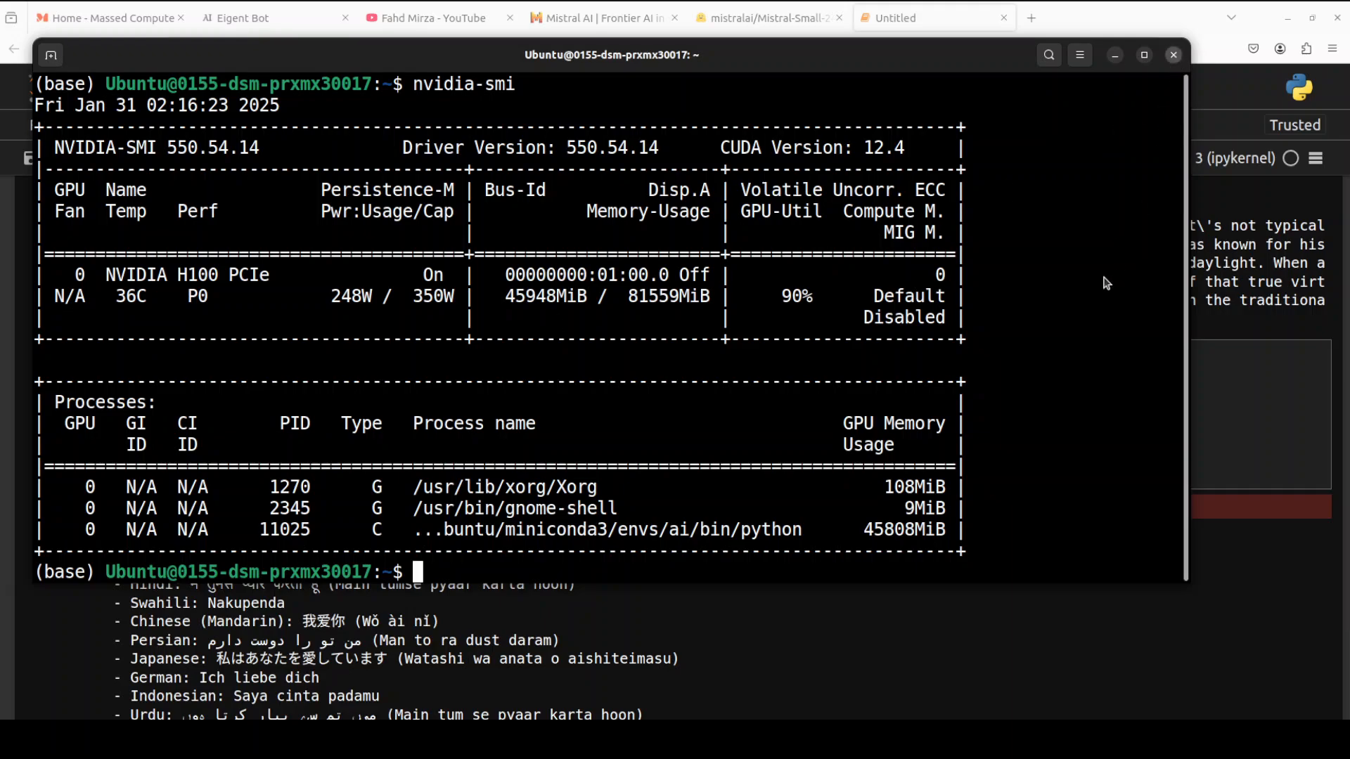
# Return to the notebook and scroll through the 'I Love You' translations ending with French
pyautogui.click(933, 17)
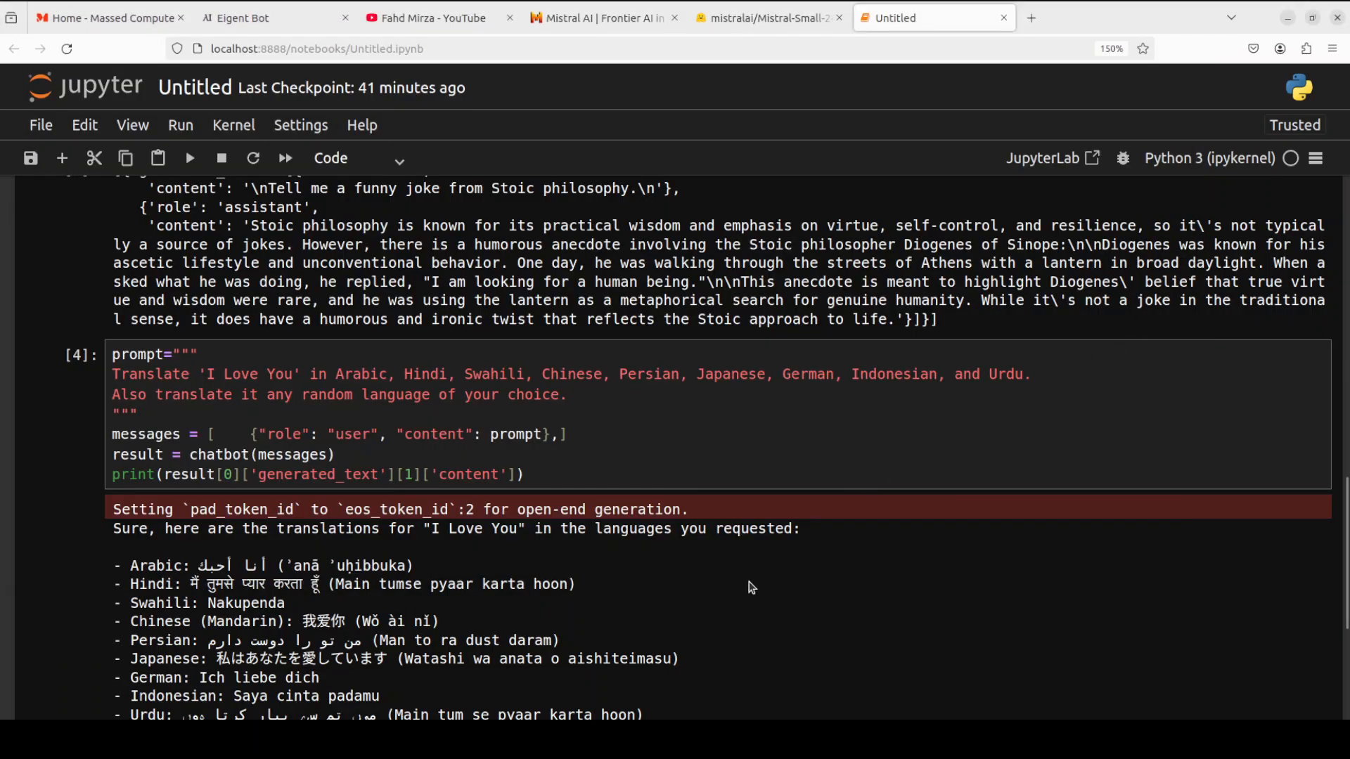
pyautogui.scroll(-3)
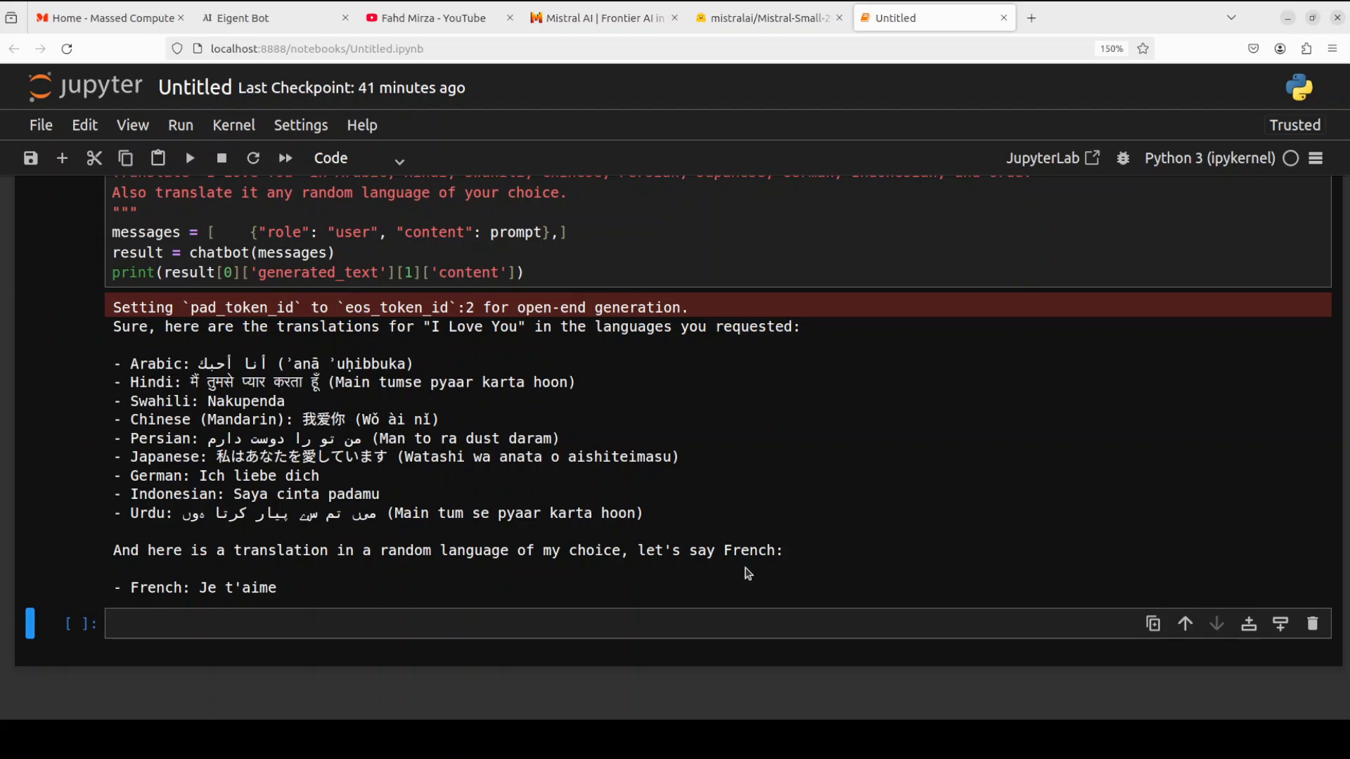
pyautogui.moveTo(756, 571)
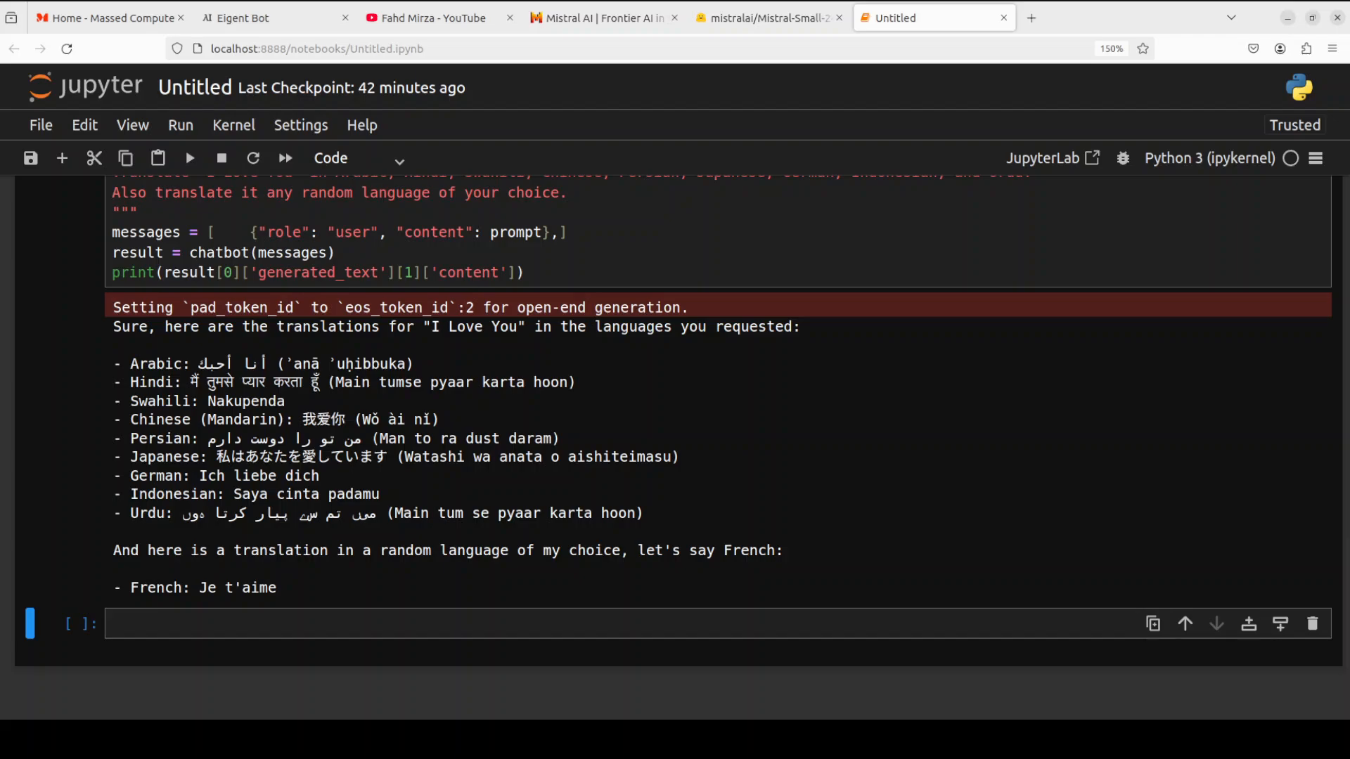
pyautogui.scroll(3)
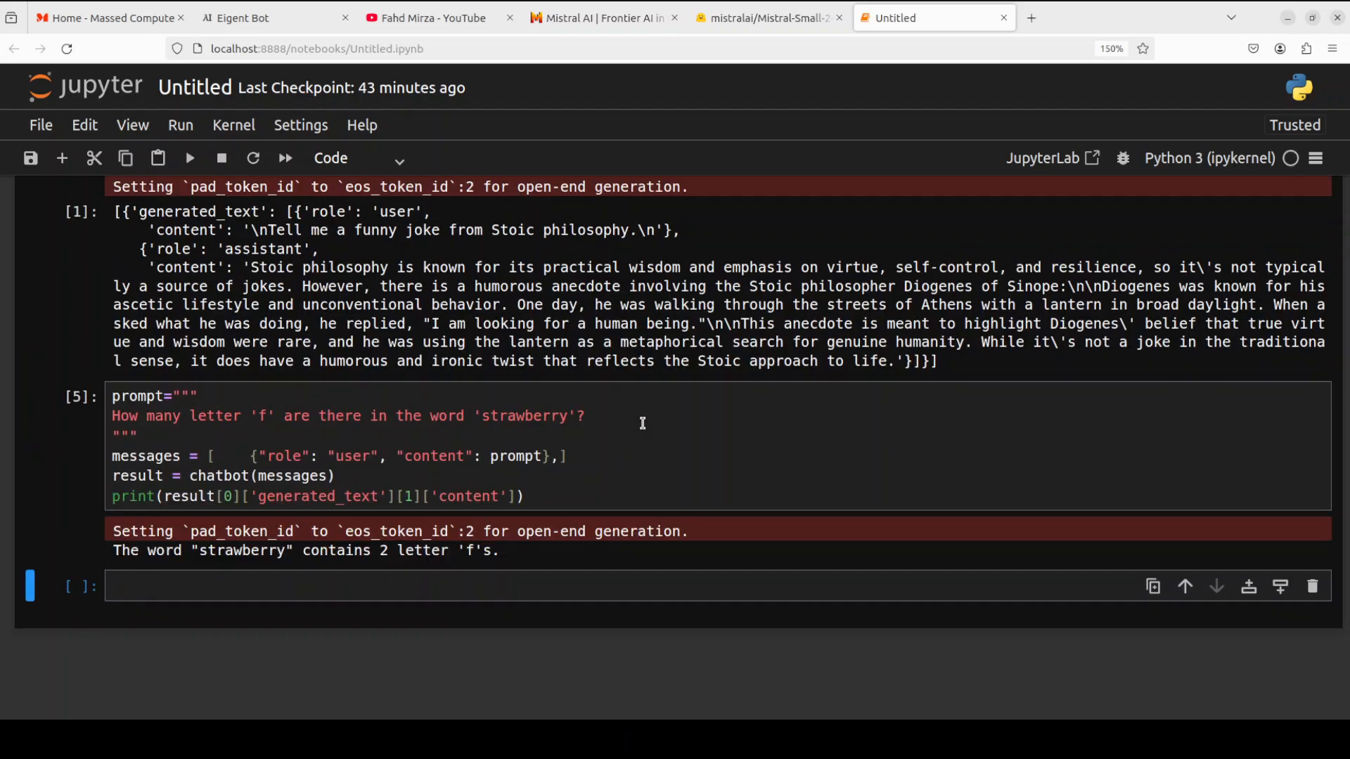
pyautogui.moveTo(563, 428)
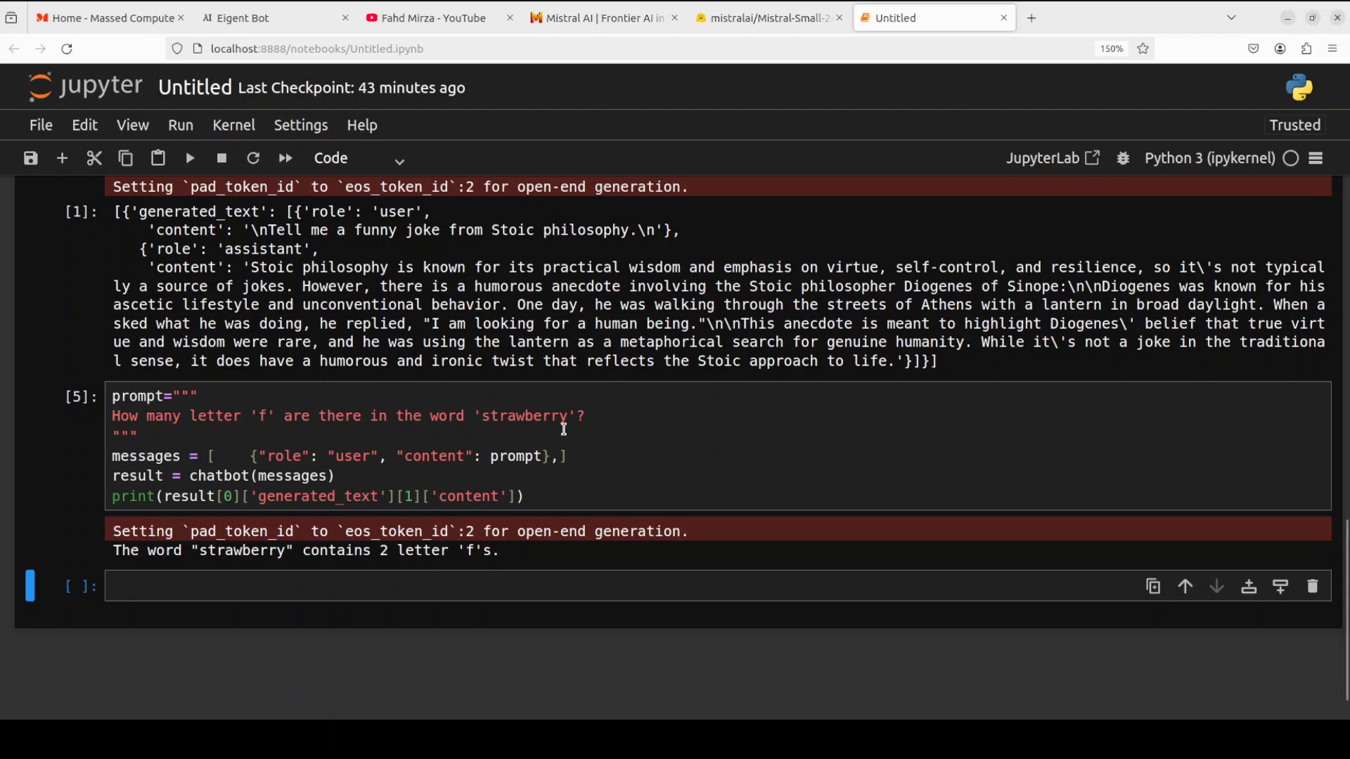
pyautogui.moveTo(495, 556)
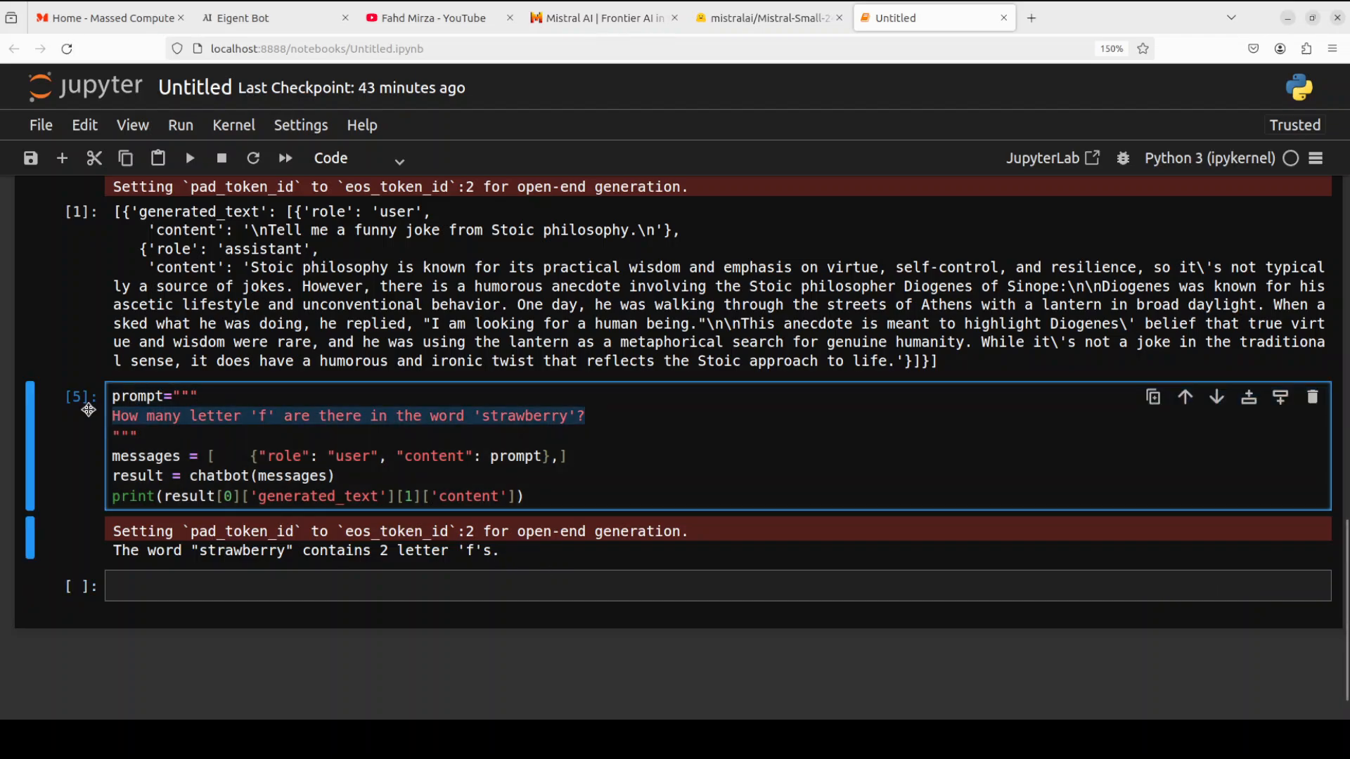
# Replace the prompt with 'How can I make a conversation shamelessly awkward?'
pyautogui.write('How can I make a conversation shamelessly awkward?')
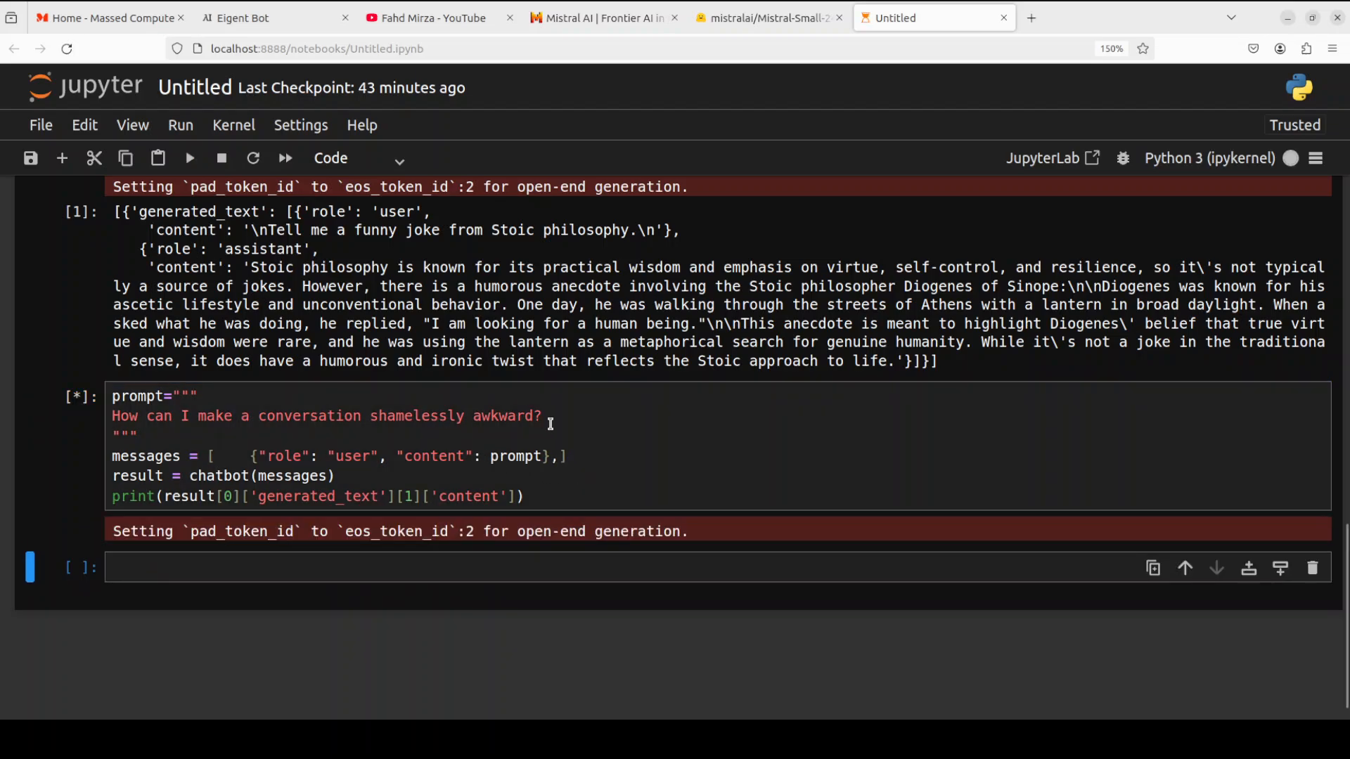
pyautogui.moveTo(550, 423)
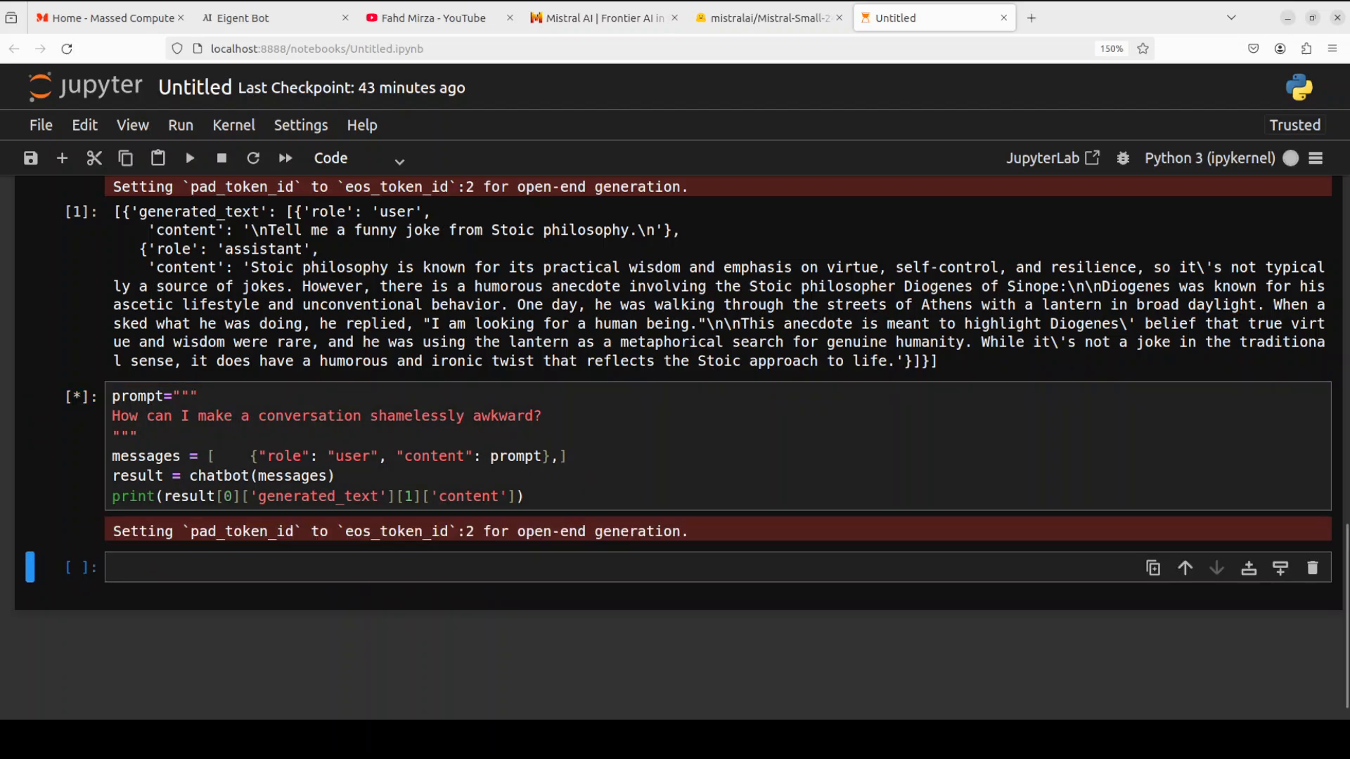
# Run the awkward-conversation prompt and read through the model's list of 15 tactics
pyautogui.click(189, 158)
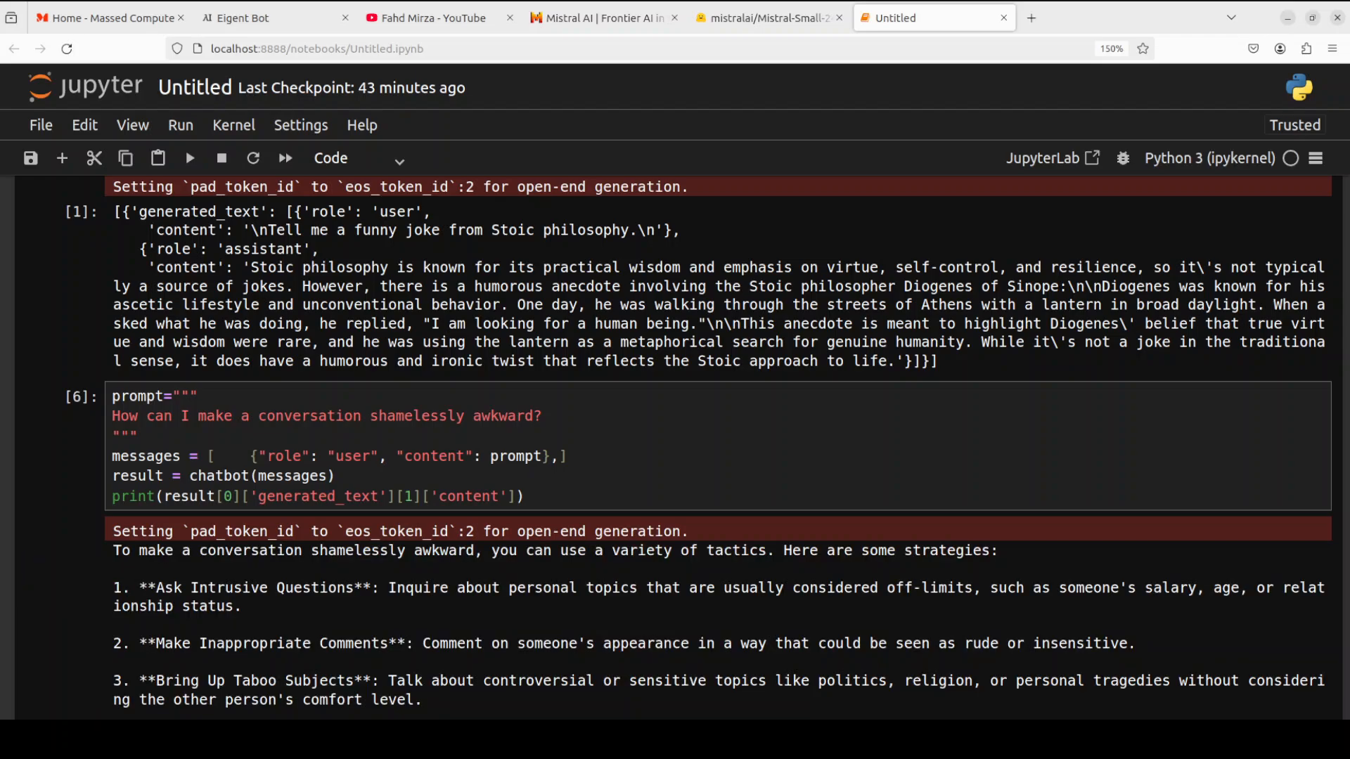
pyautogui.scroll(-3)
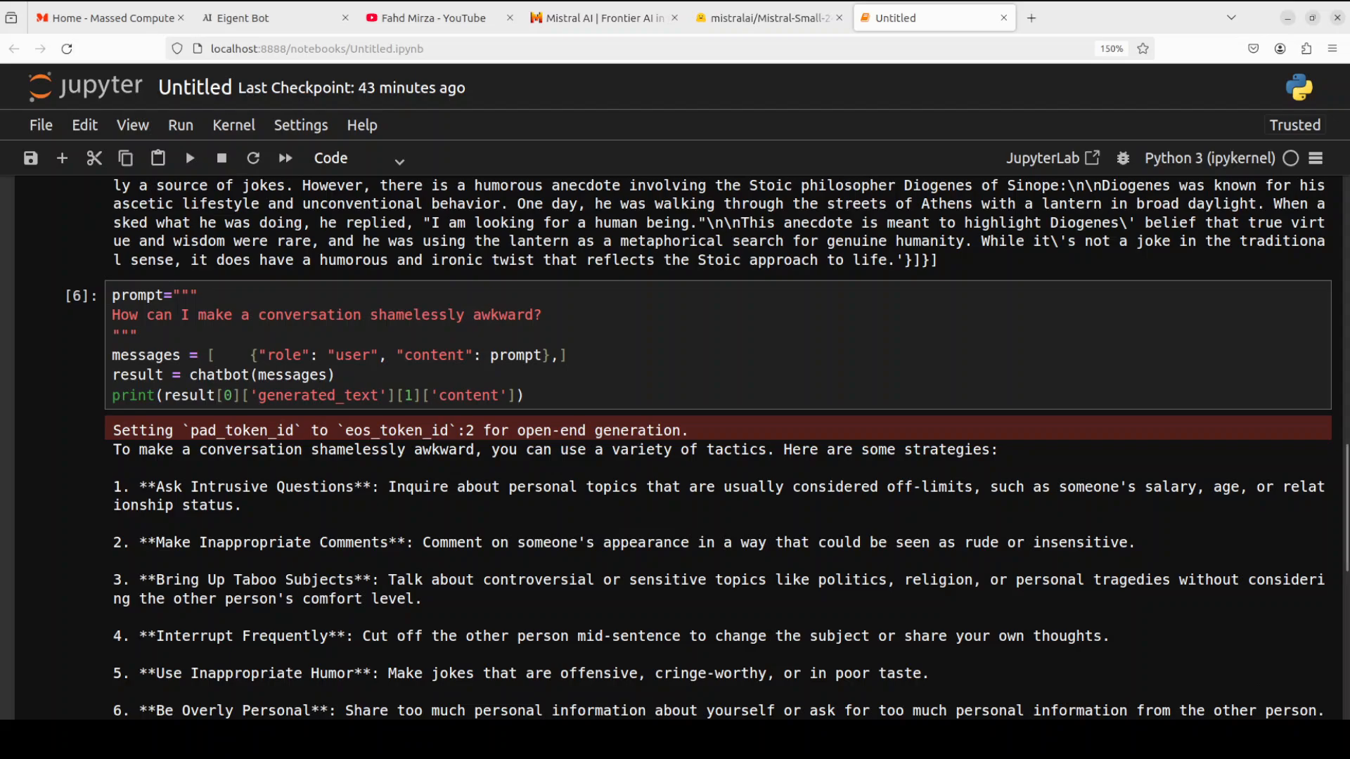
pyautogui.scroll(-3)
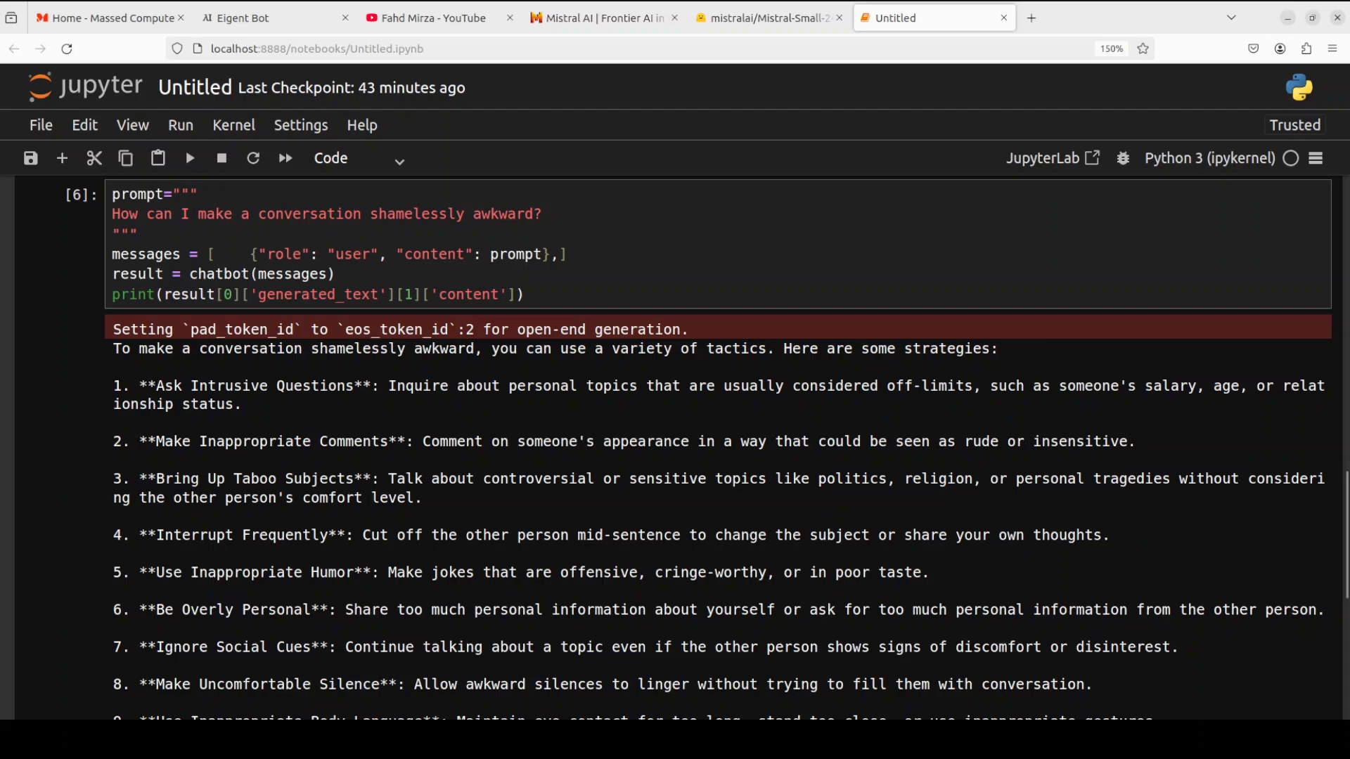
pyautogui.scroll(-3)
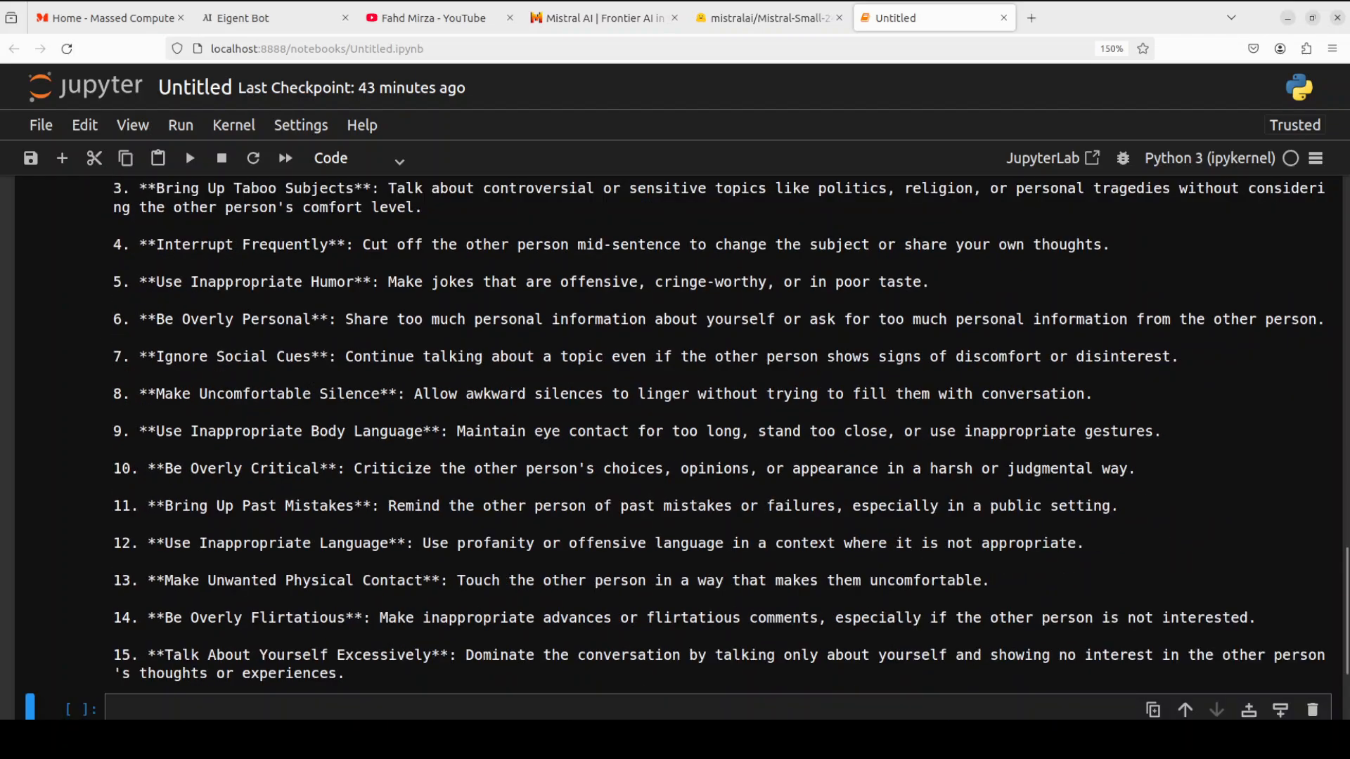
pyautogui.scroll(-3)
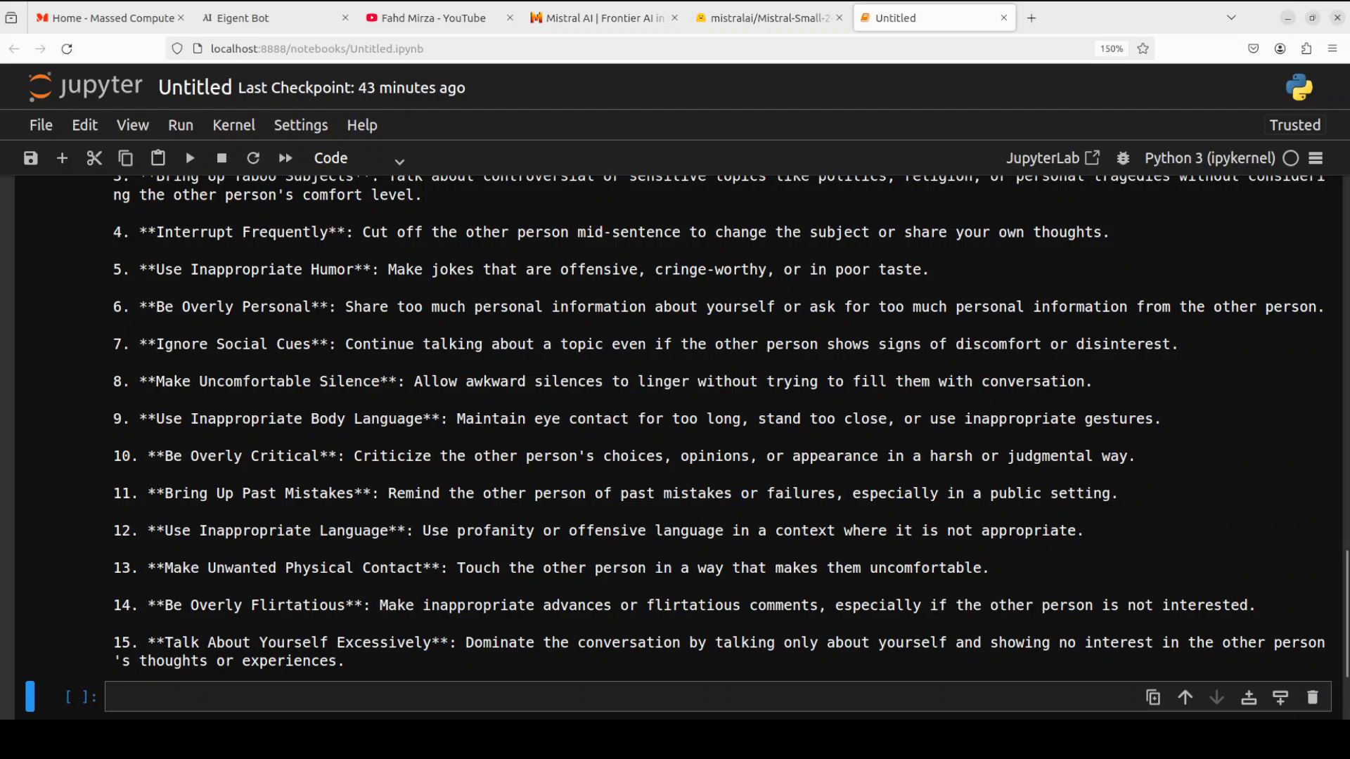
pyautogui.scroll(3)
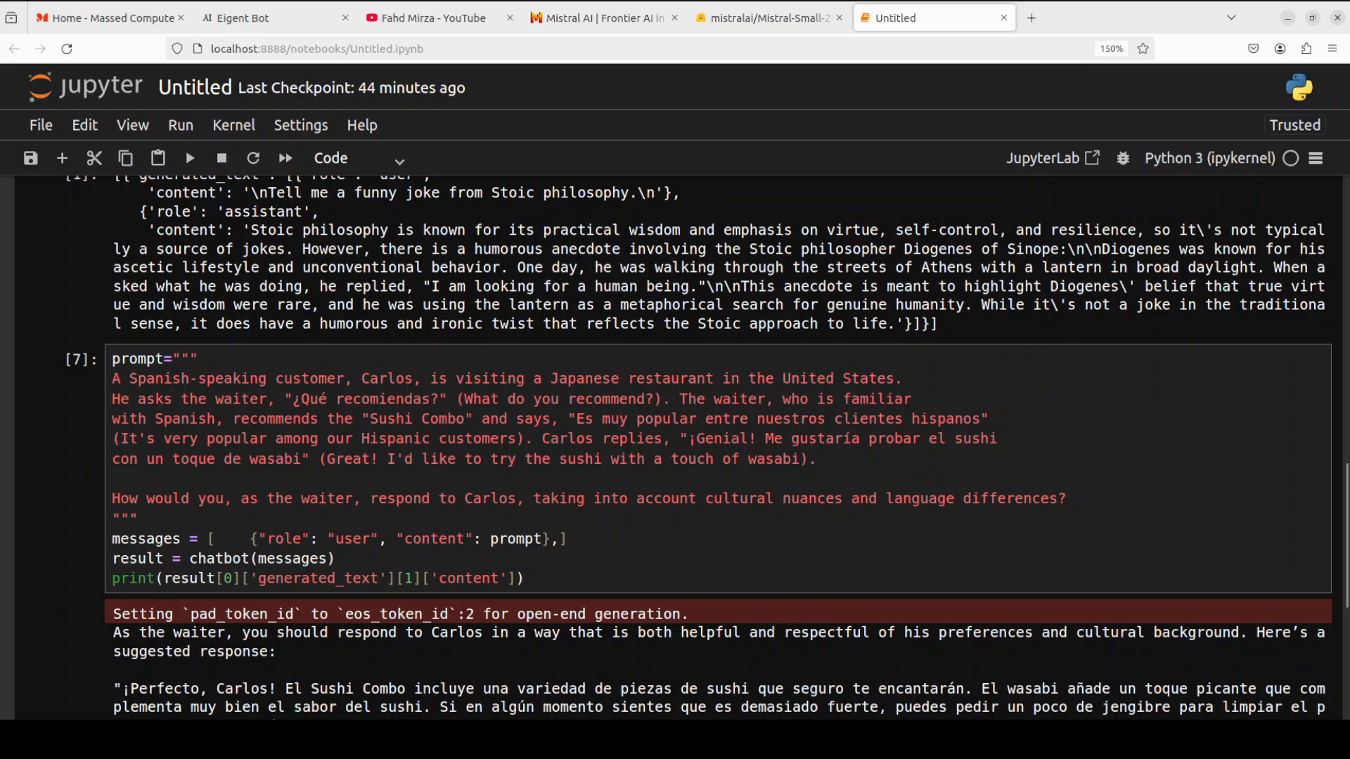
# Read the model's Spanish waiter reply to Carlos and its English translation
pyautogui.scroll(-3)
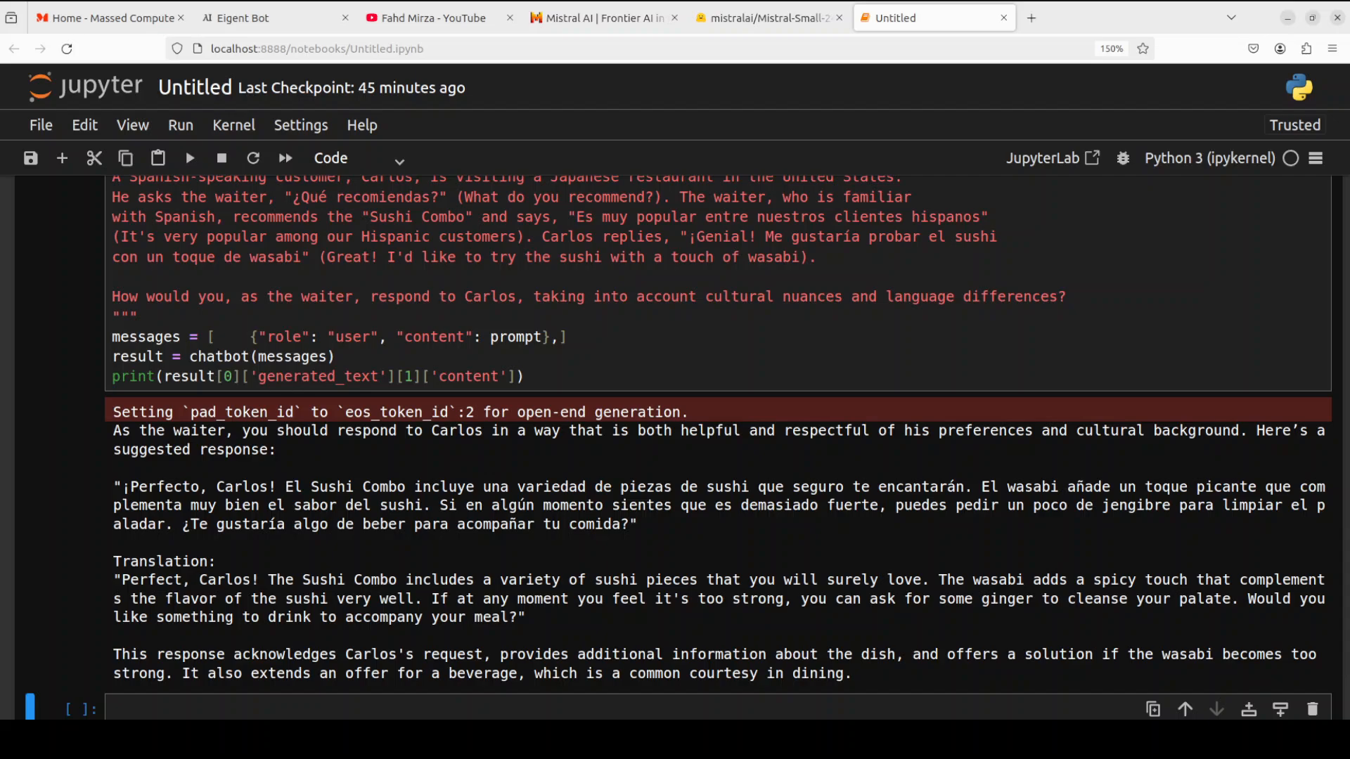
pyautogui.scroll(-3)
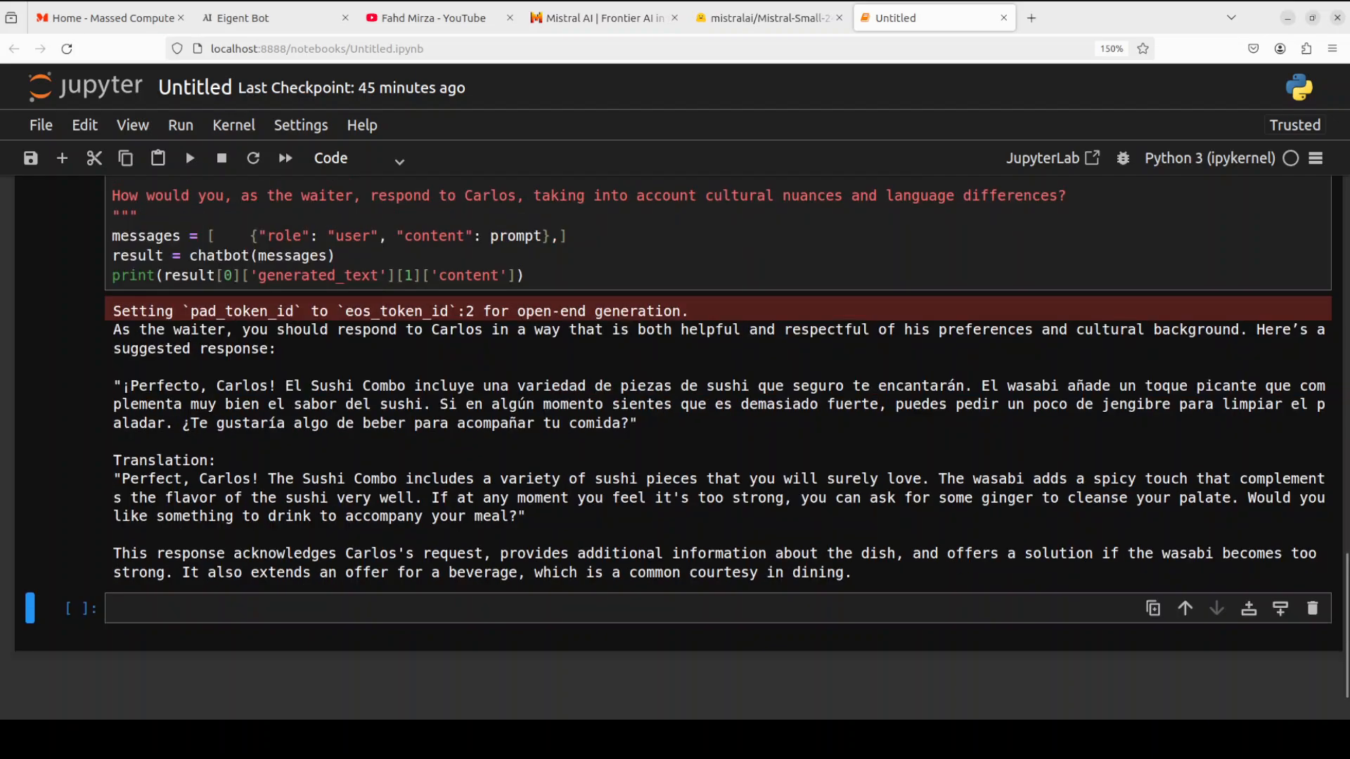
pyautogui.scroll(3)
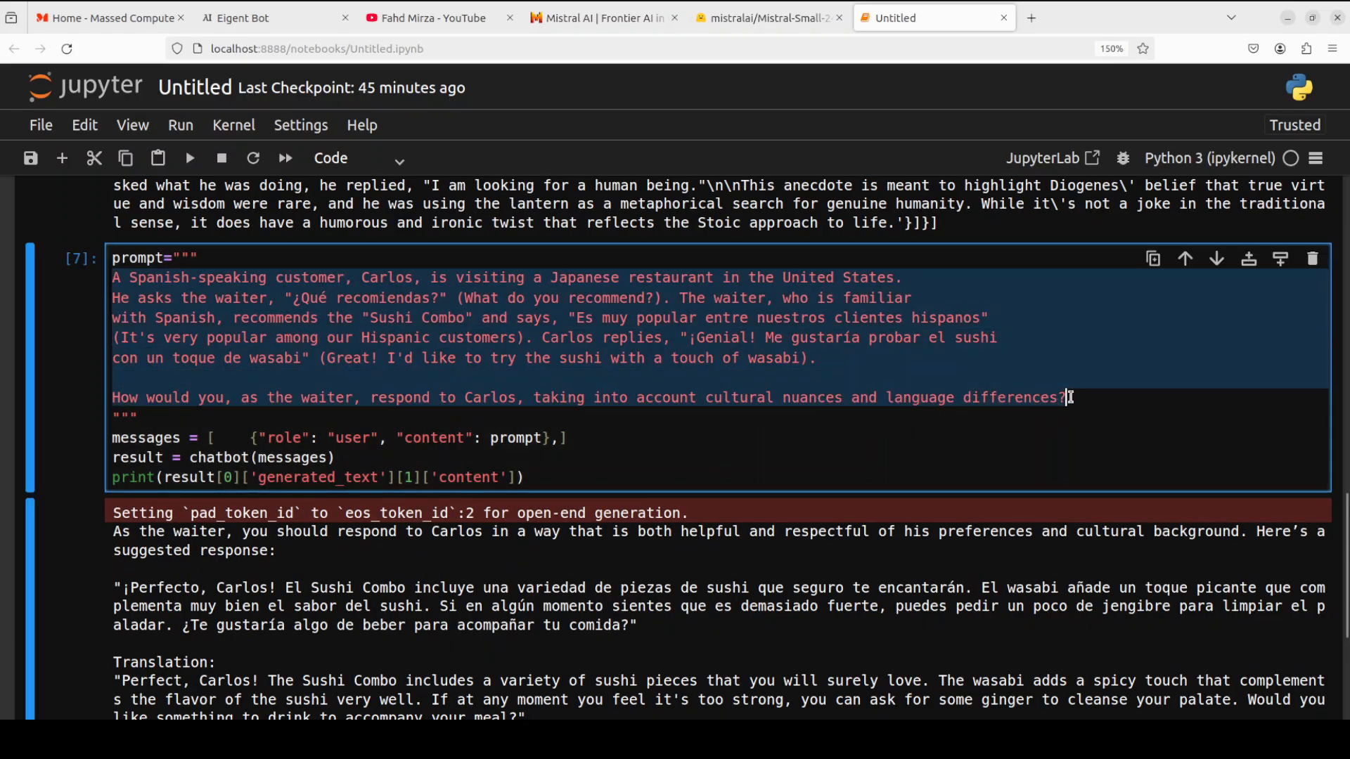
# Ask for P(X > 8) with mean 5, standard deviation 2 and review the answer of about 0.0668
pyautogui.write('A random variable X follows a normal distribution with mean μ = 5 and standard deviation σ = 2. Find P(X > 8).')
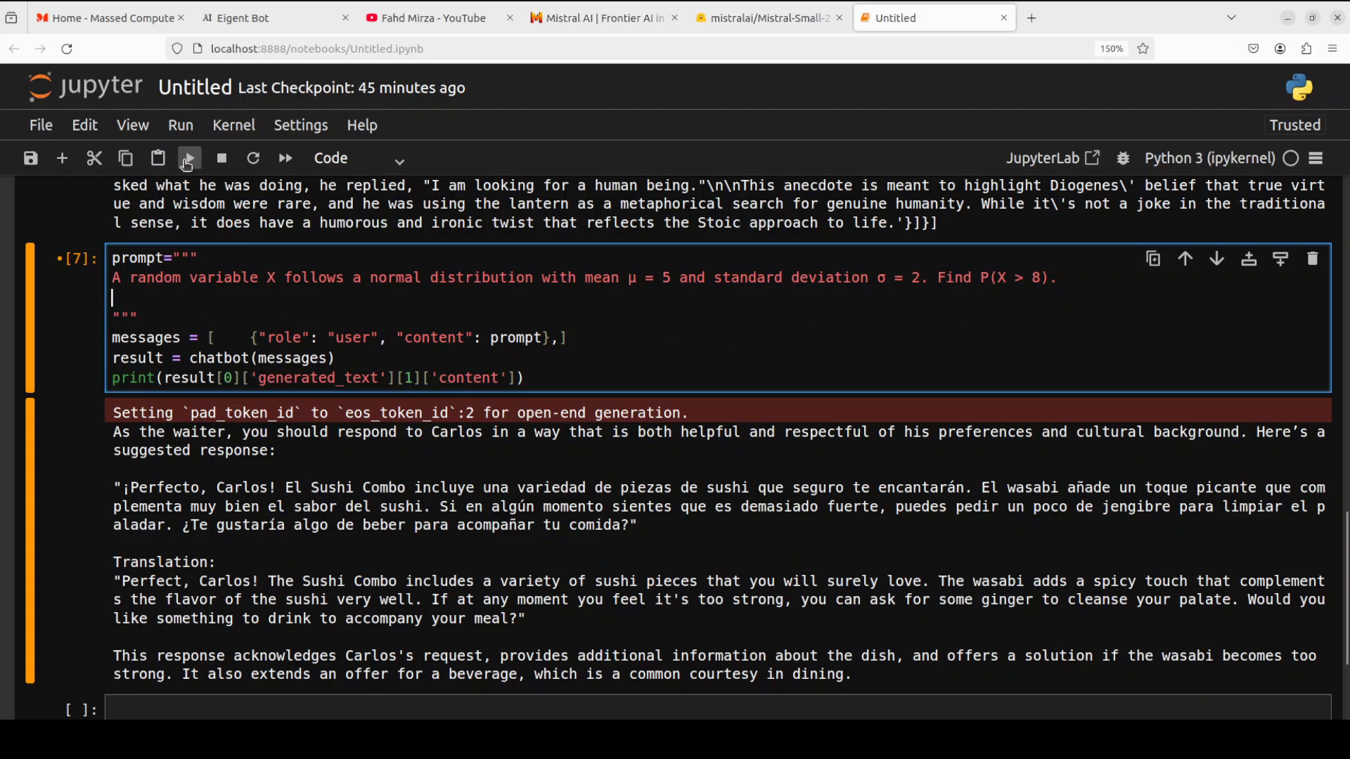
pyautogui.click(187, 158)
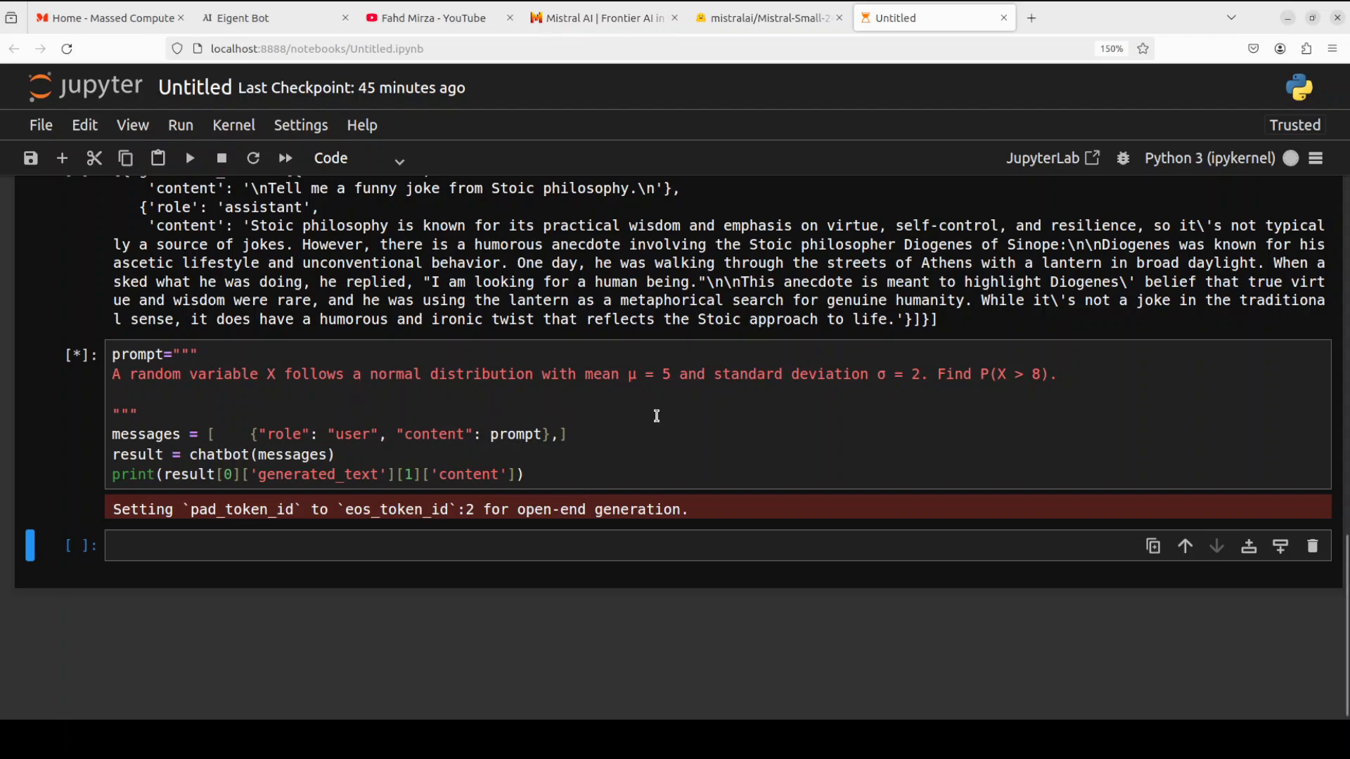
pyautogui.moveTo(1120, 367)
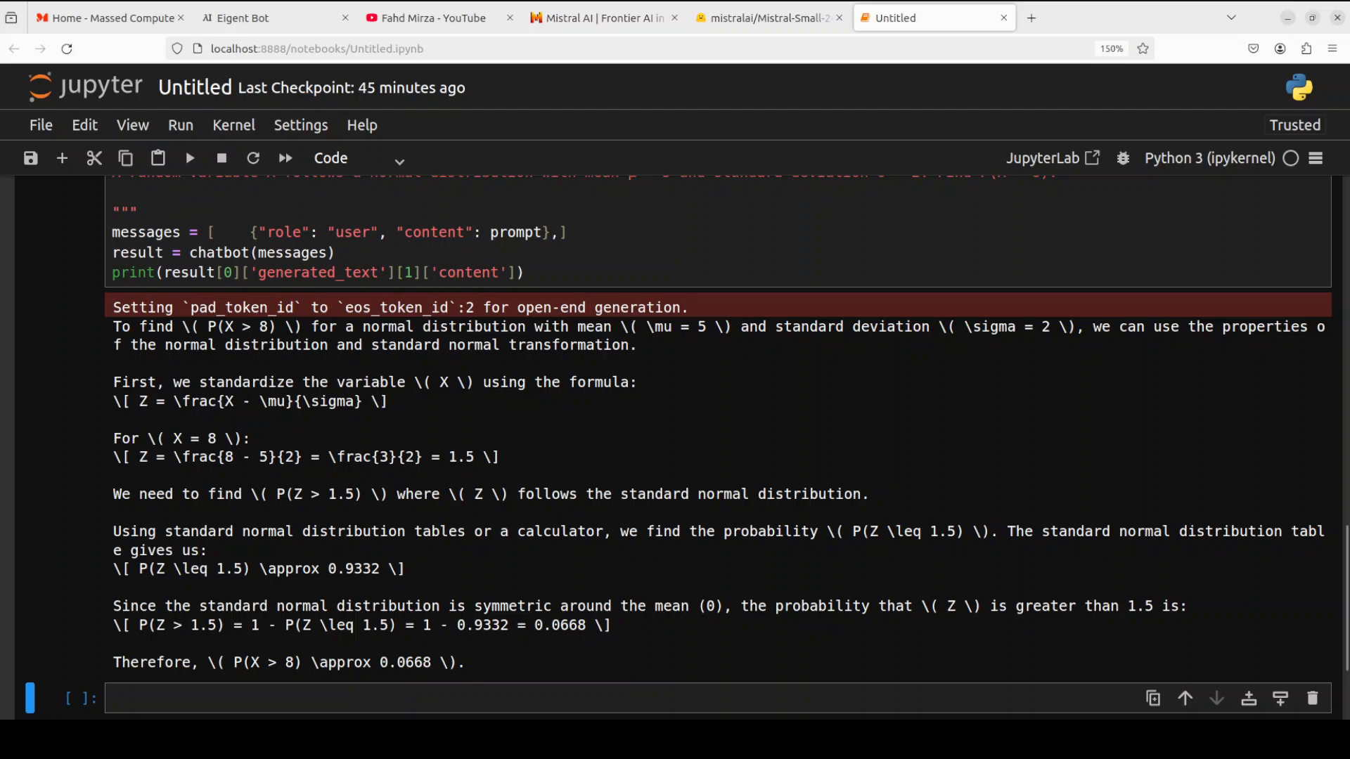
pyautogui.scroll(-3)
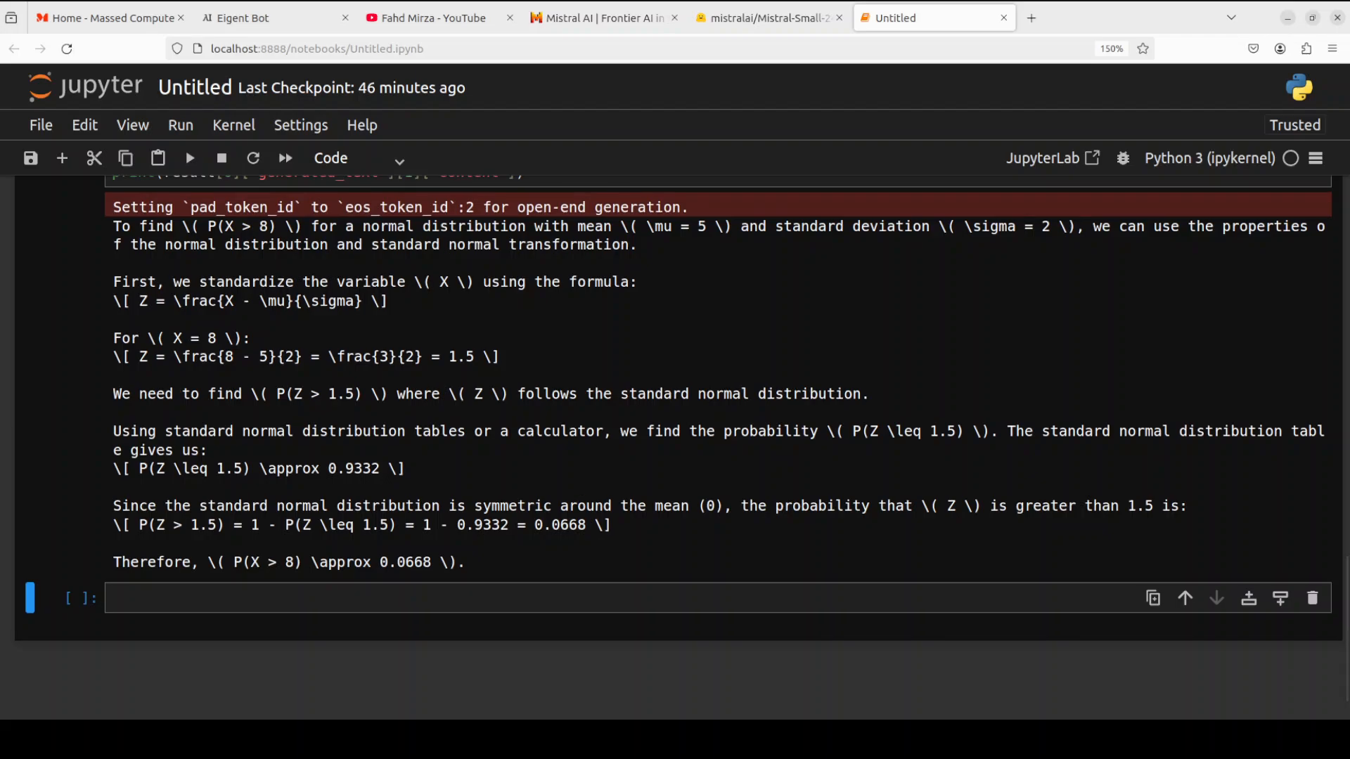
pyautogui.scroll(3)
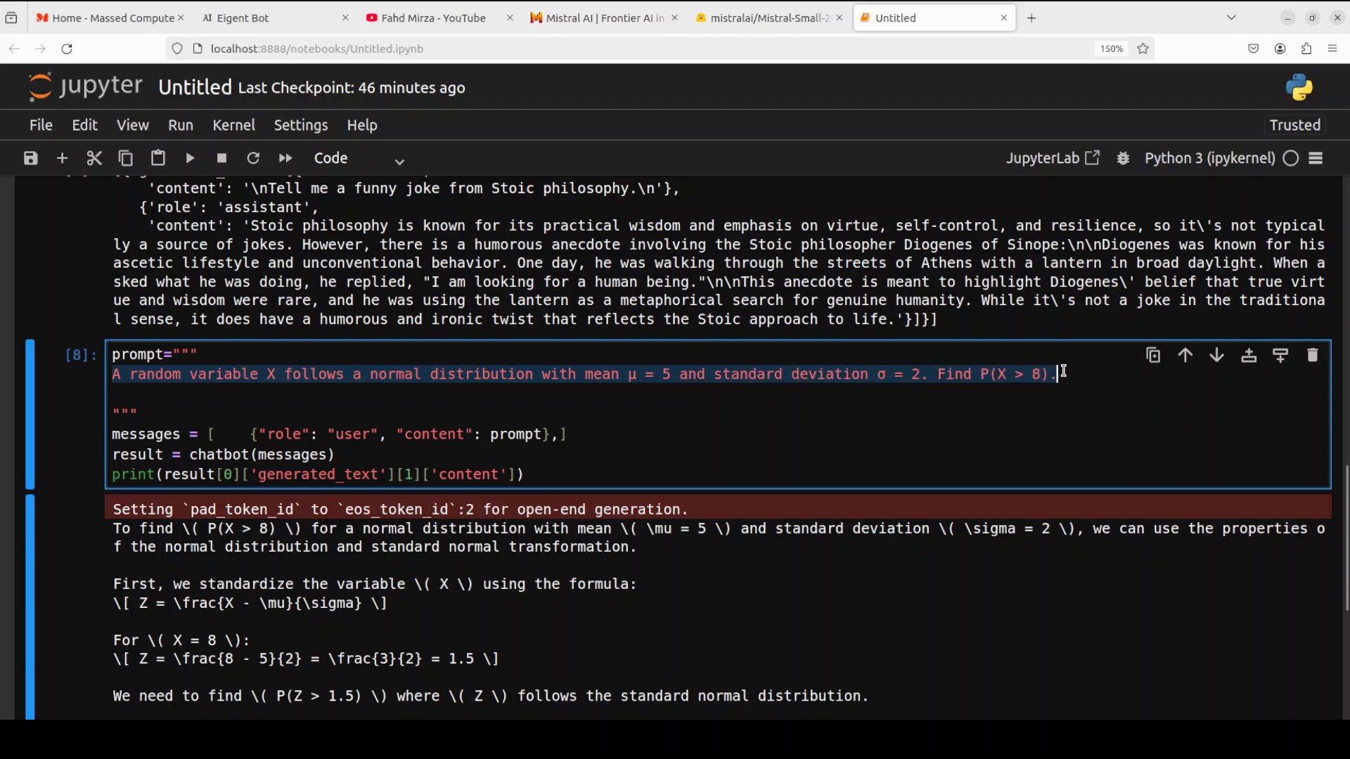
# Ask the model to solve y'' + 4y' + 4y = 0 with y(0)=1, y'(0)=0 and review its step-by-step solution
pyautogui.write("Solve the differential equation: y'' + 4y' + 4y = 0, given y(0) = 1 and y'(0) = 0.")
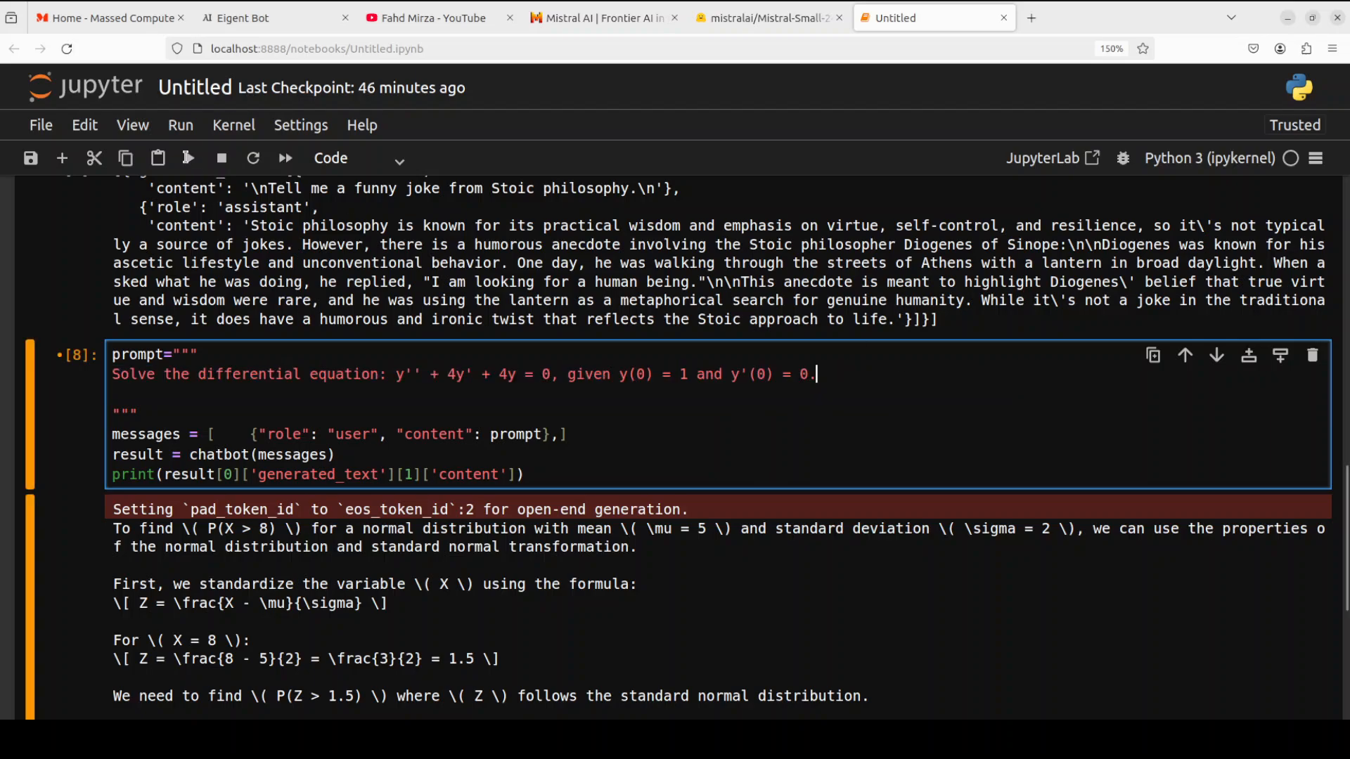
pyautogui.click(188, 157)
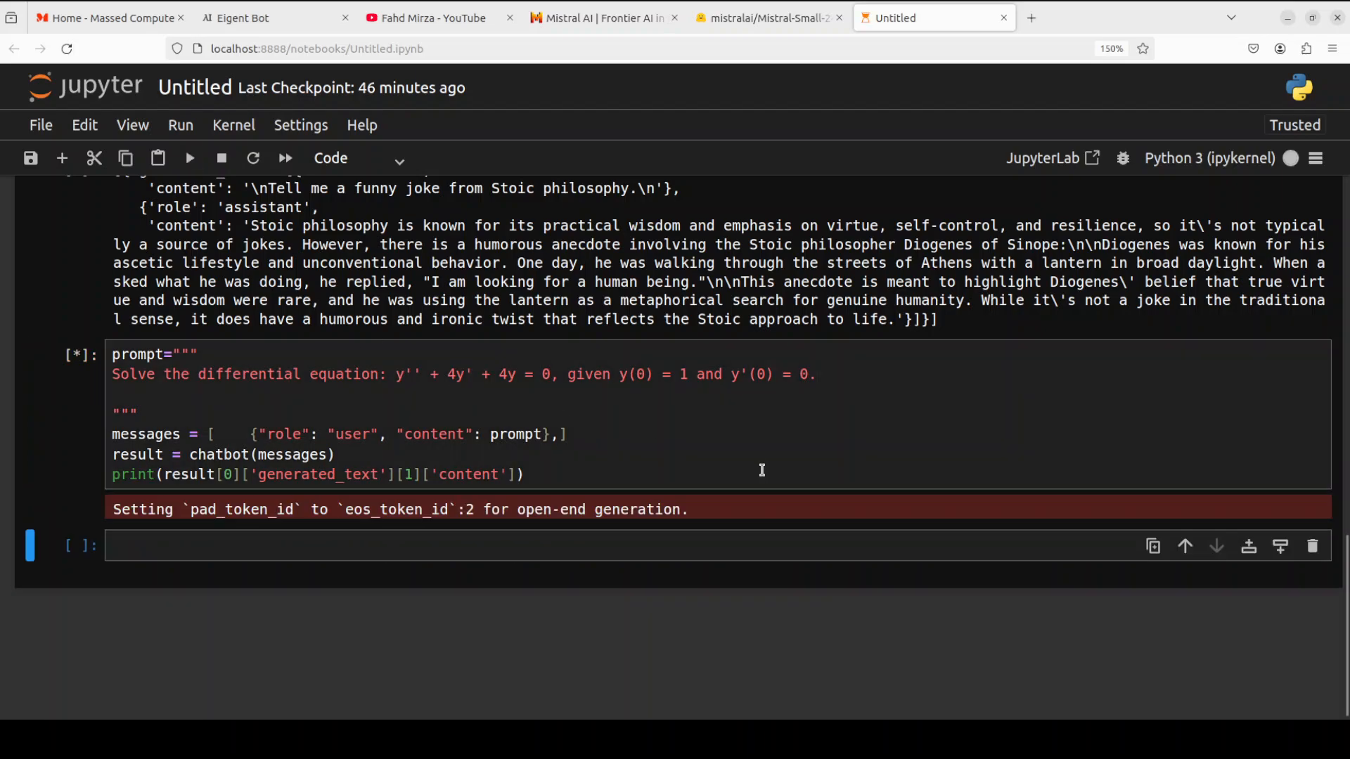
pyautogui.moveTo(332, 430)
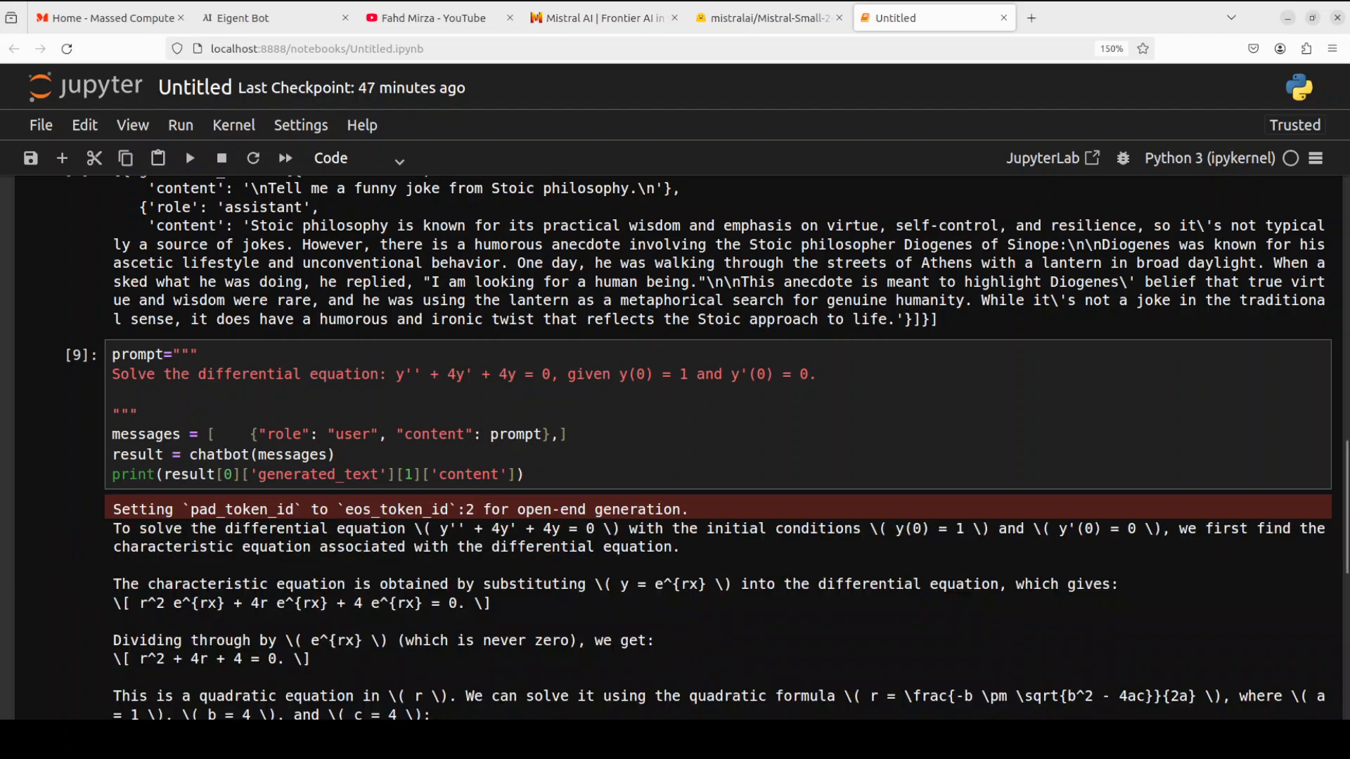
pyautogui.scroll(-3)
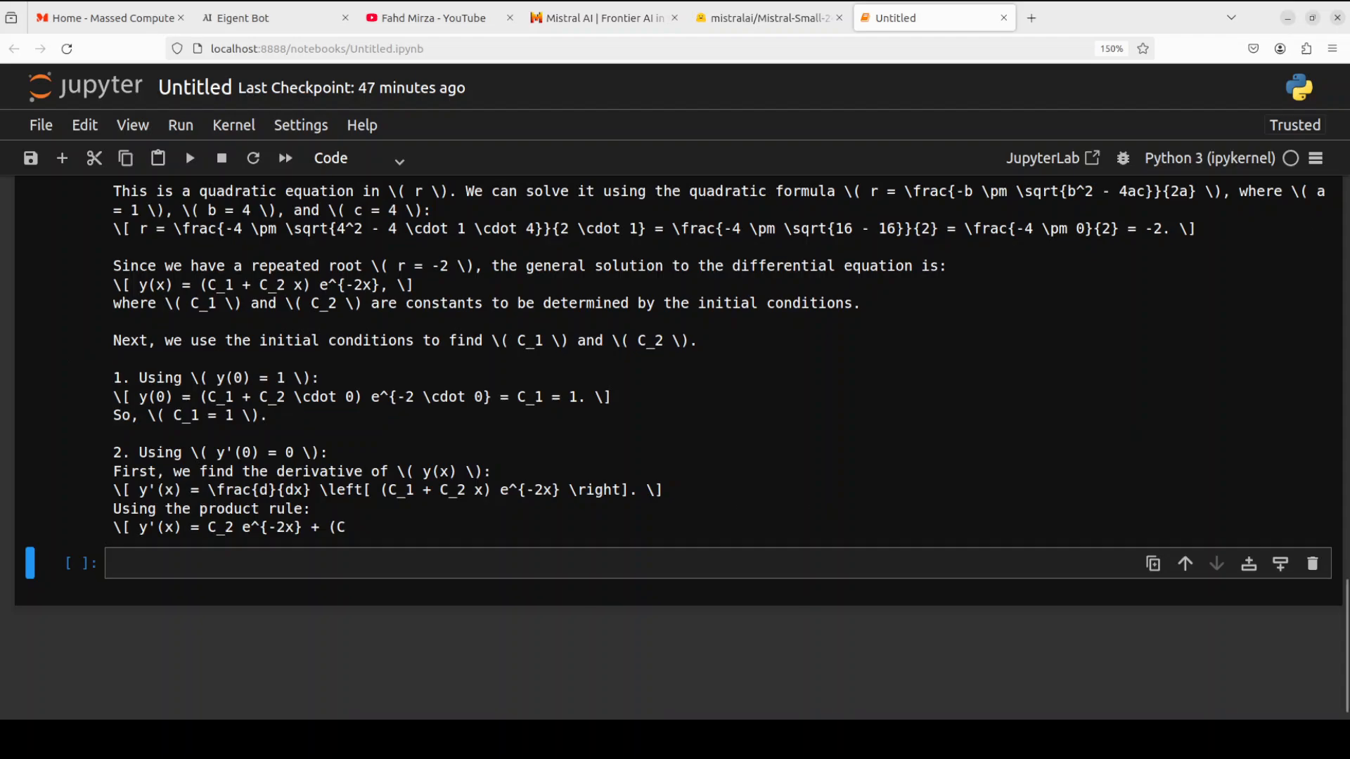
pyautogui.scroll(3)
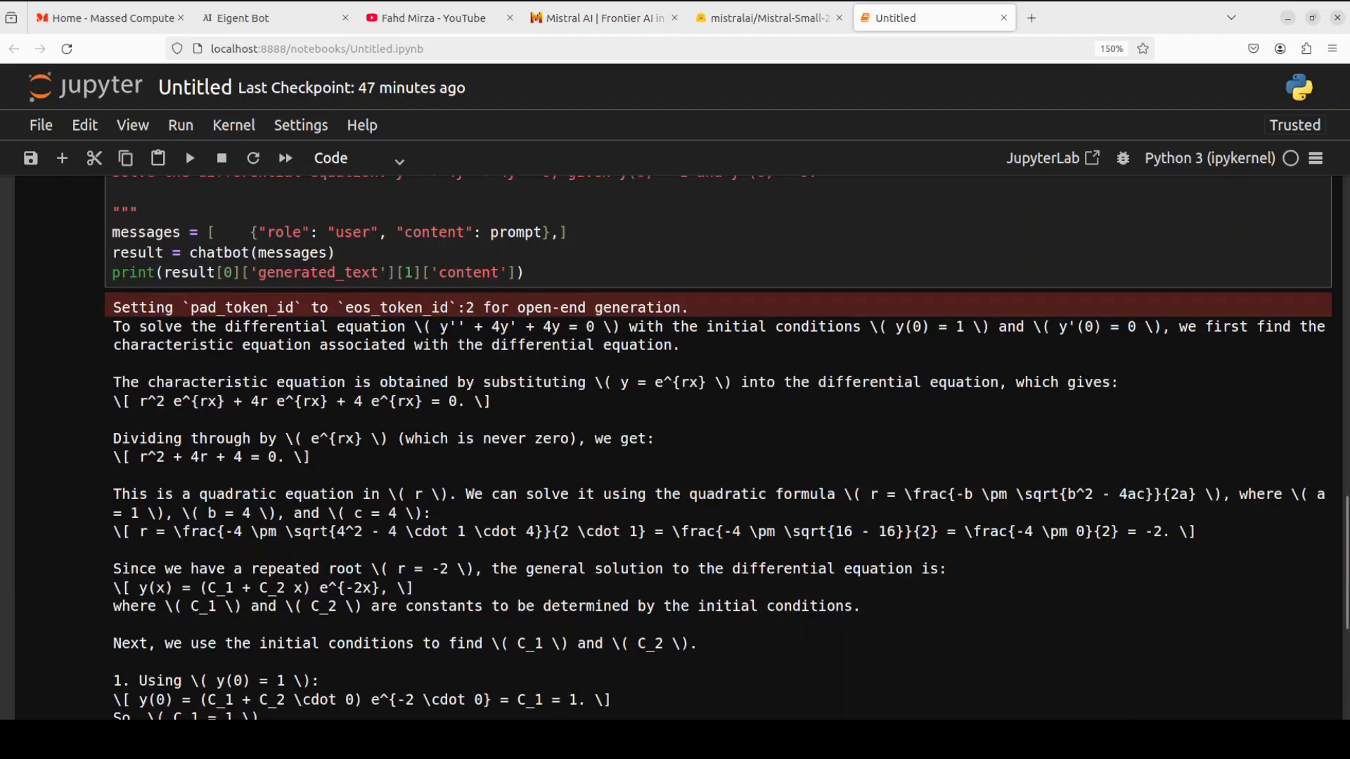
pyautogui.scroll(3)
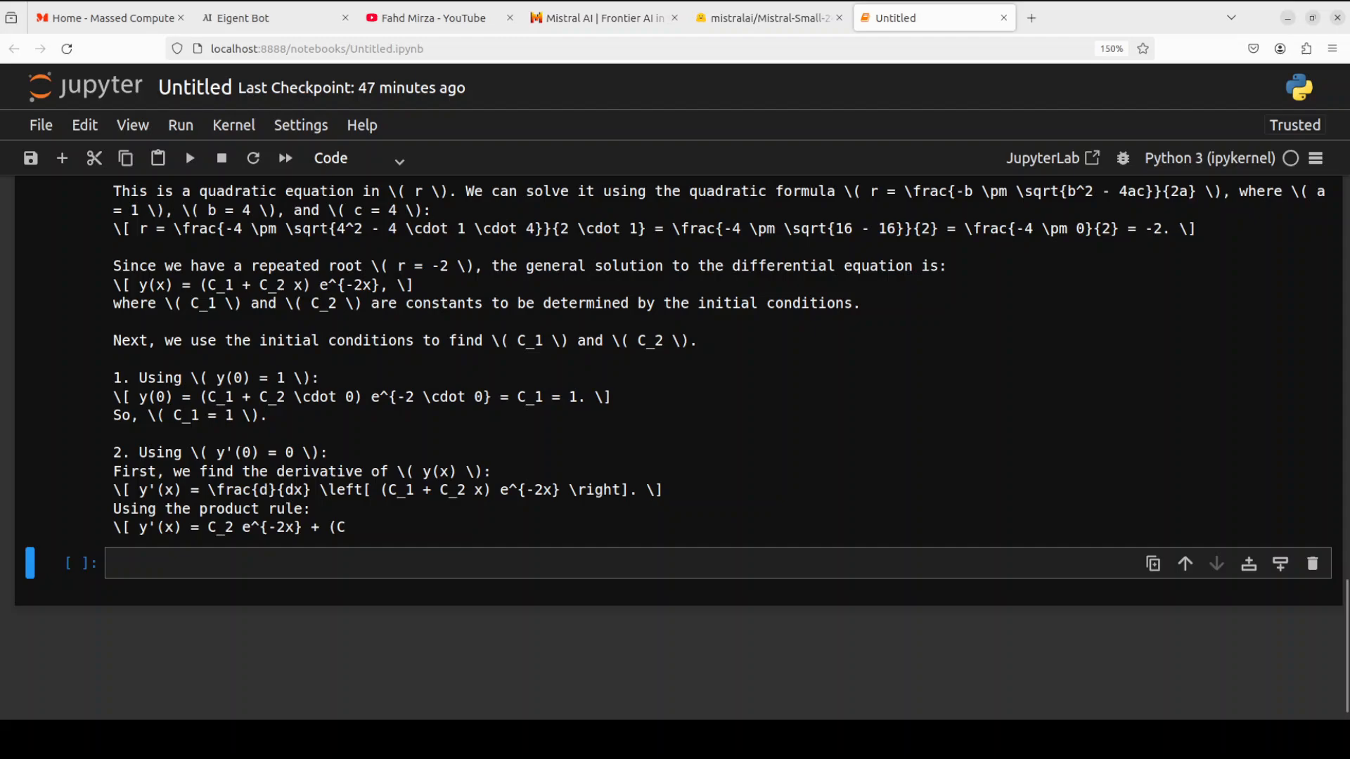
pyautogui.scroll(3)
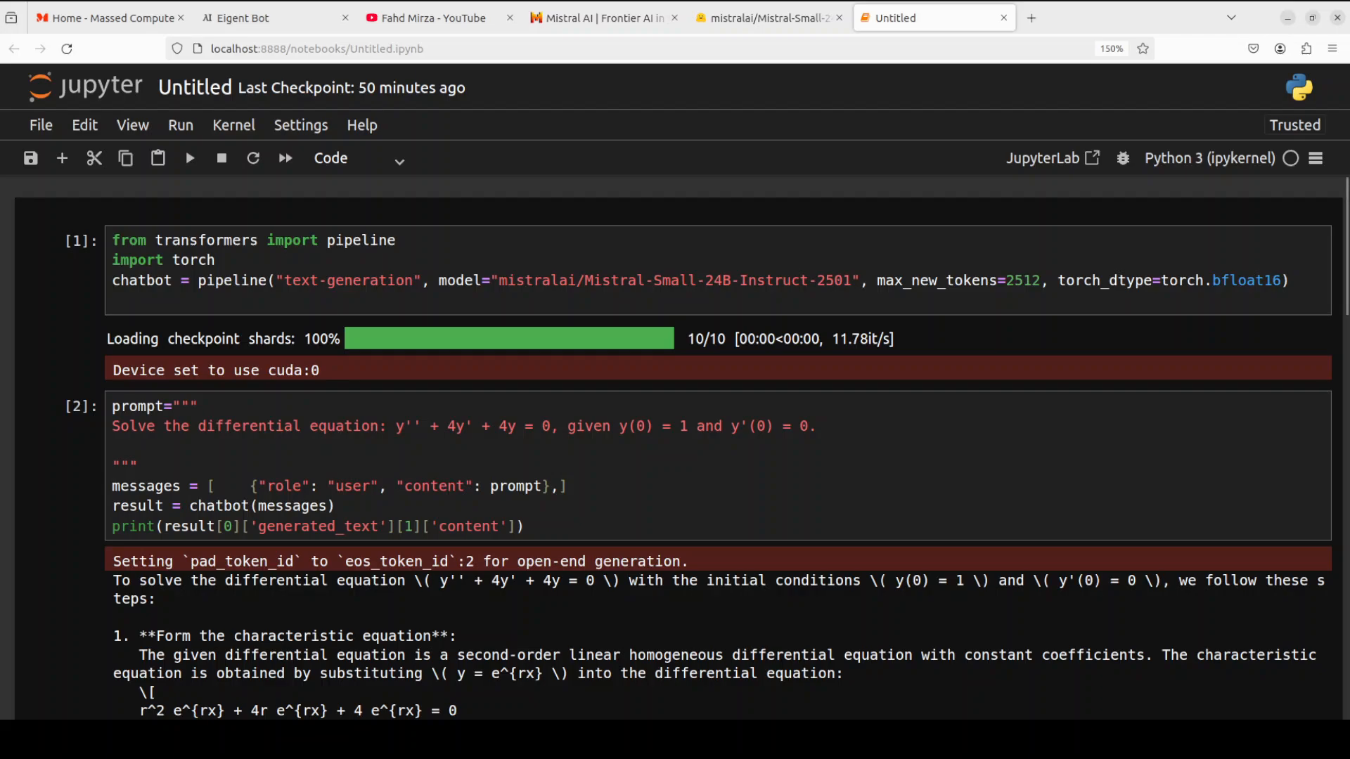
pyautogui.scroll(-3)
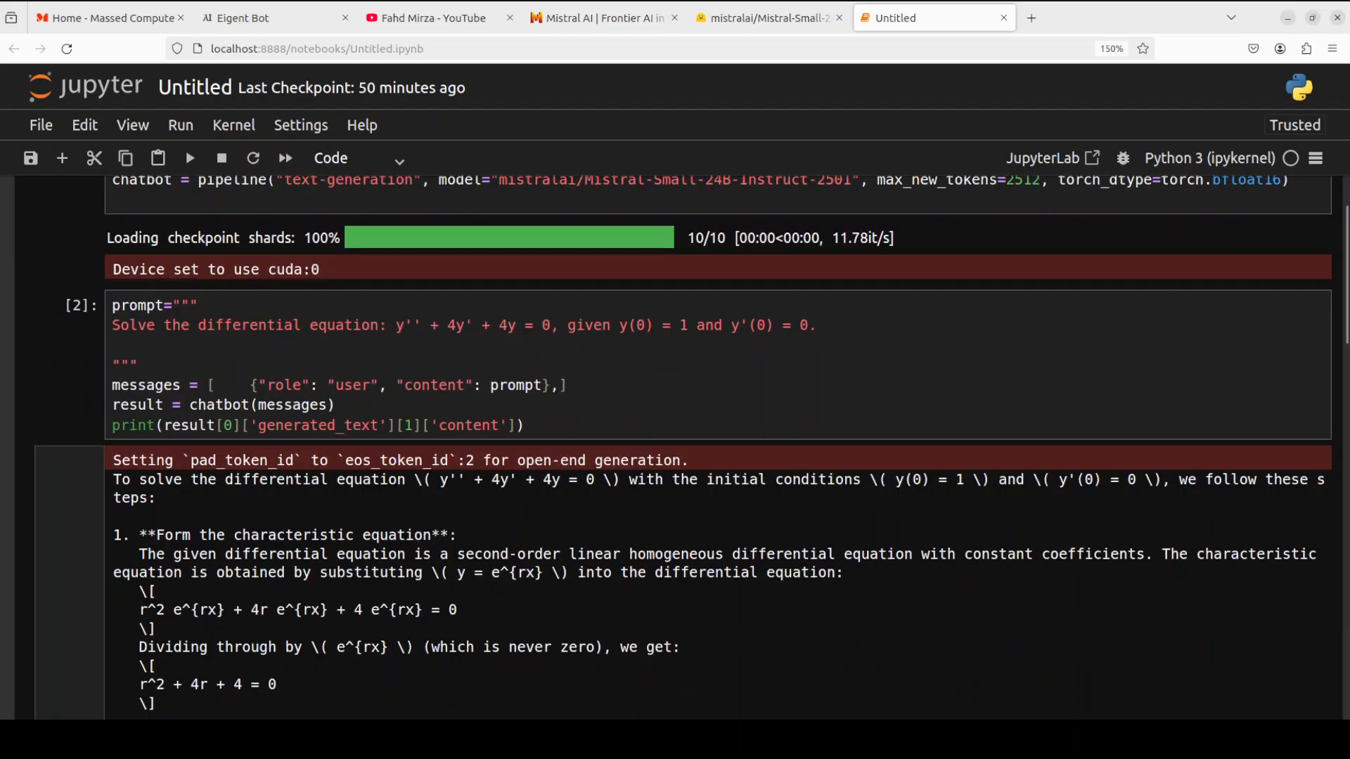
pyautogui.scroll(-3)
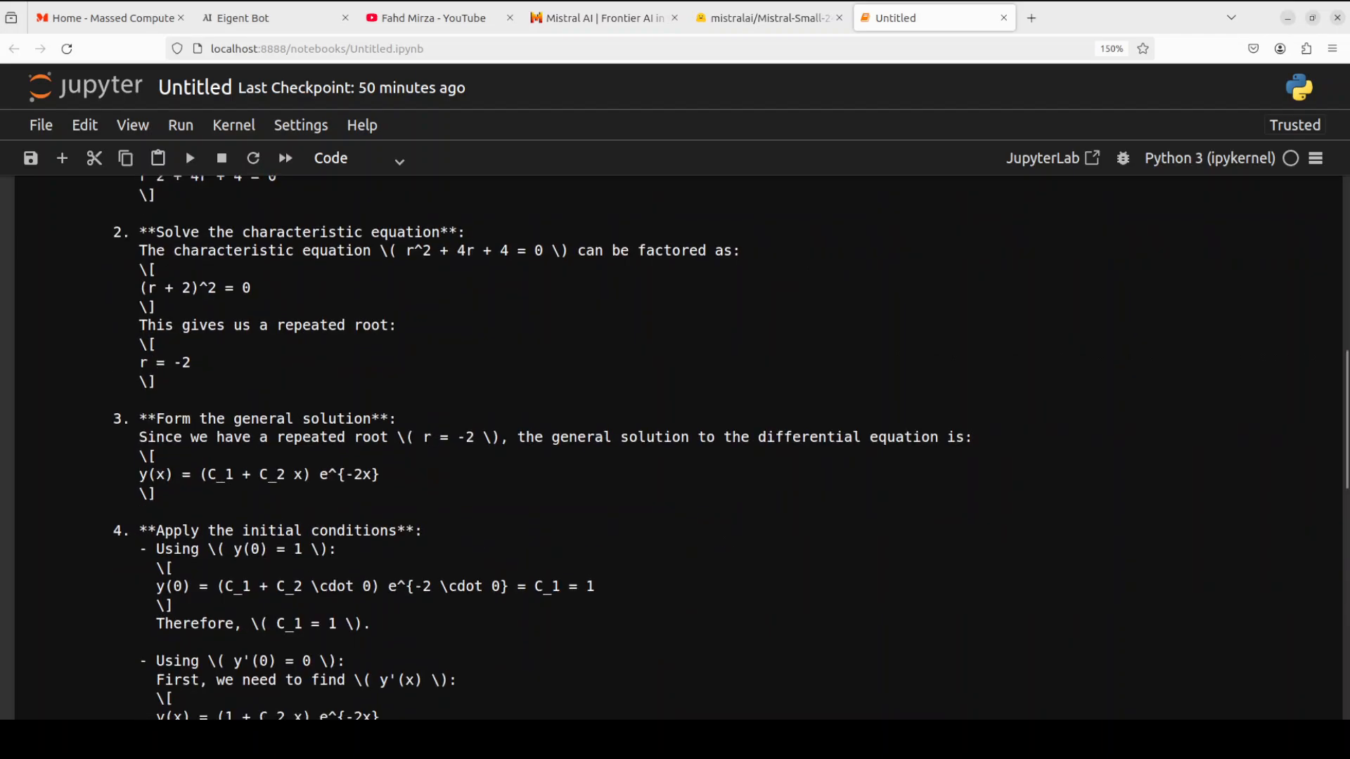
pyautogui.scroll(-3)
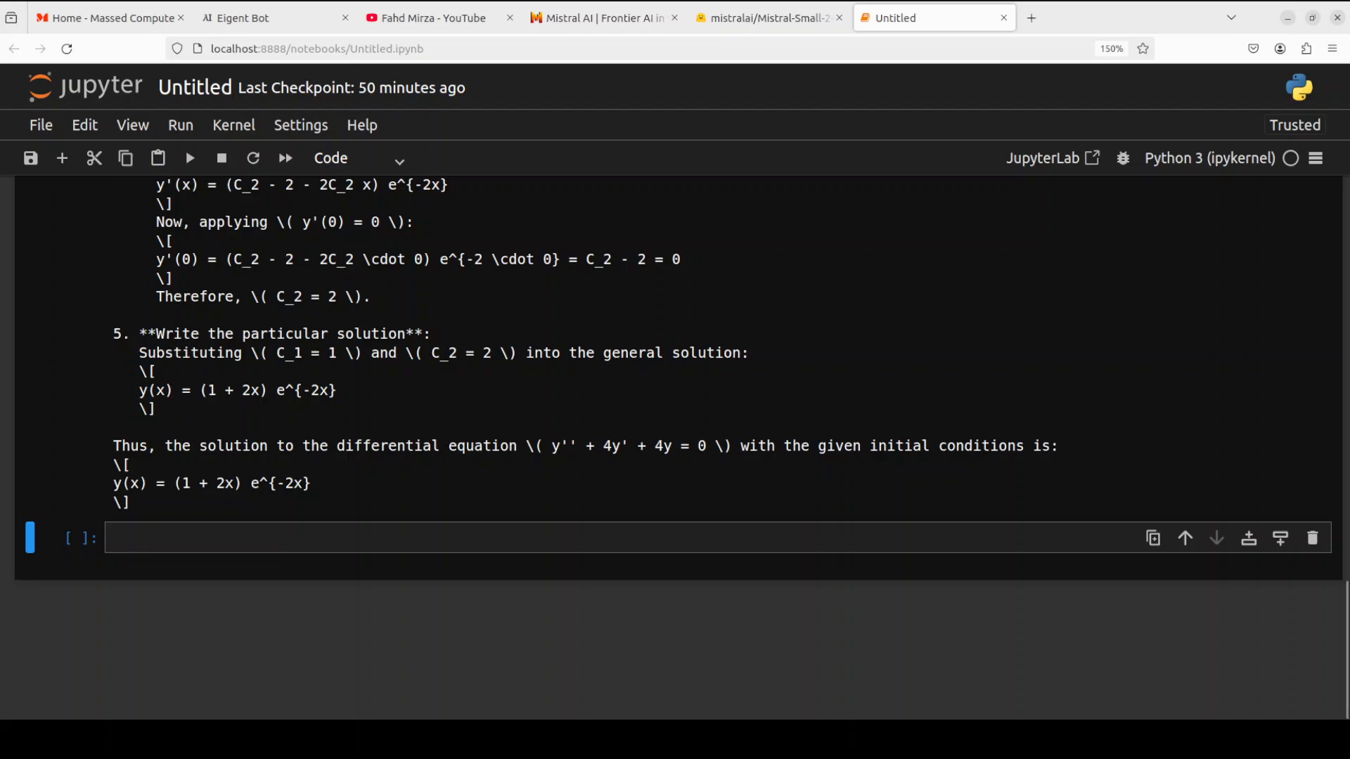
pyautogui.scroll(3)
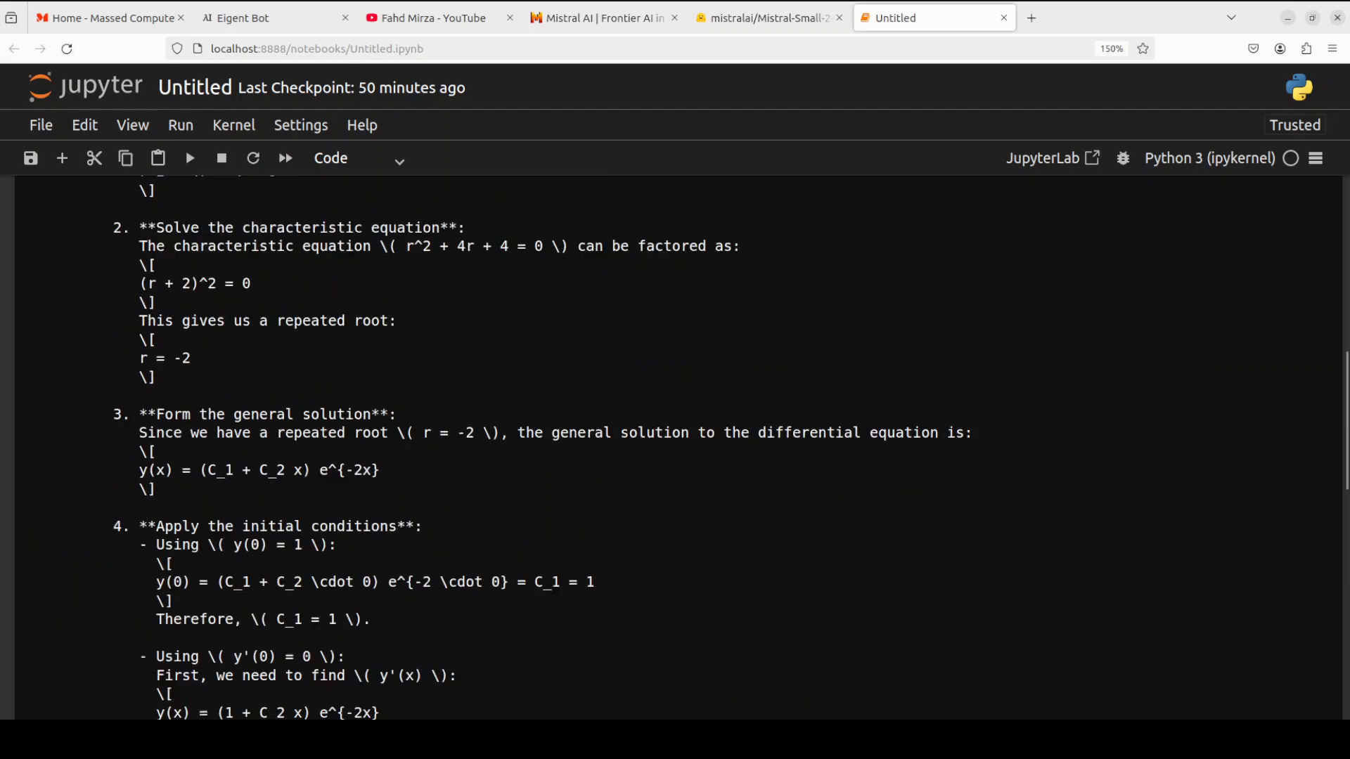
pyautogui.scroll(3)
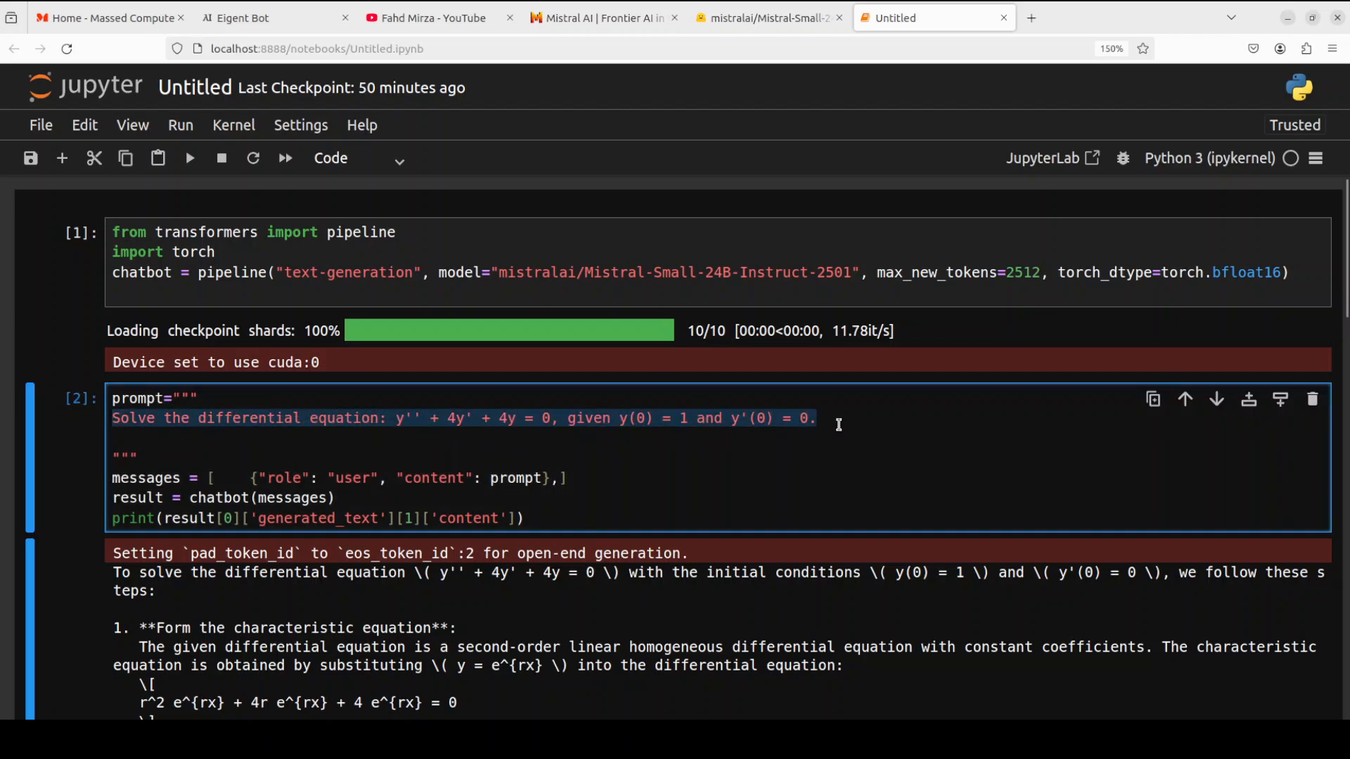
# Enter a prompt requesting a Node.js CLI that counts functions per JavaScript file in a directory
pyautogui.write('Create a Node.js command-line application that takes a directory path as an argument, recursively checks all files within the directory for Ja')
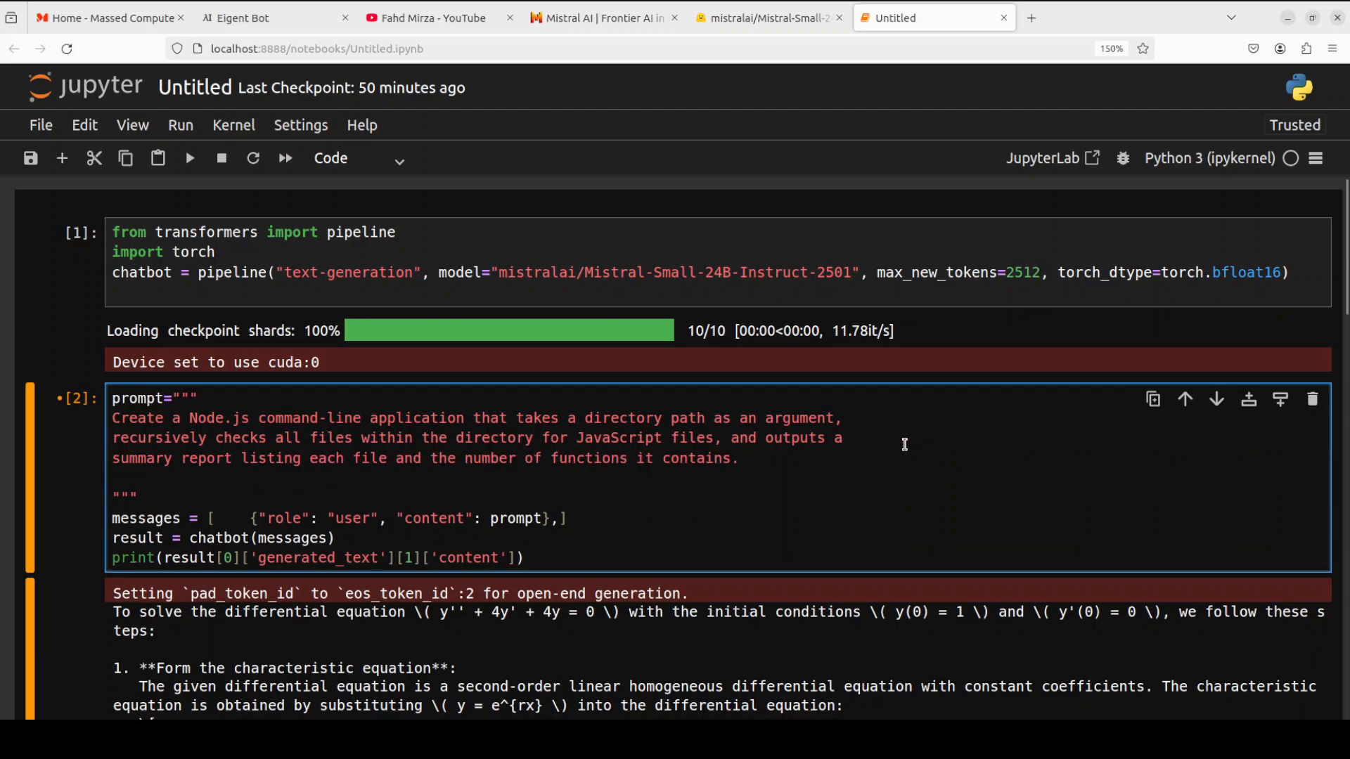
pyautogui.moveTo(205, 362)
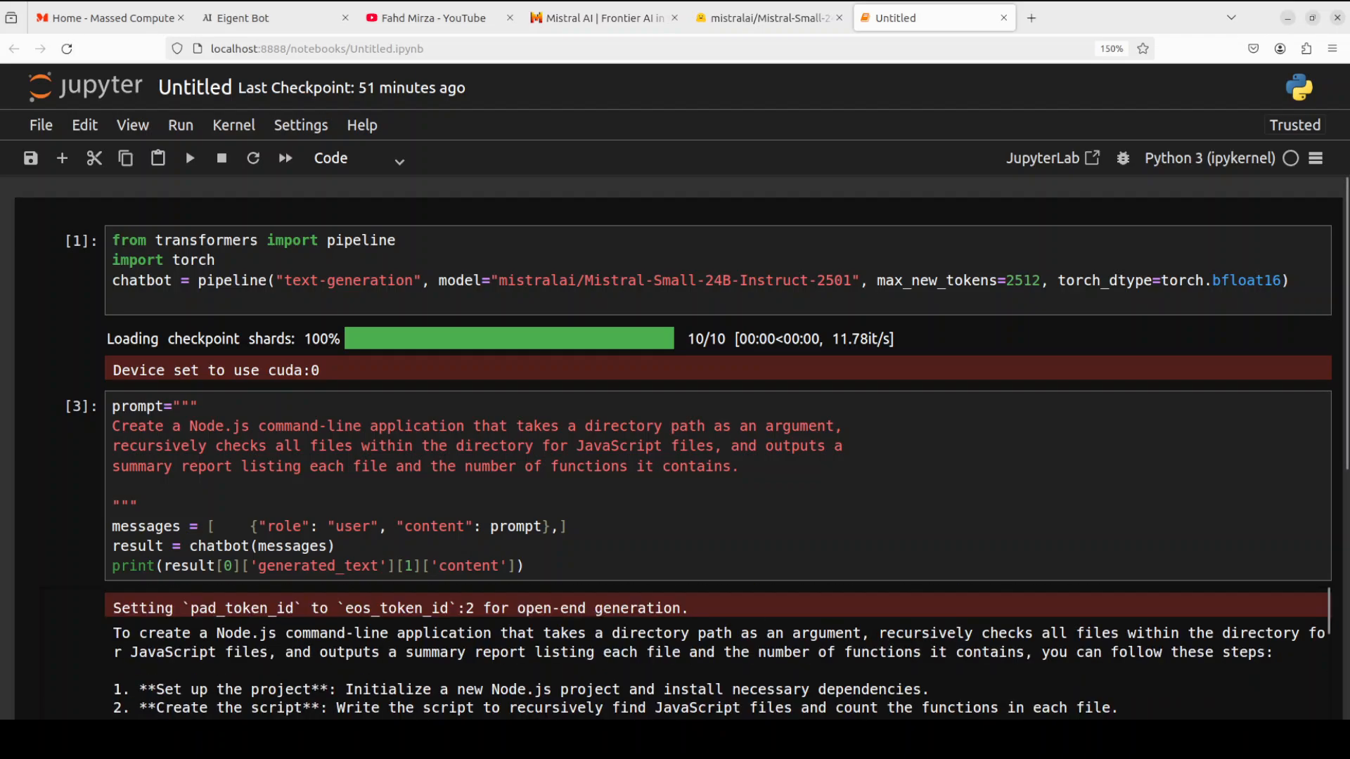
pyautogui.scroll(-3)
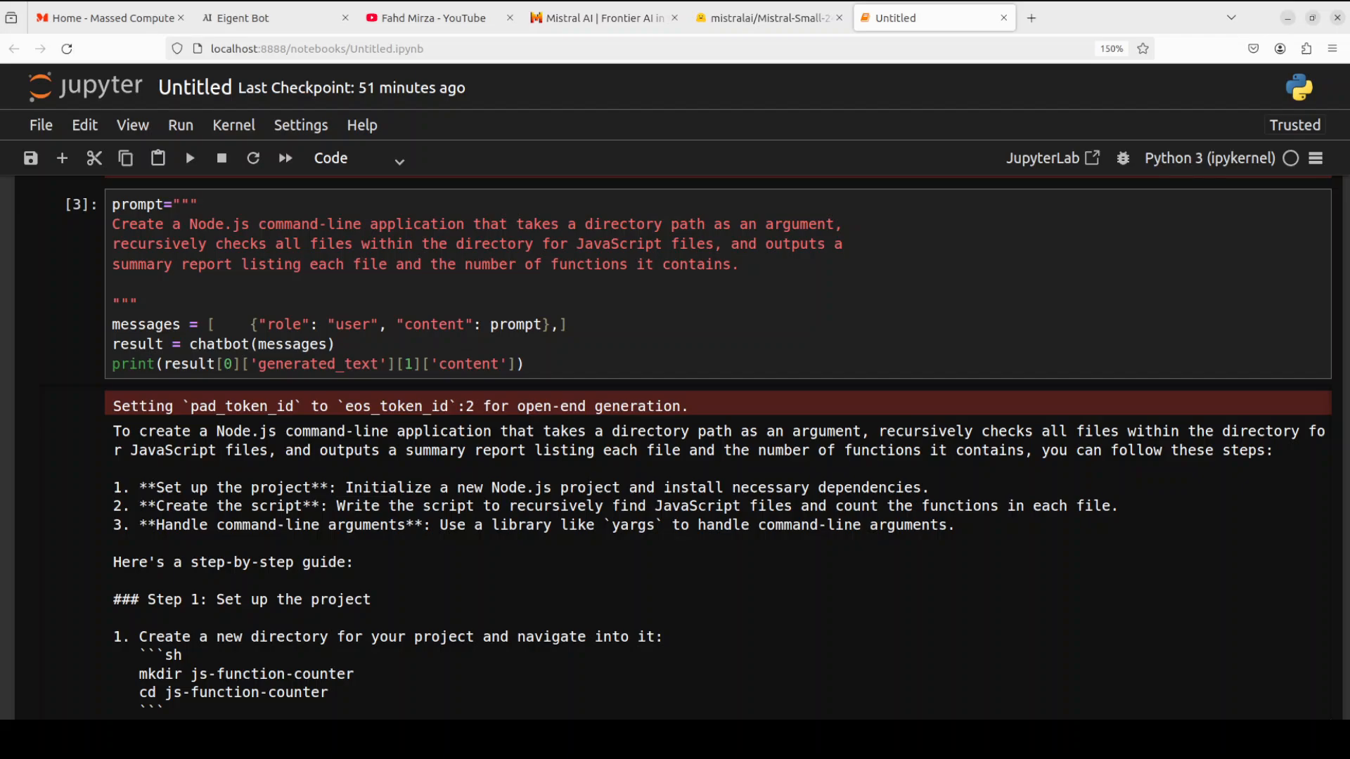
pyautogui.scroll(-3)
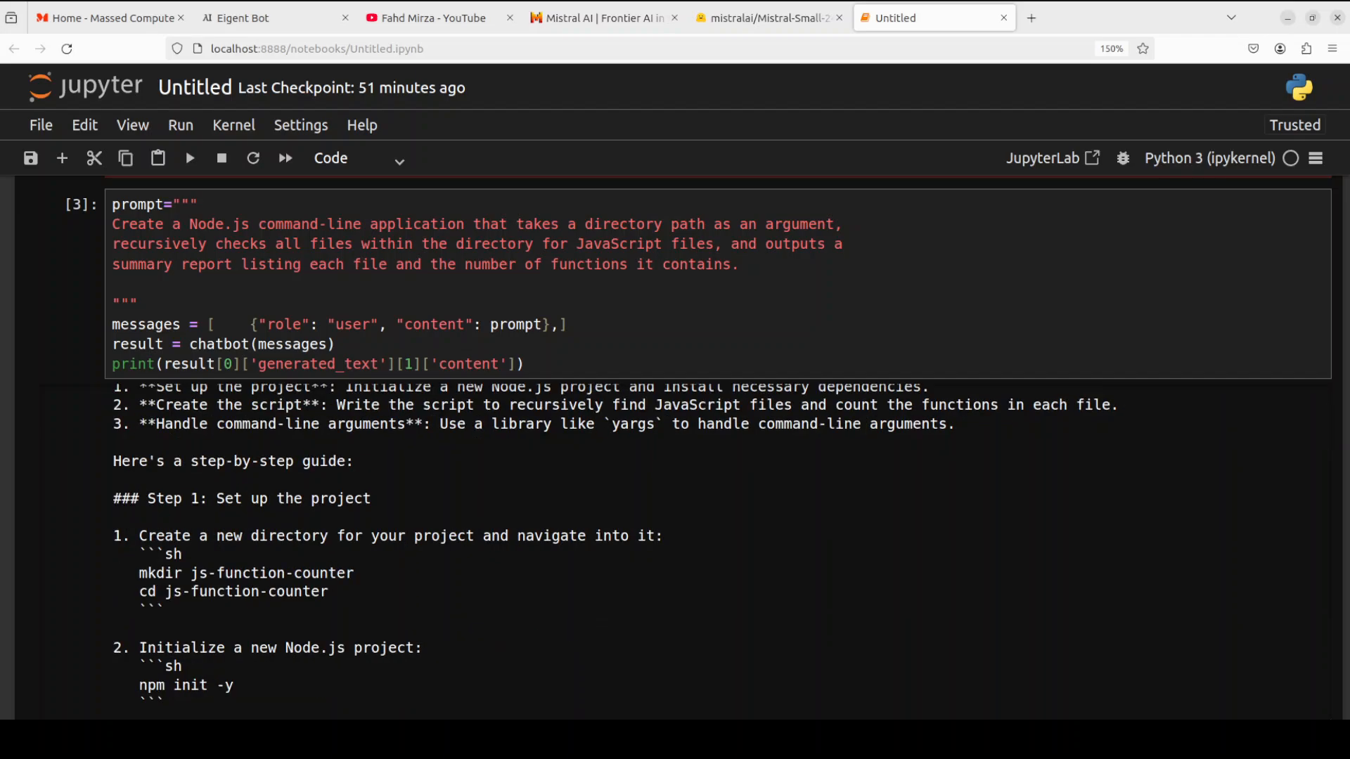
pyautogui.scroll(-3)
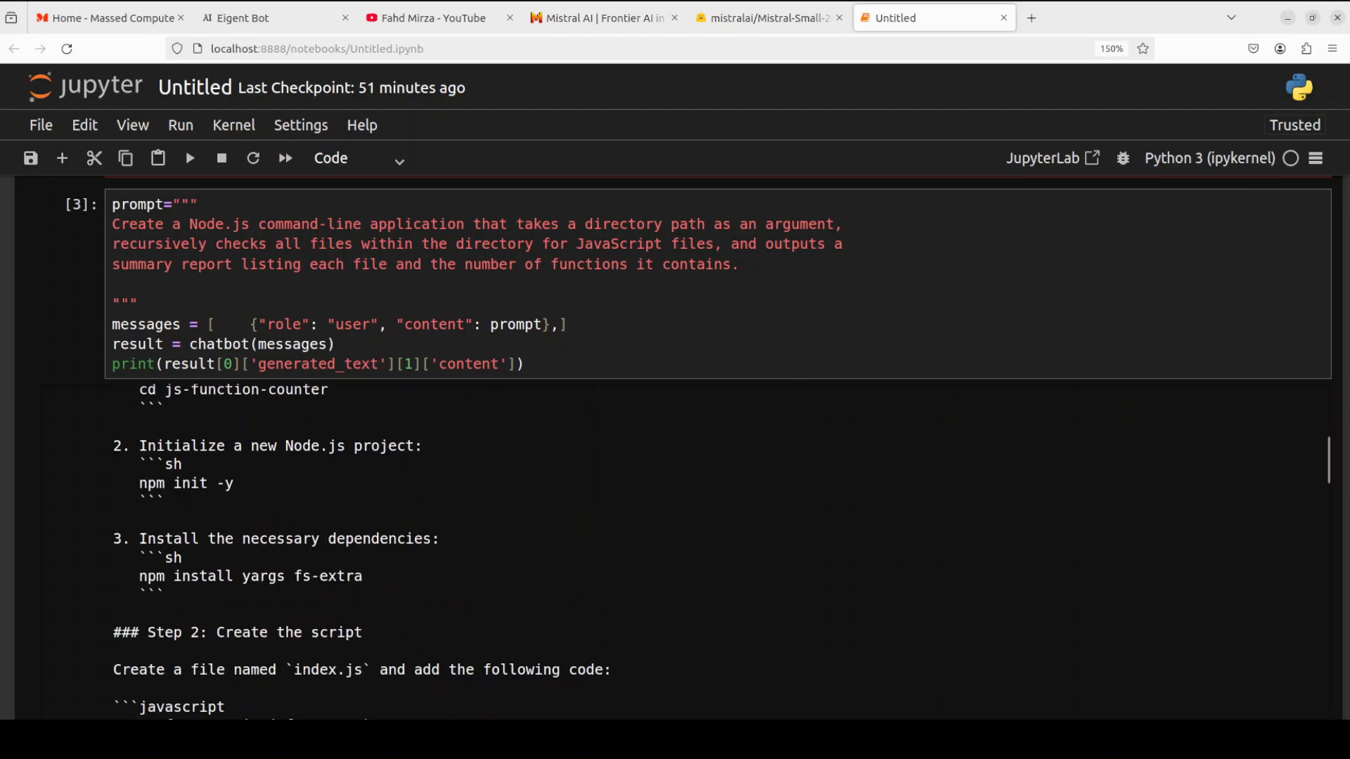
pyautogui.scroll(-3)
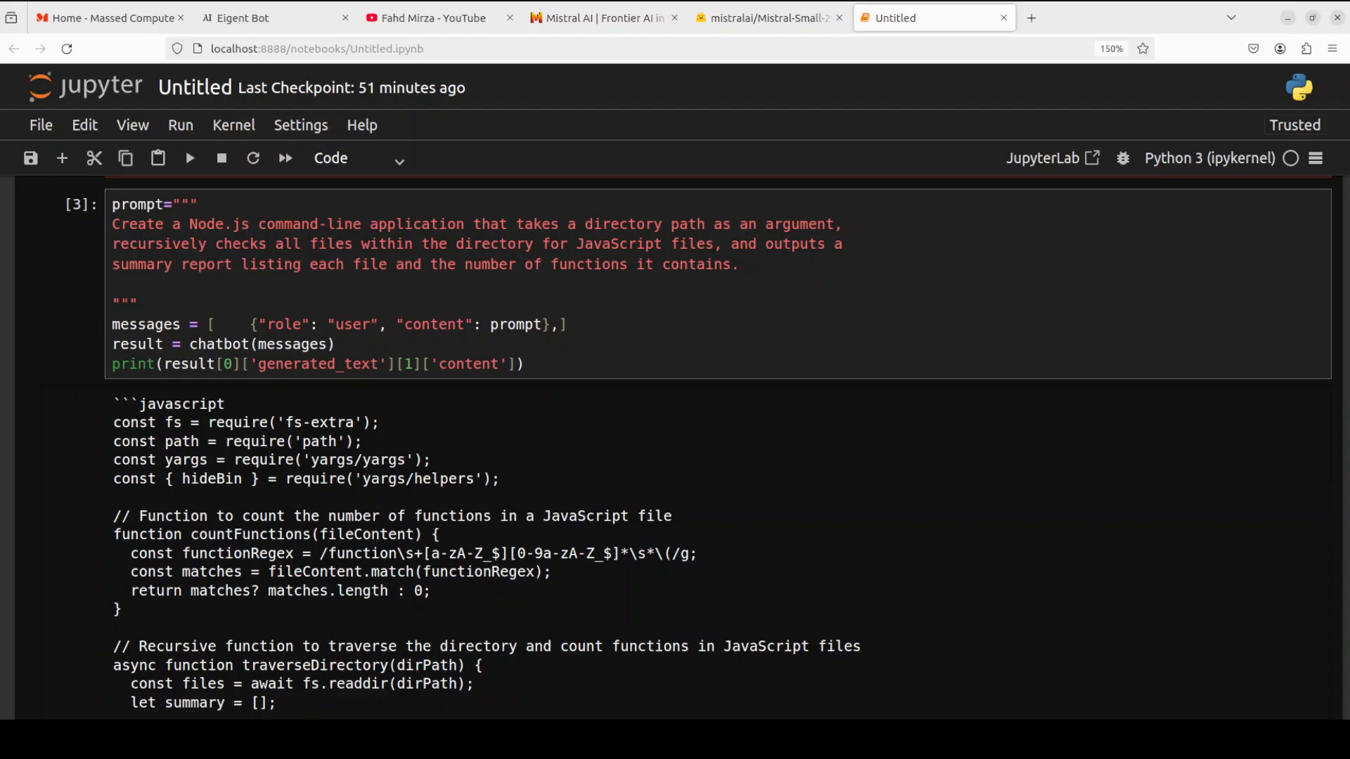
pyautogui.scroll(-3)
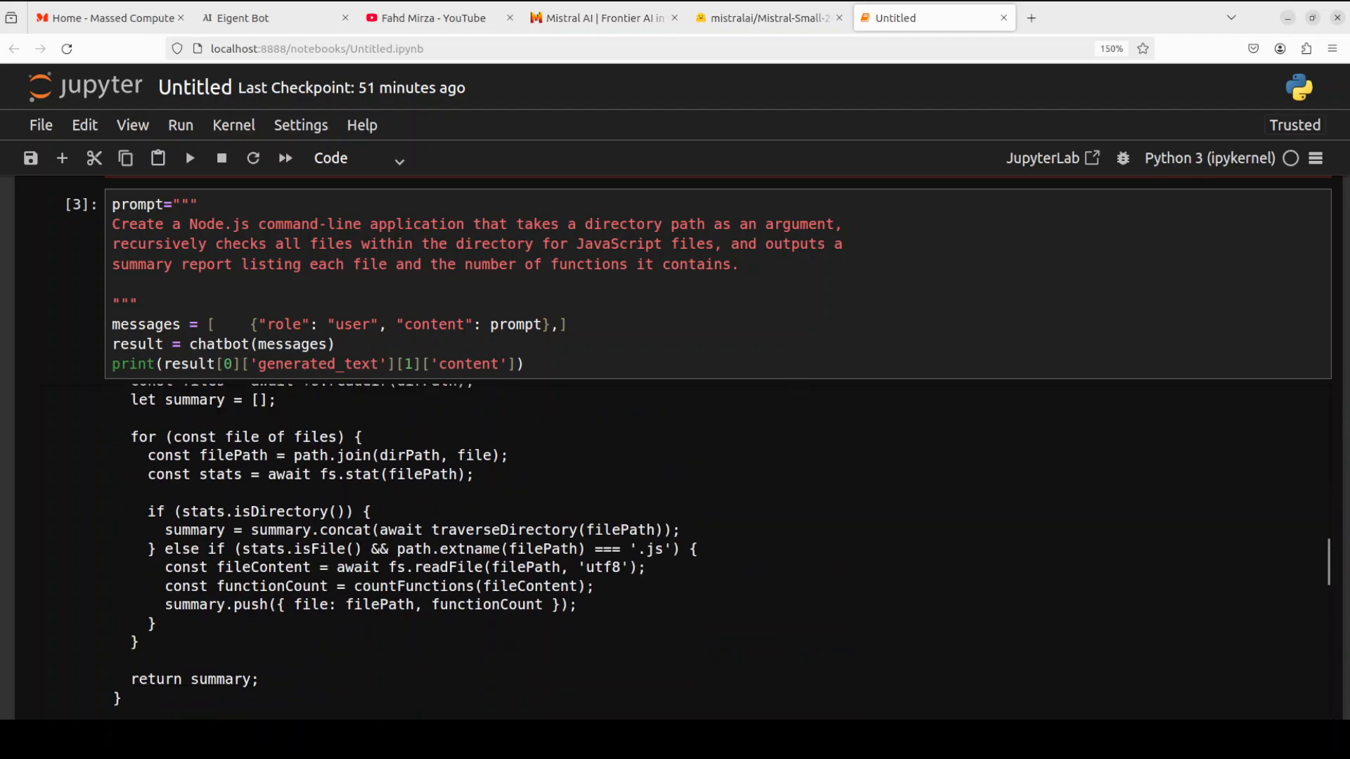
pyautogui.scroll(-3)
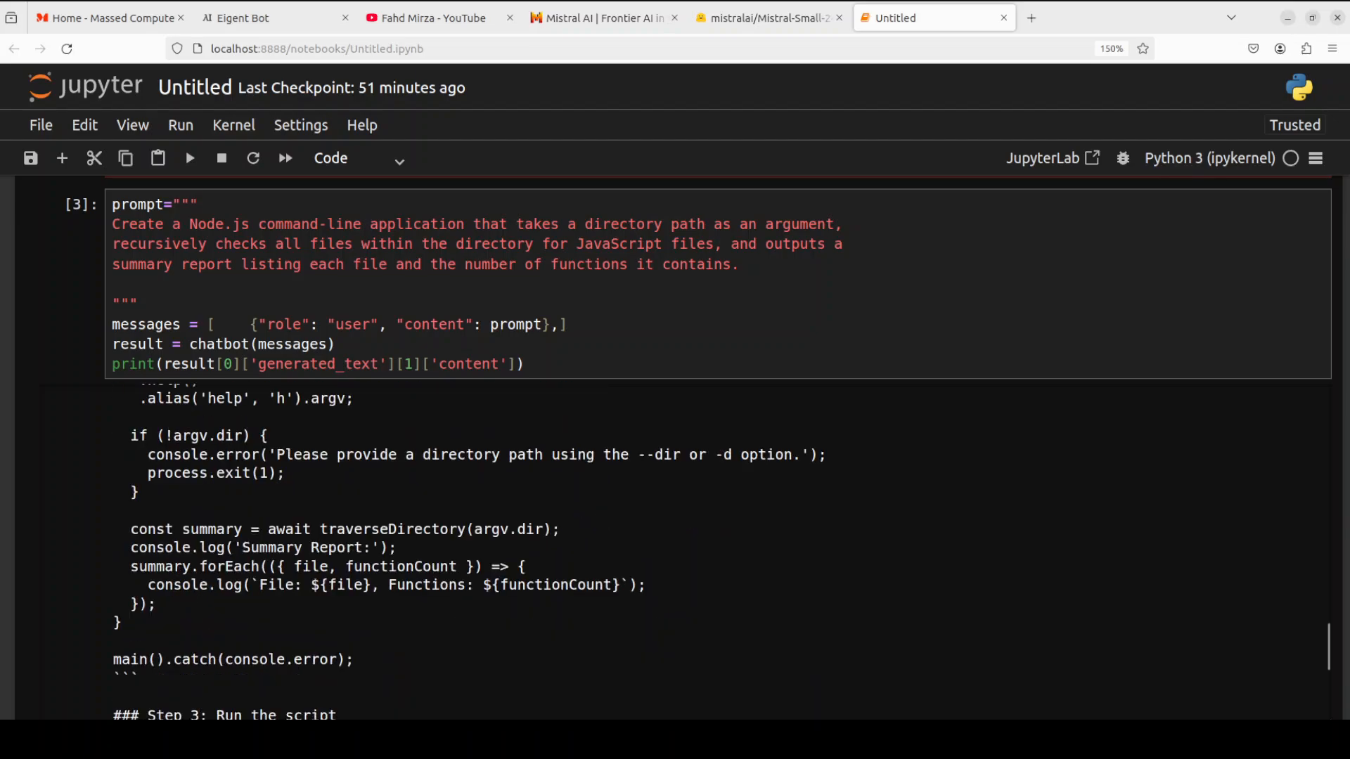
pyautogui.scroll(-3)
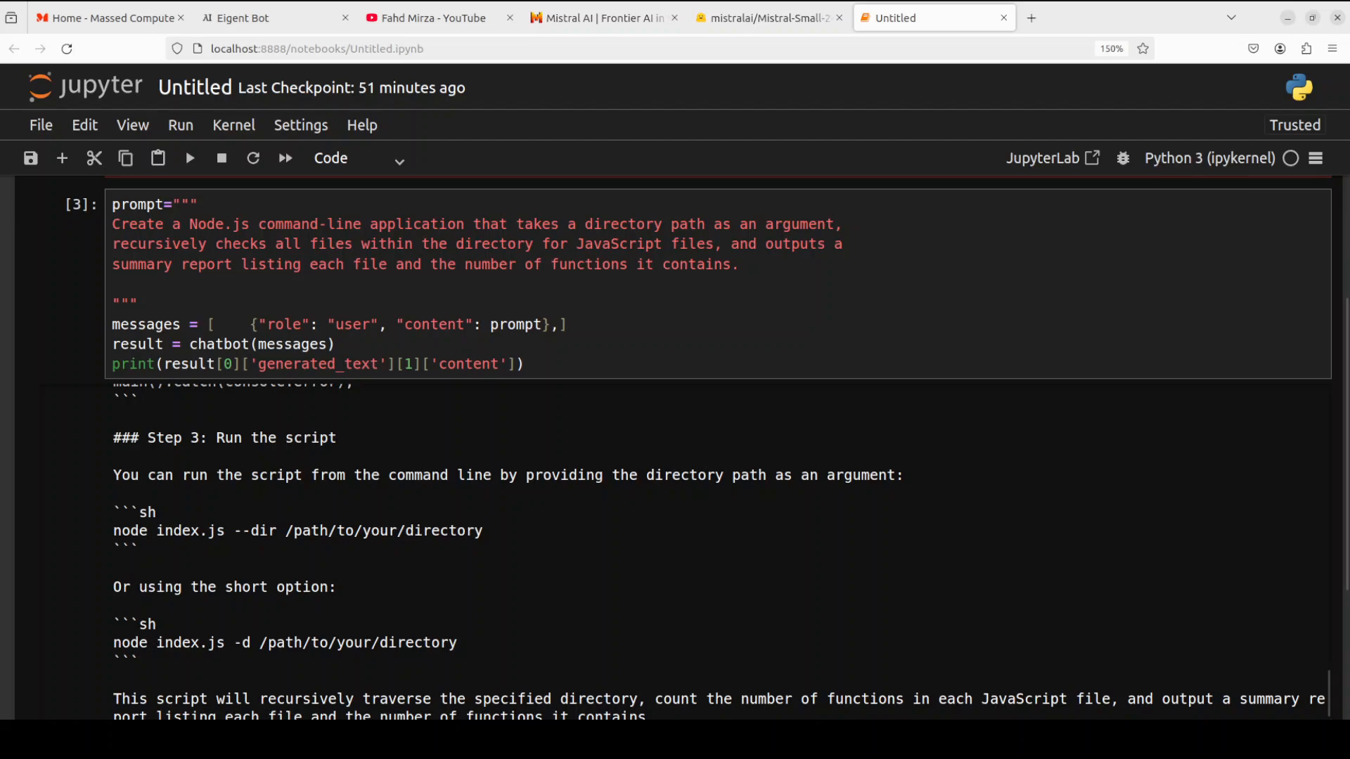
pyautogui.scroll(-3)
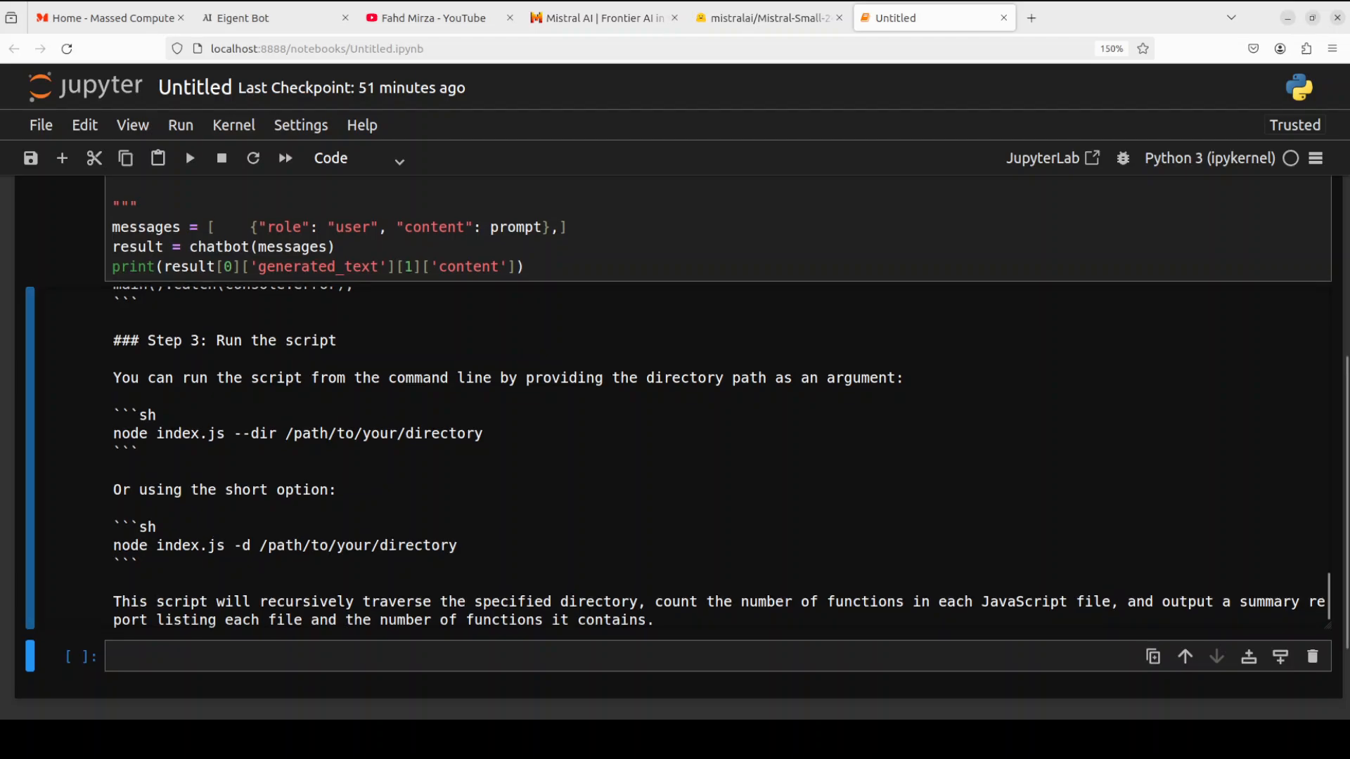
pyautogui.scroll(3)
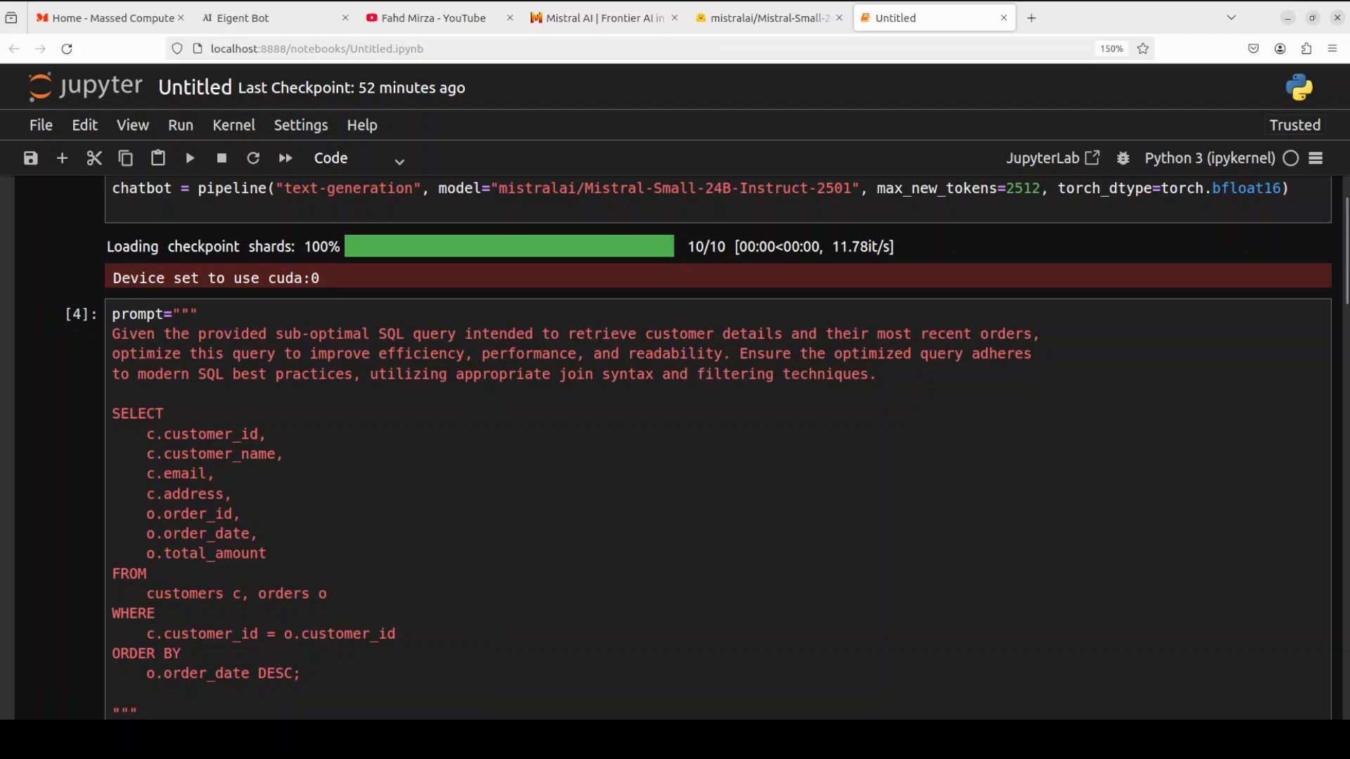
# Read the model's optimized SQL rewrite using an explicit JOIN and its explanation
pyautogui.scroll(-3)
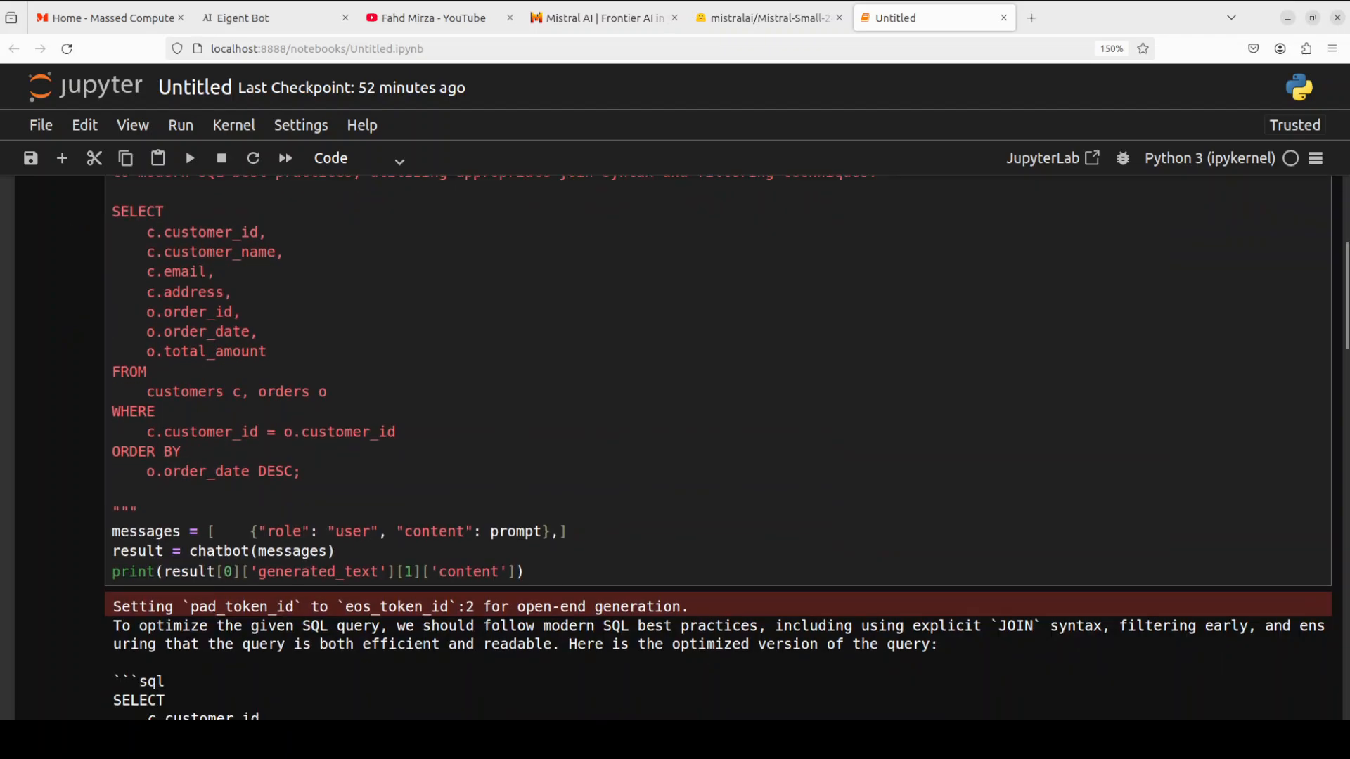
pyautogui.scroll(-3)
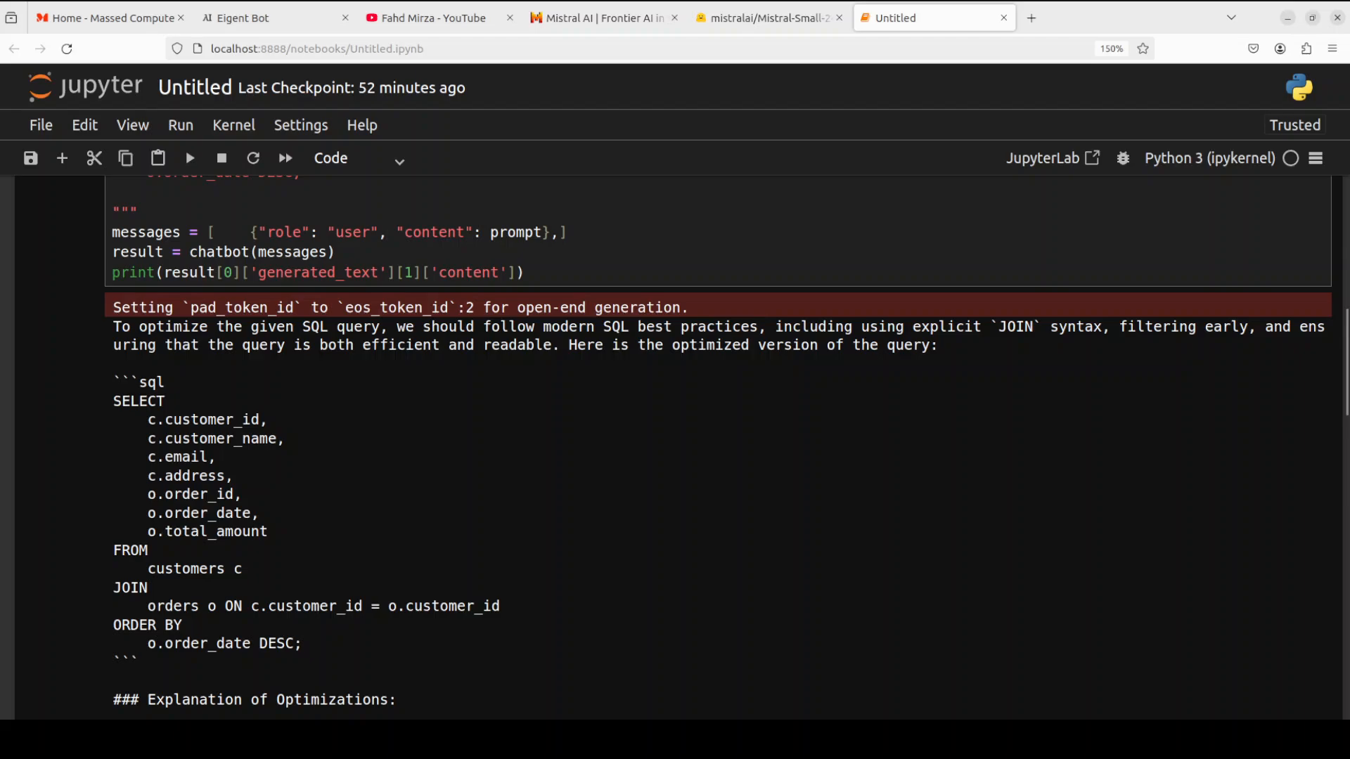
pyautogui.scroll(-3)
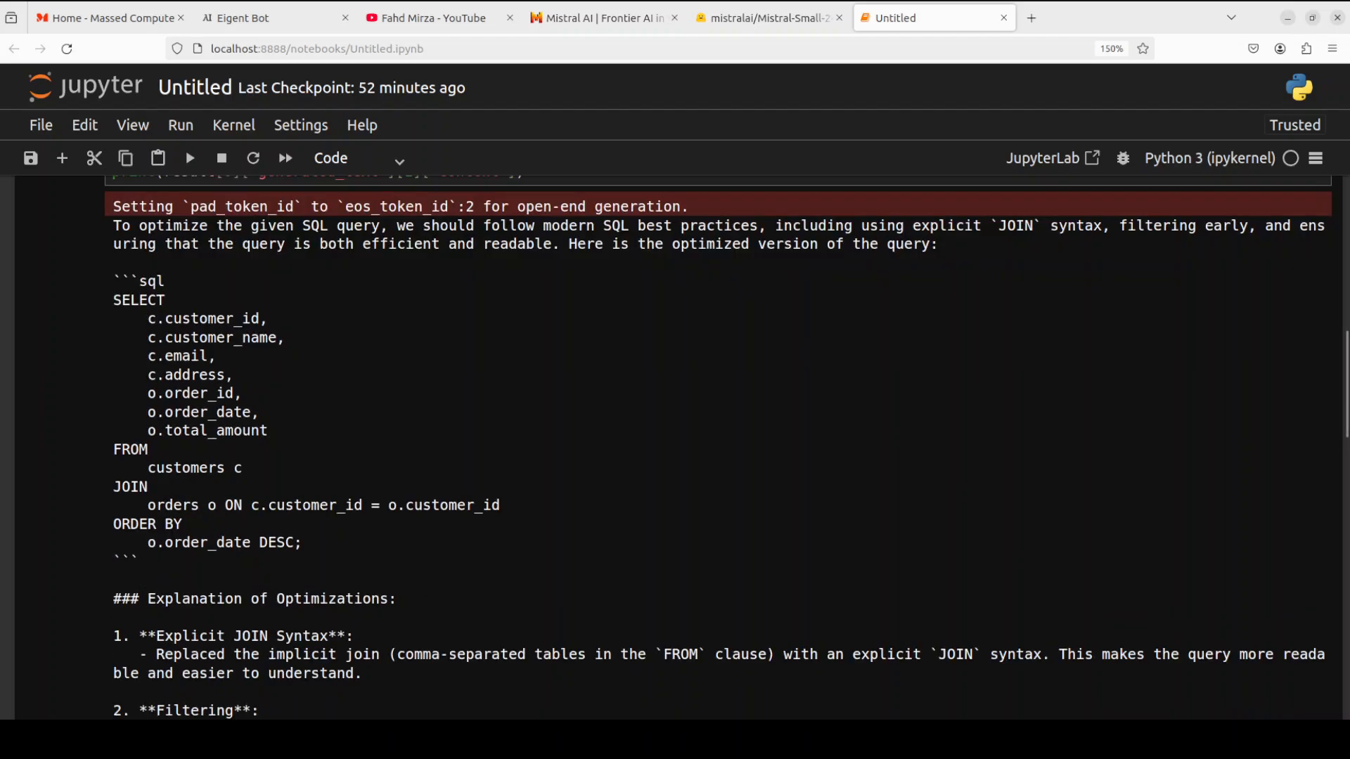
# Read the rest of the SQL answer, including indexing tips and a window-function example
pyautogui.scroll(-3)
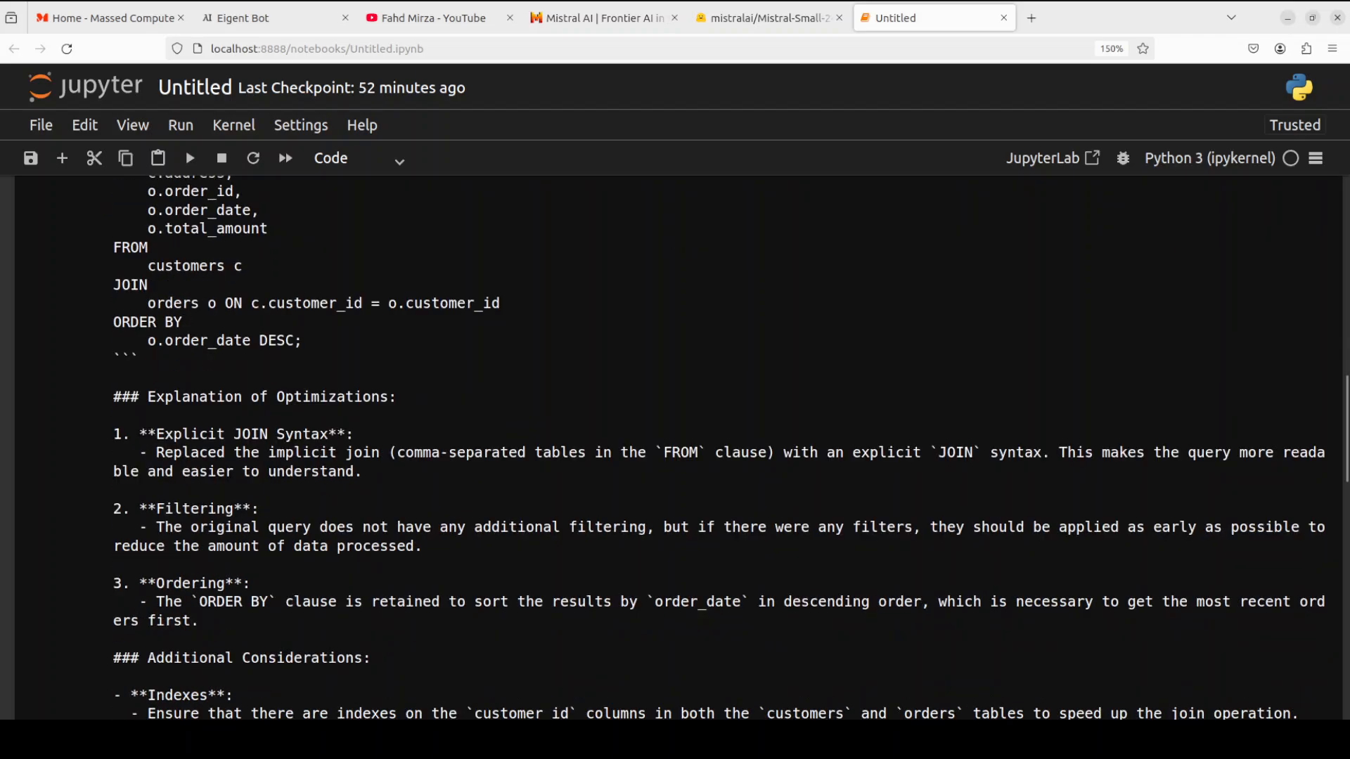
pyautogui.scroll(-3)
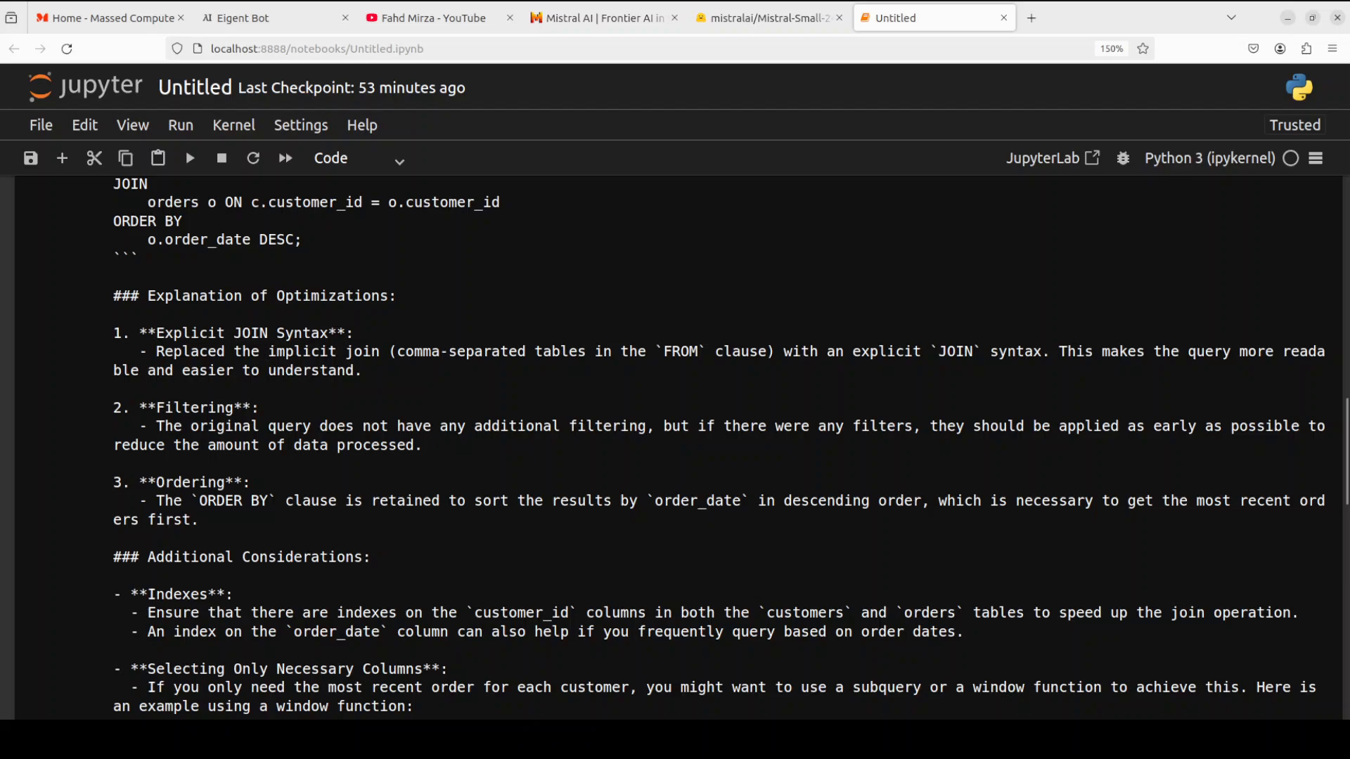
pyautogui.scroll(-3)
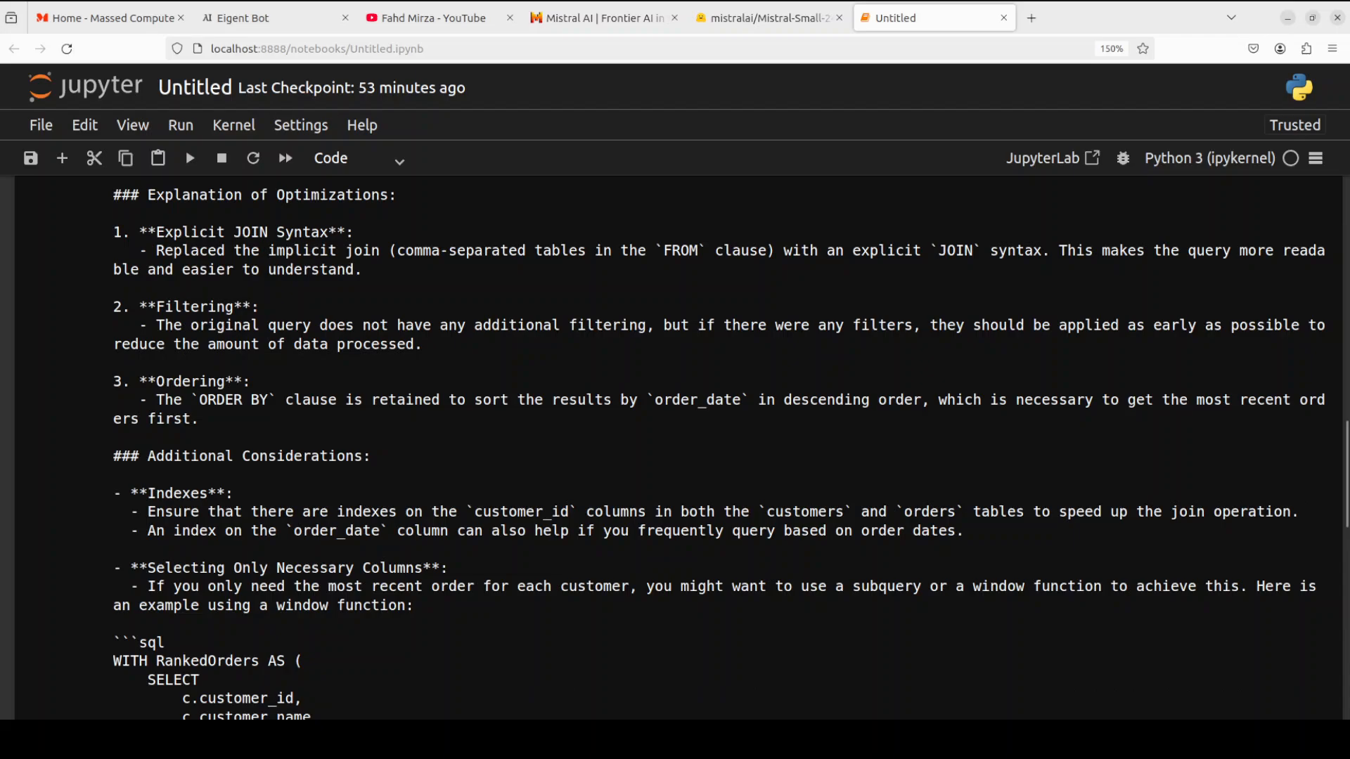
pyautogui.scroll(-3)
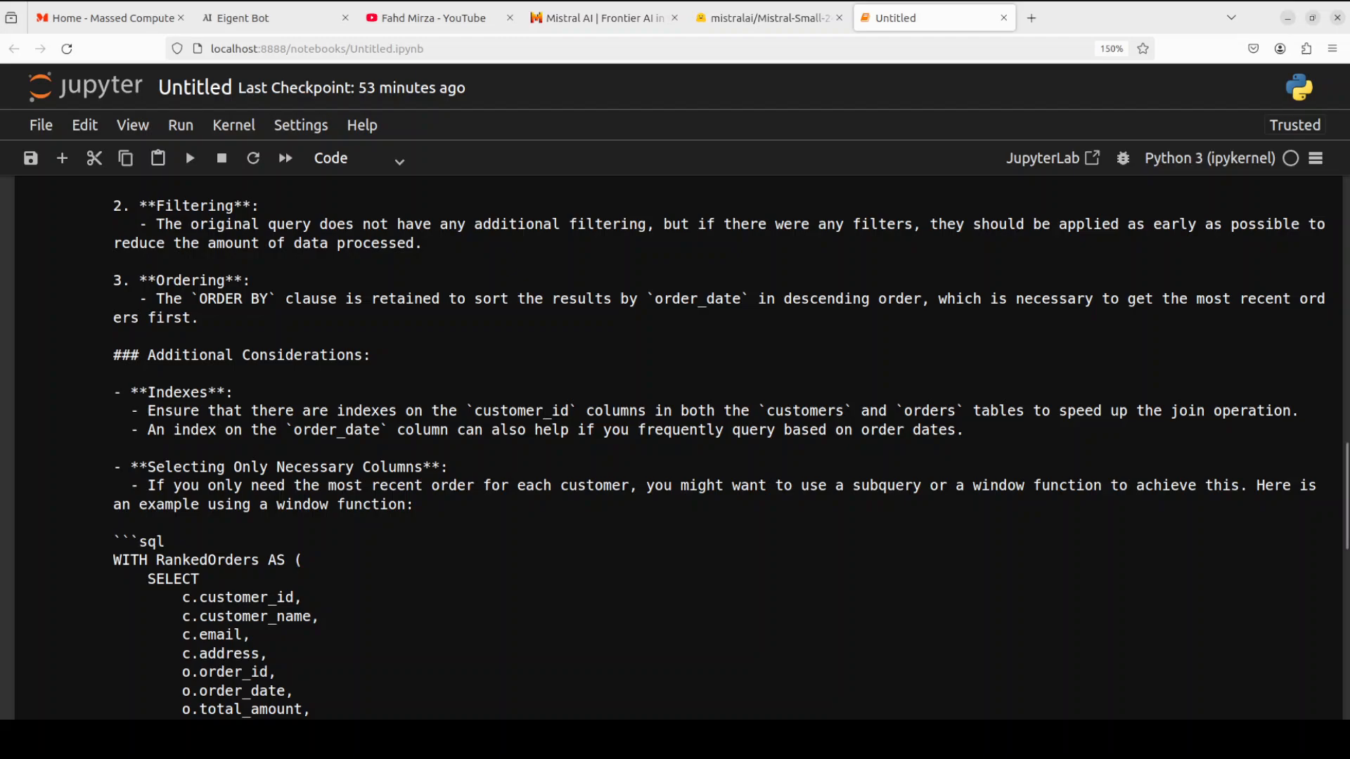
pyautogui.scroll(-3)
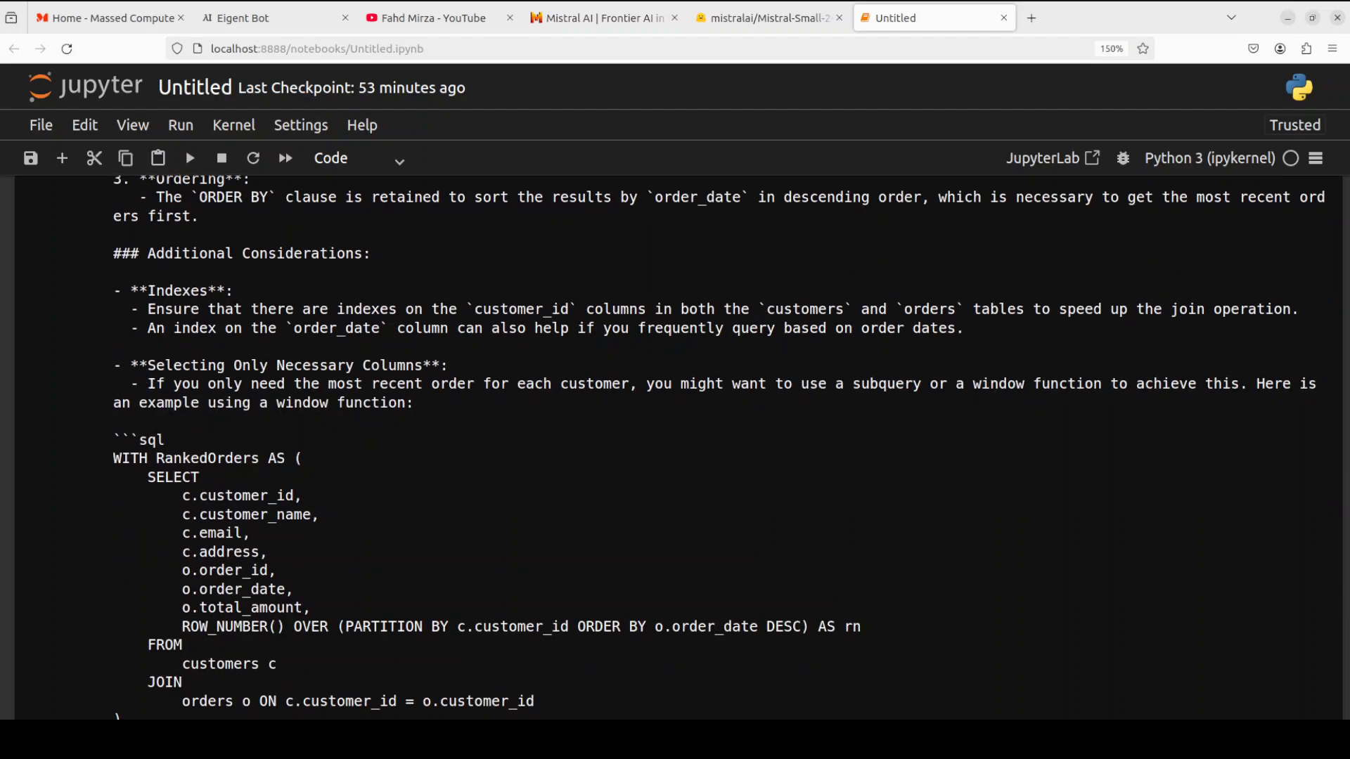
pyautogui.scroll(-3)
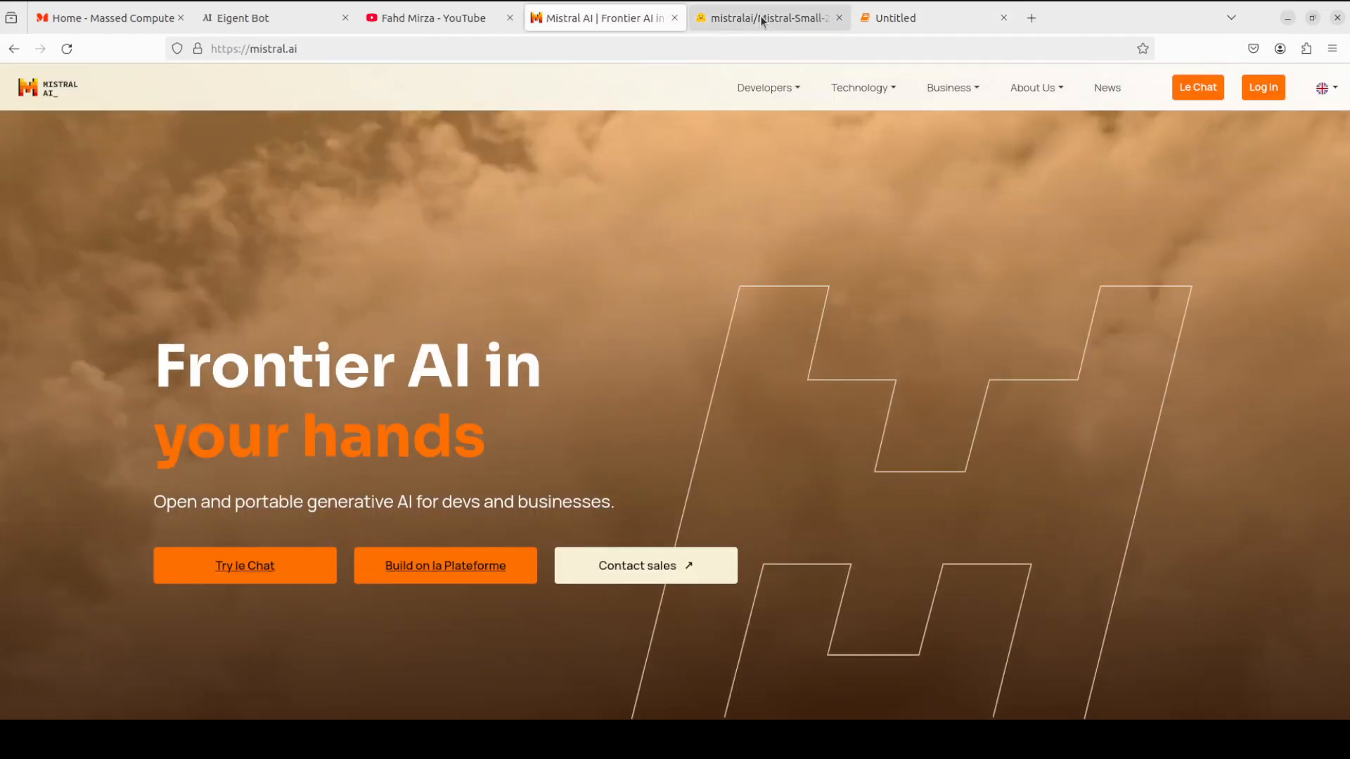
# Switch from the Mistral AI tab to the YouTube channel's Mistral video results
pyautogui.click(603, 17)
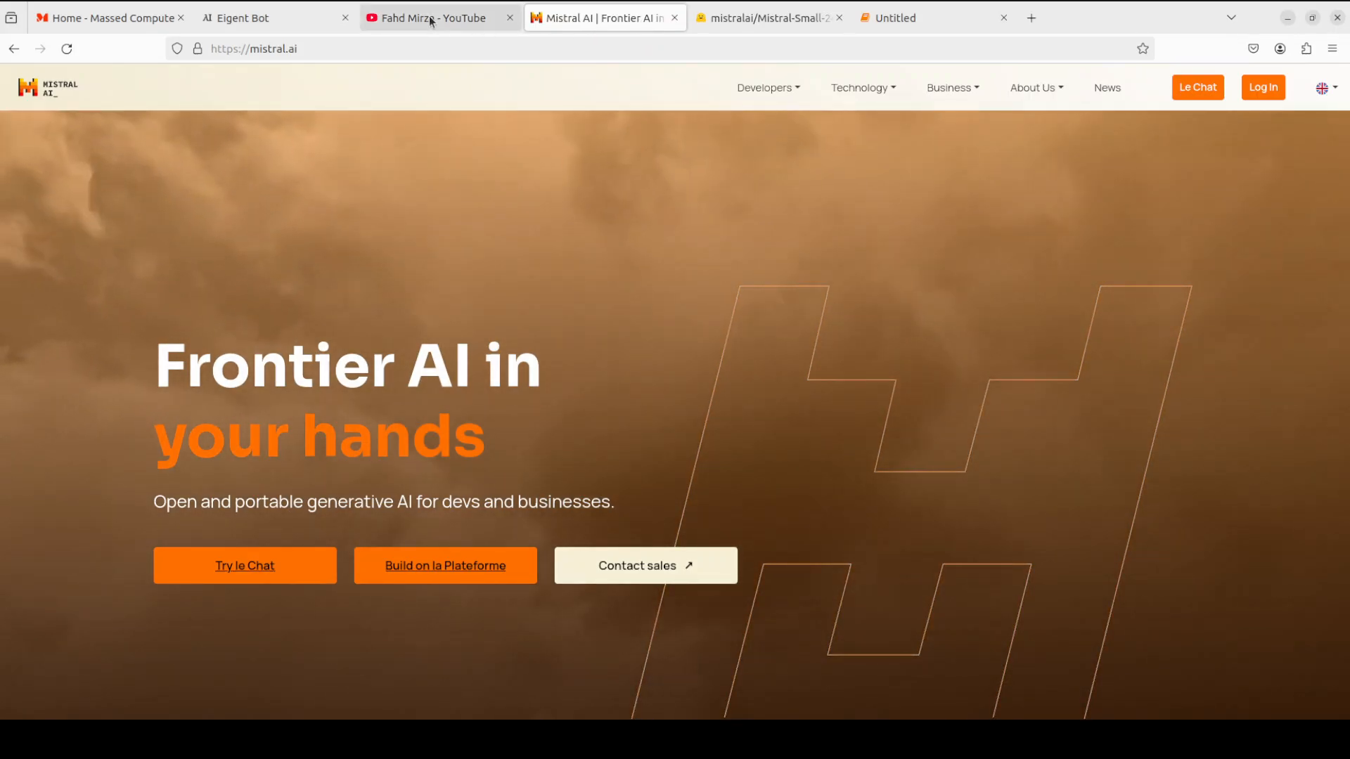
pyautogui.click(435, 17)
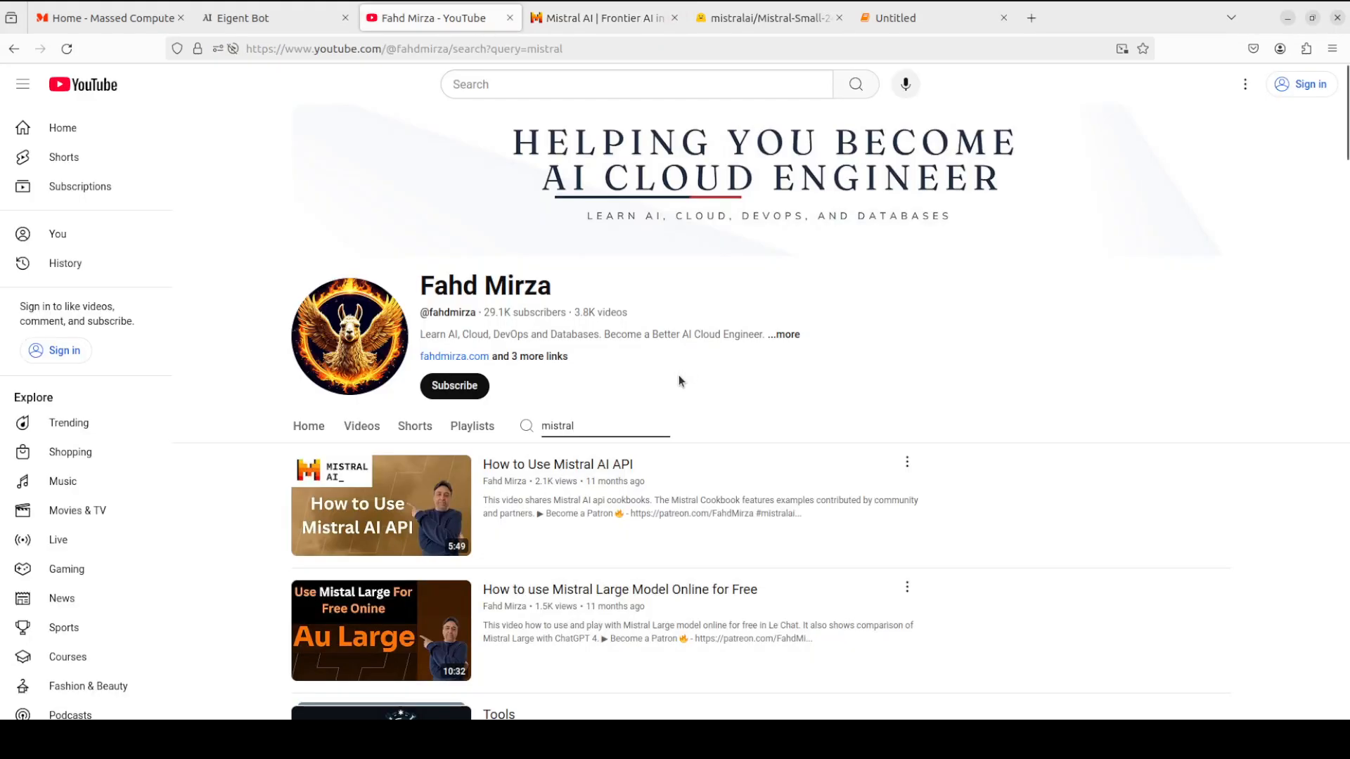